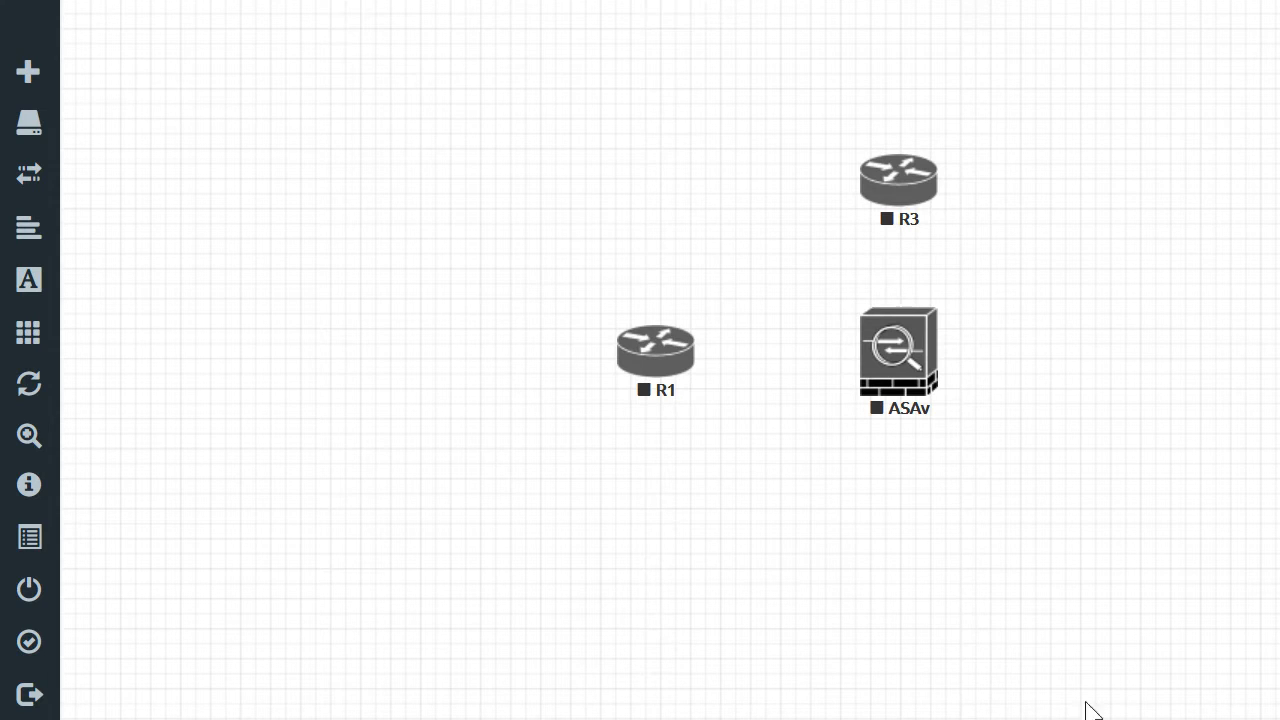
{"action": "mouse_move", "coordinate": [984, 692]}
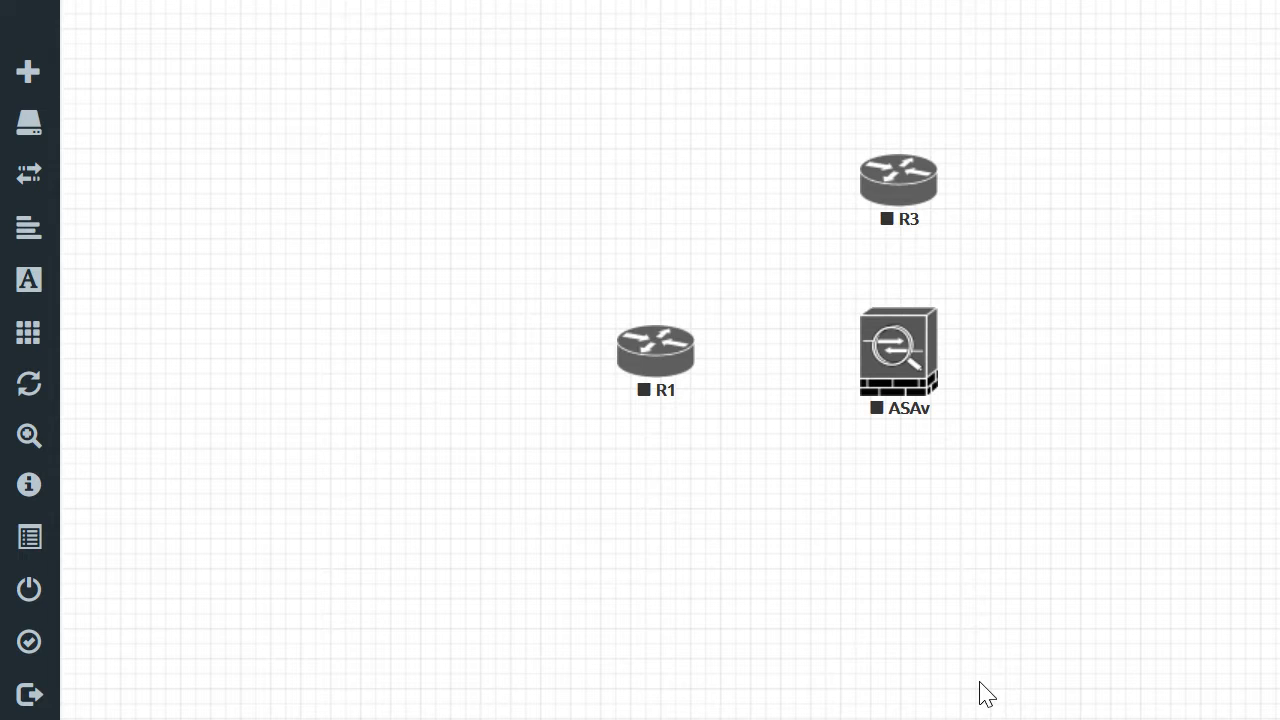
{"action": "mouse_move", "coordinate": [970, 424]}
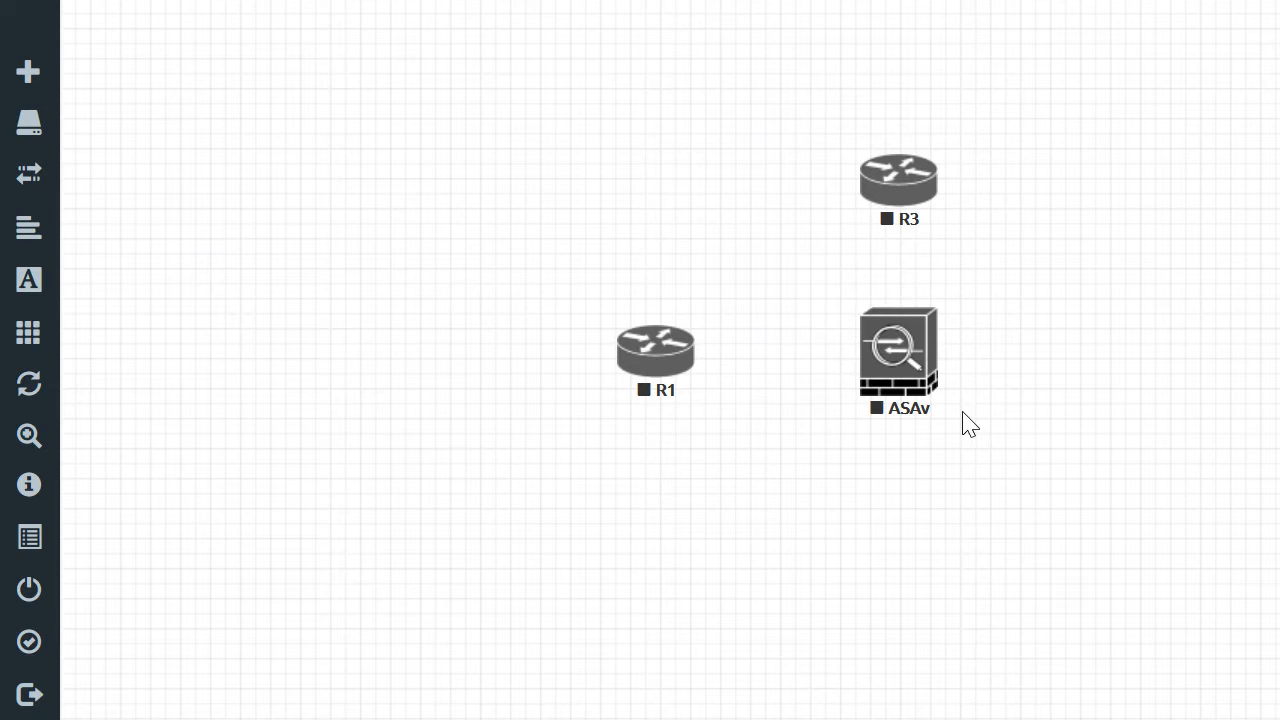
{"action": "mouse_move", "coordinate": [708, 404]}
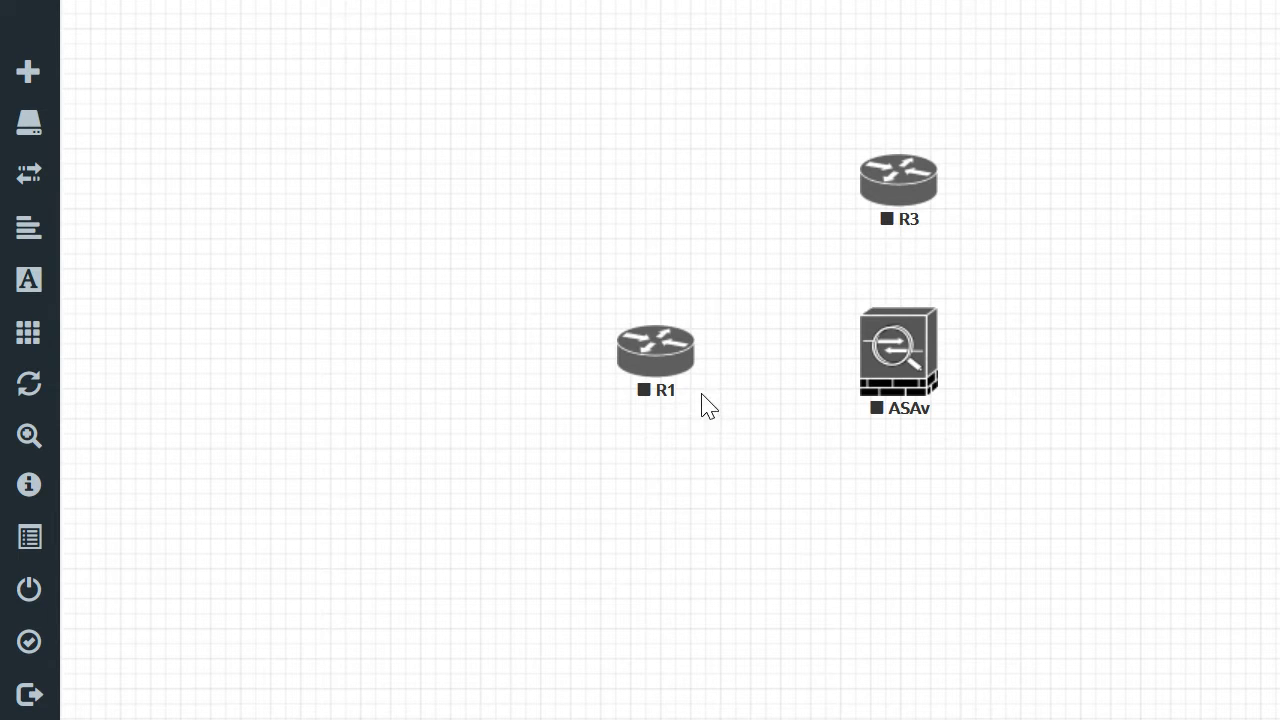
{"action": "mouse_move", "coordinate": [1114, 348]}
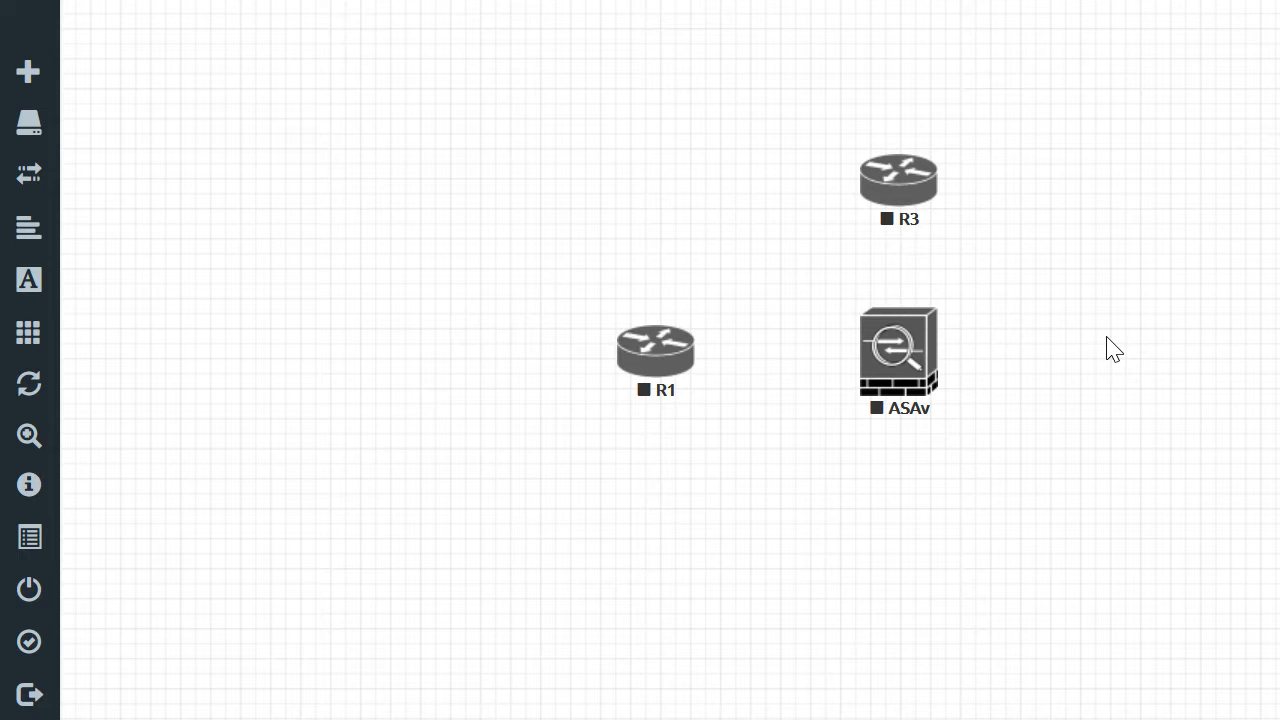
{"action": "mouse_move", "coordinate": [256, 242]}
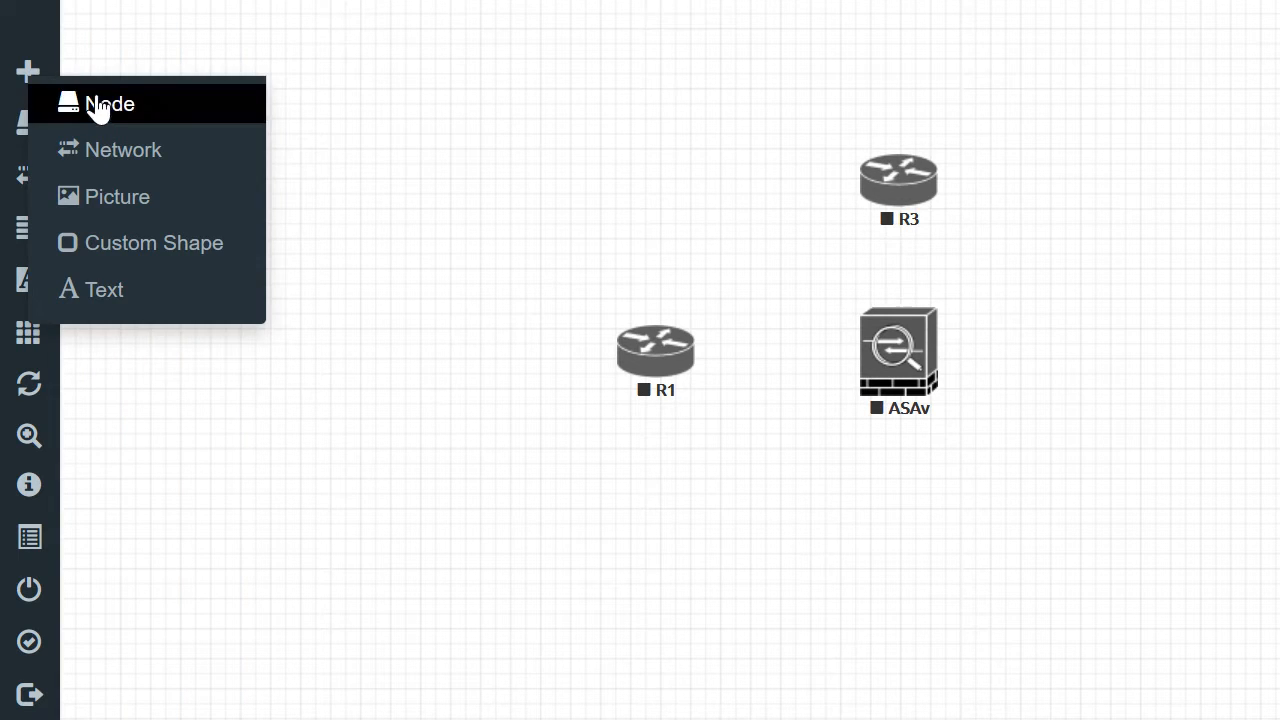
- Add a Cisco IOS 7206VXR (Dynamips) node and name it R2
{"action": "left_click", "coordinate": [108, 104]}
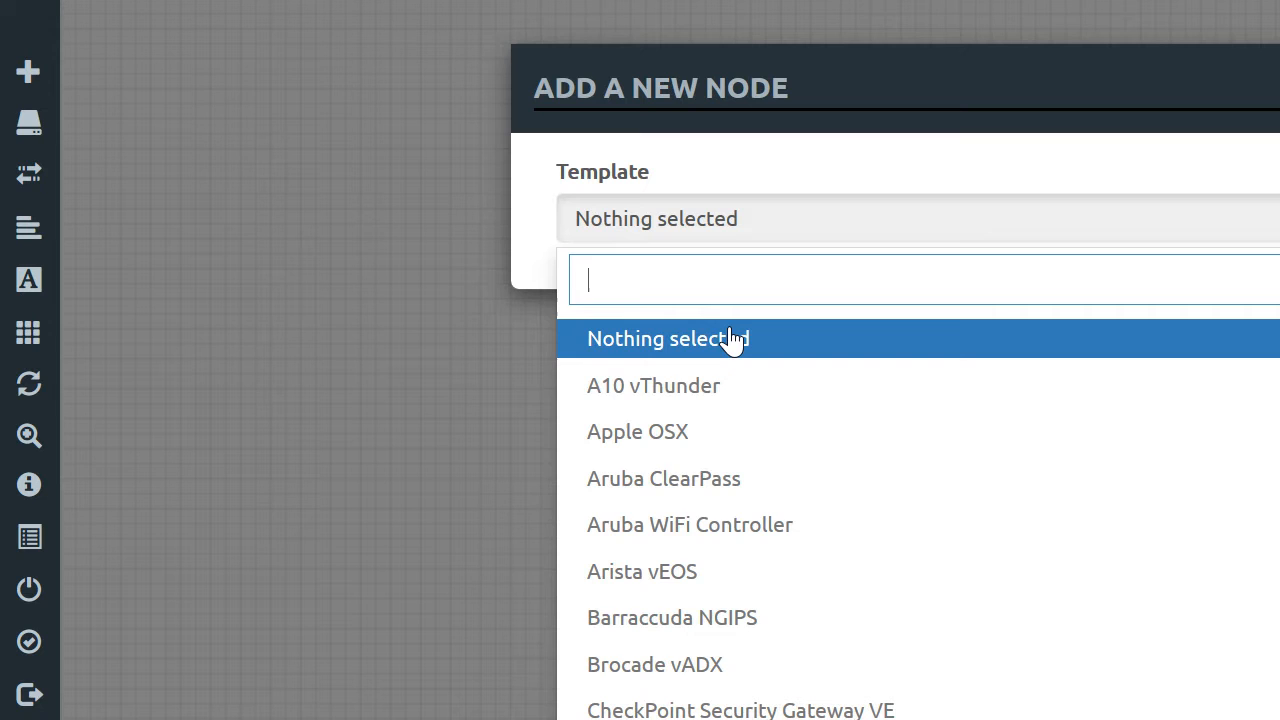
{"action": "scroll", "scroll_direction": "down", "scroll_amount": 3}
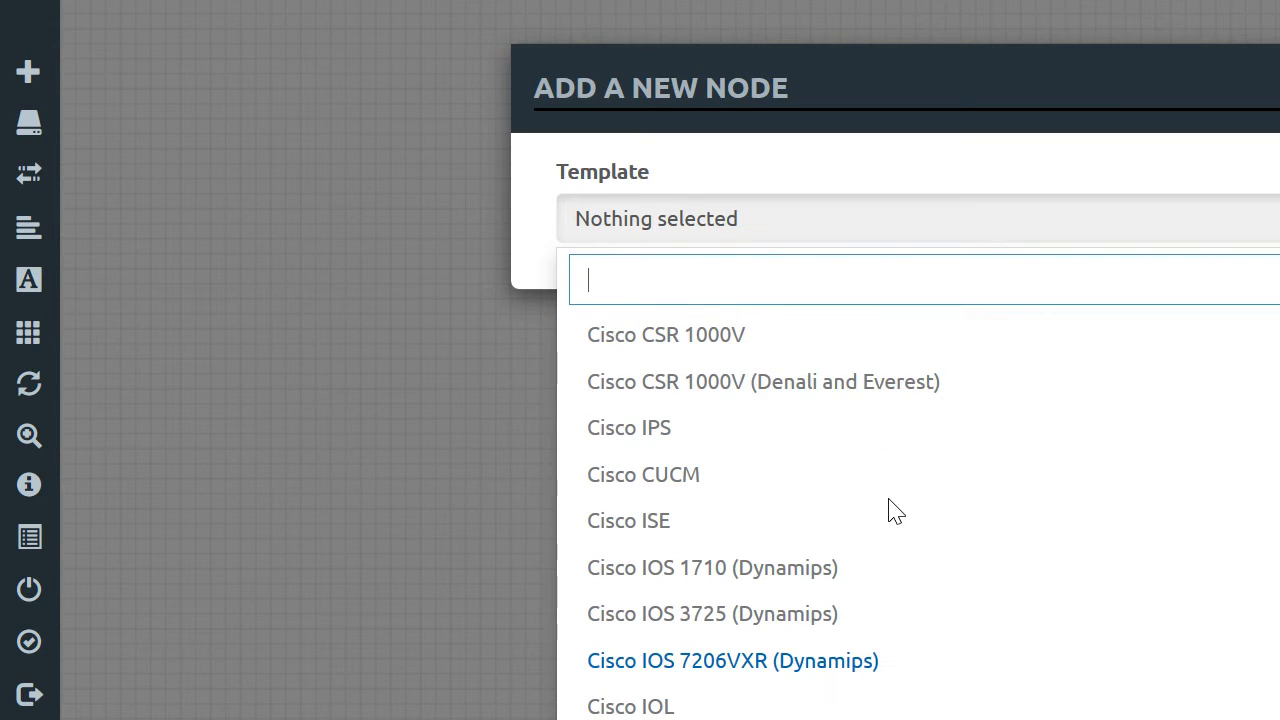
{"action": "scroll", "scroll_direction": "down", "scroll_amount": 3}
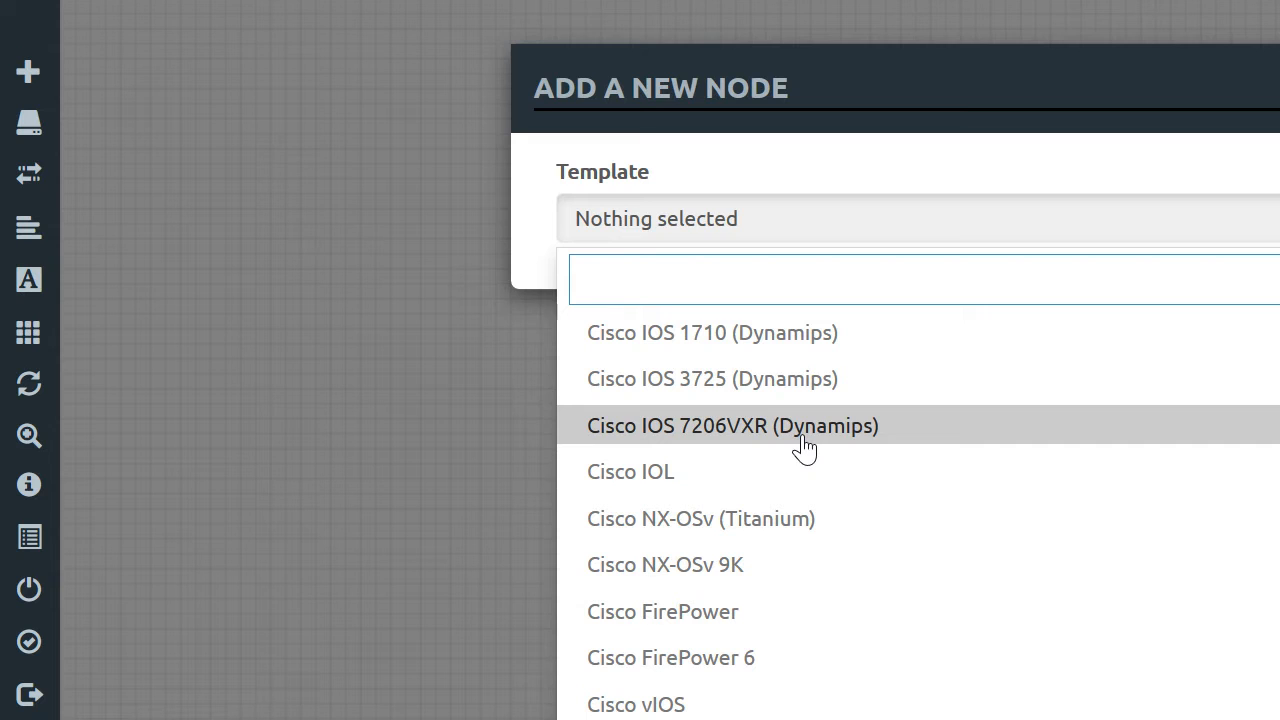
{"action": "left_click", "coordinate": [732, 424]}
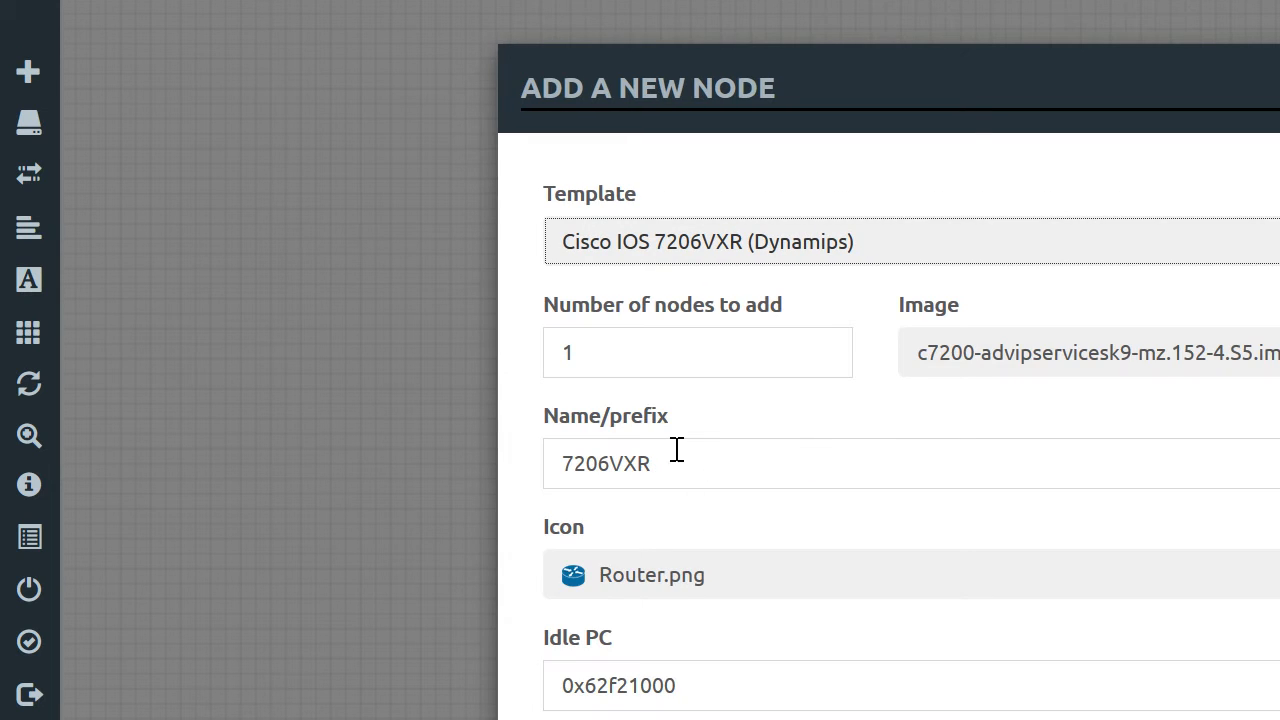
{"action": "mouse_move", "coordinate": [712, 480]}
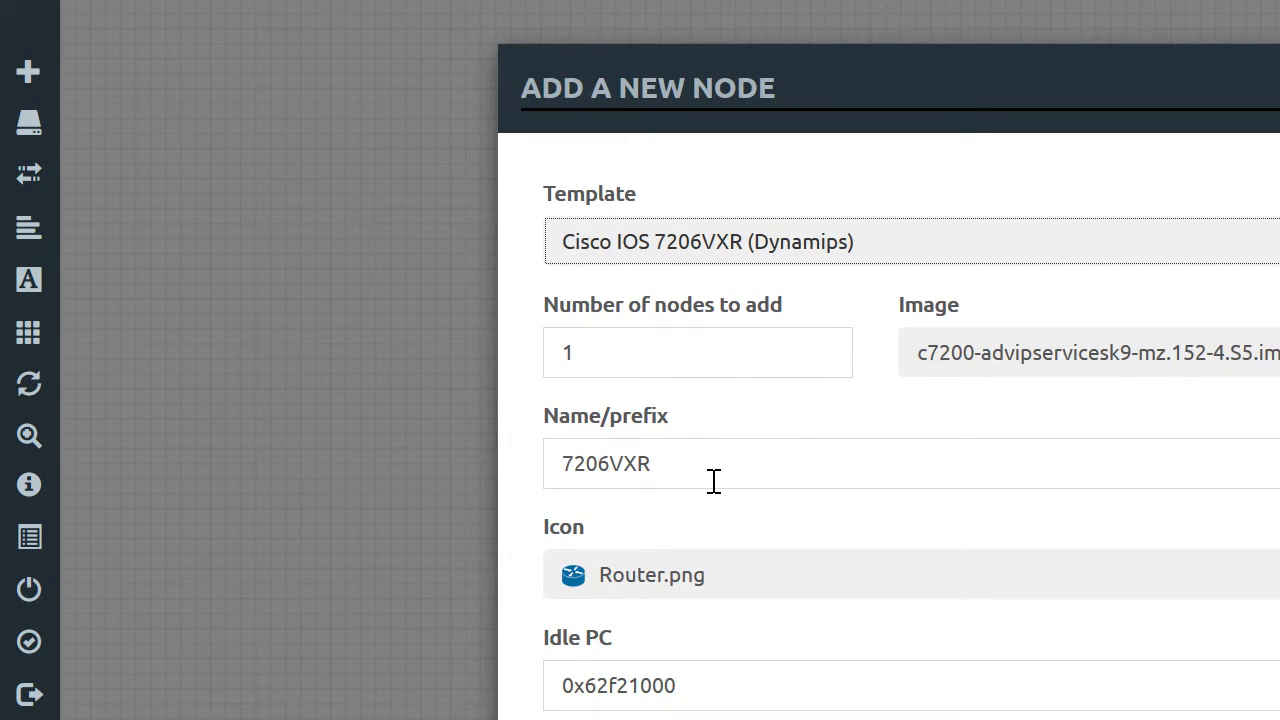
{"action": "type", "text": "R"}
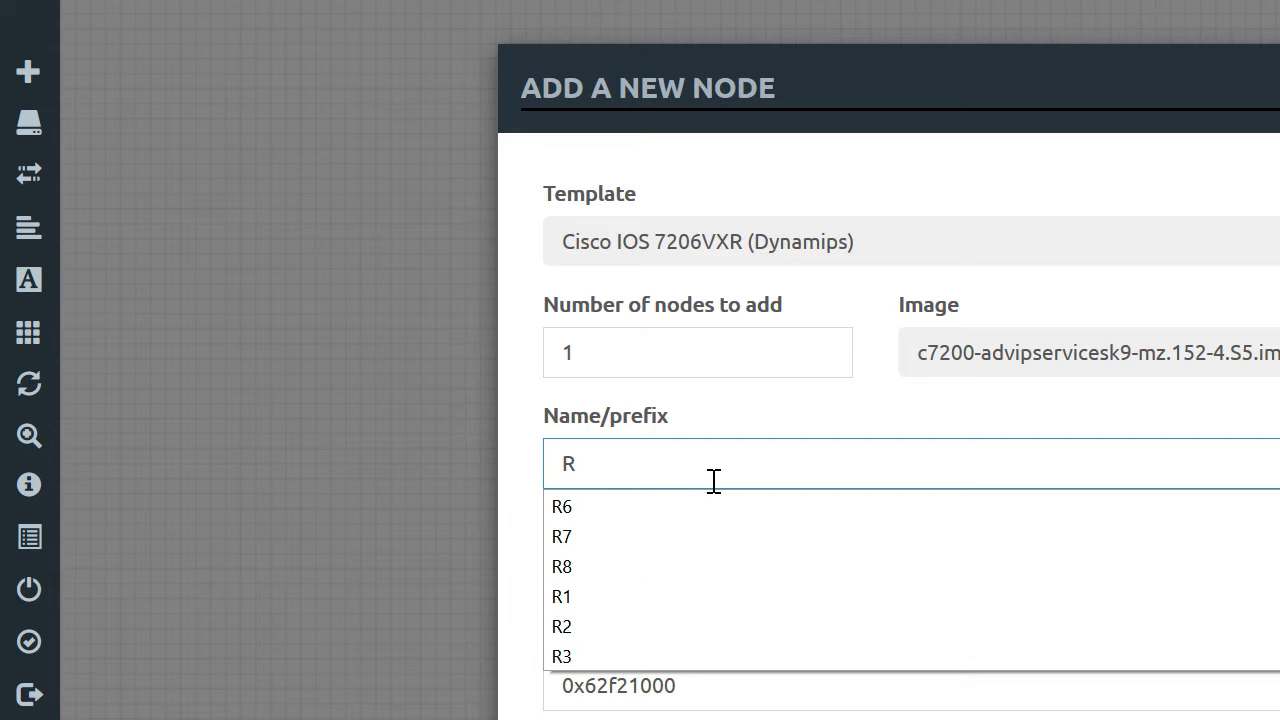
{"action": "left_click", "coordinate": [560, 626]}
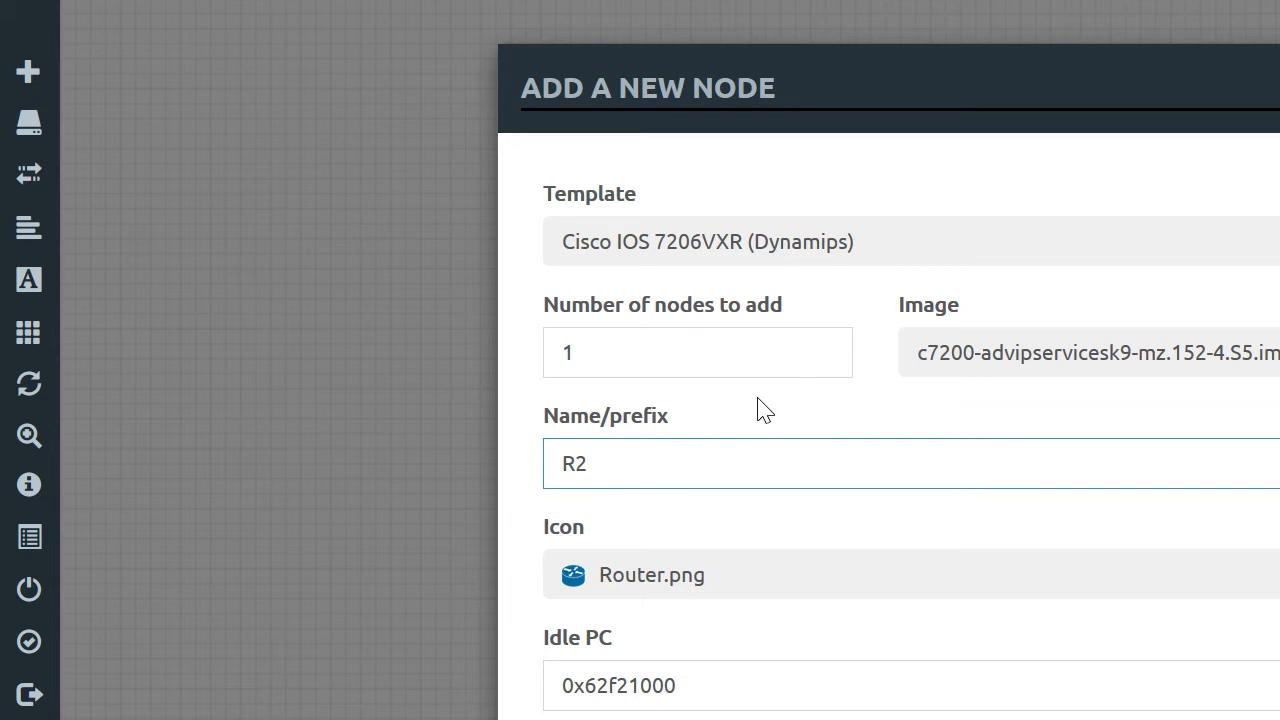
- Set R2's Idle PC to 0x63185f24 and fit a PA-FE-TX adapter in slot 1
{"action": "scroll", "scroll_direction": "down", "scroll_amount": 3}
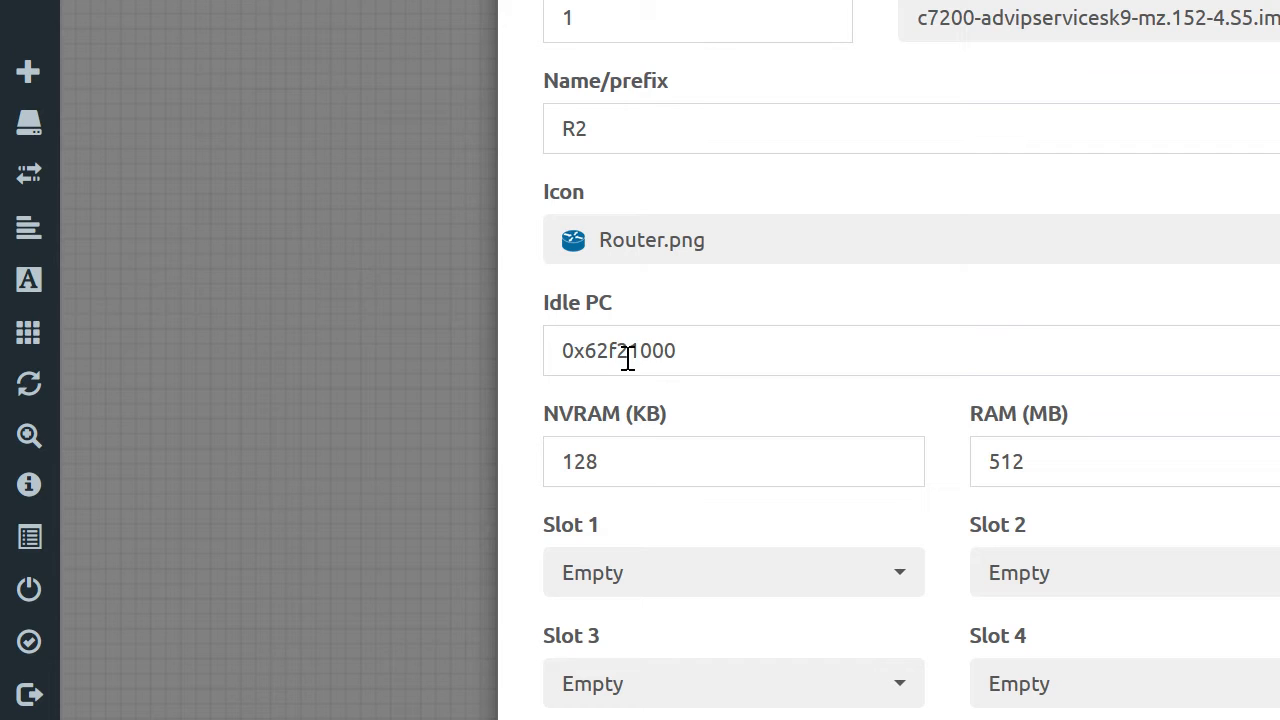
{"action": "triple_click", "coordinate": [618, 350]}
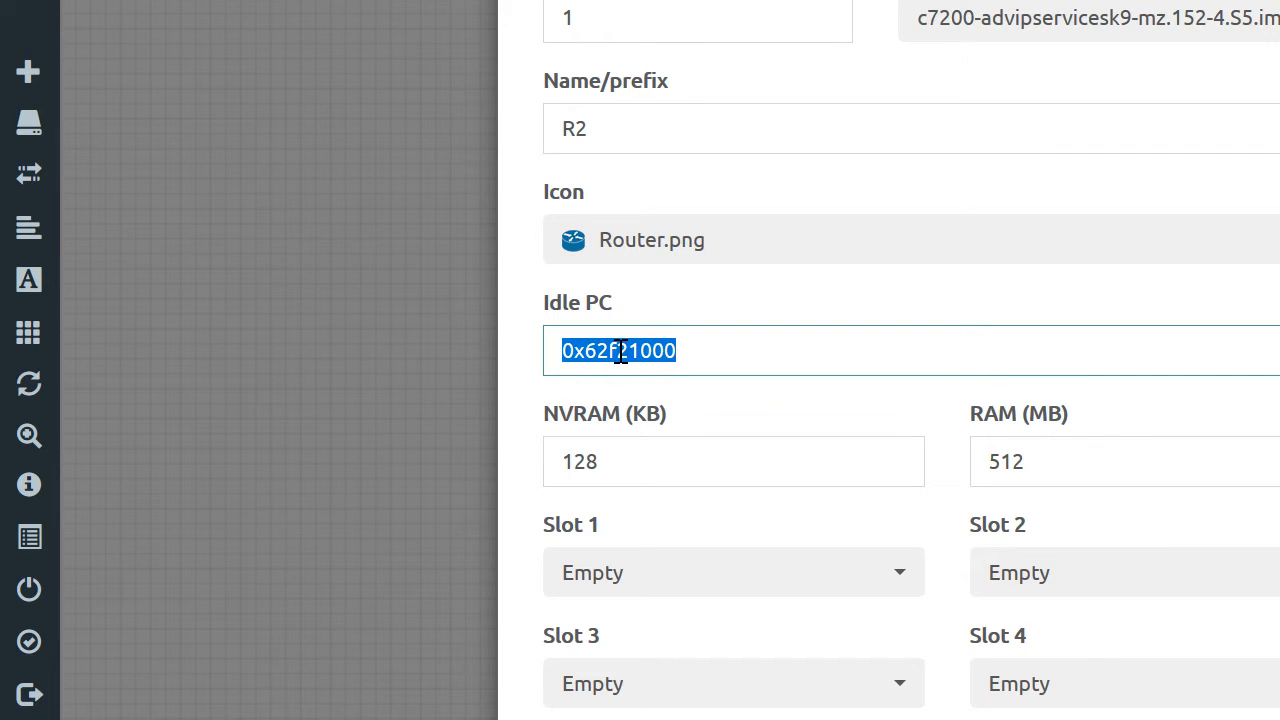
{"action": "type", "text": "0x63185f24"}
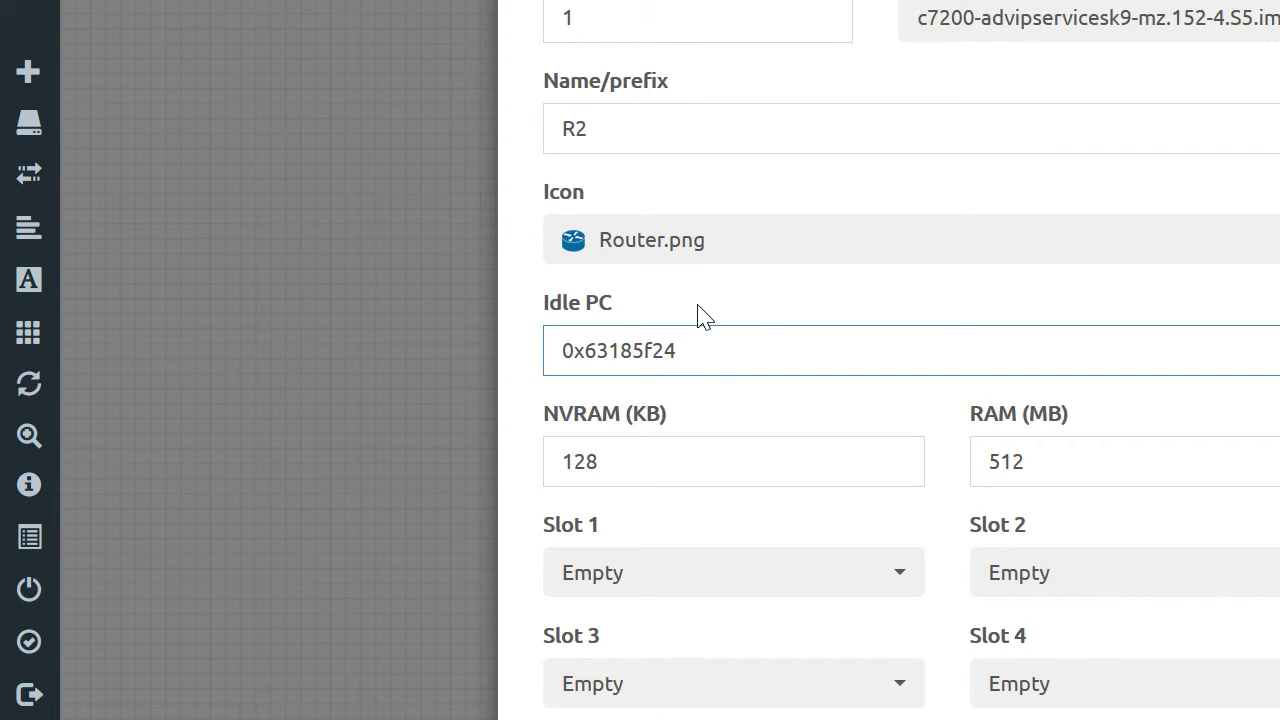
{"action": "scroll", "scroll_direction": "down", "scroll_amount": 3}
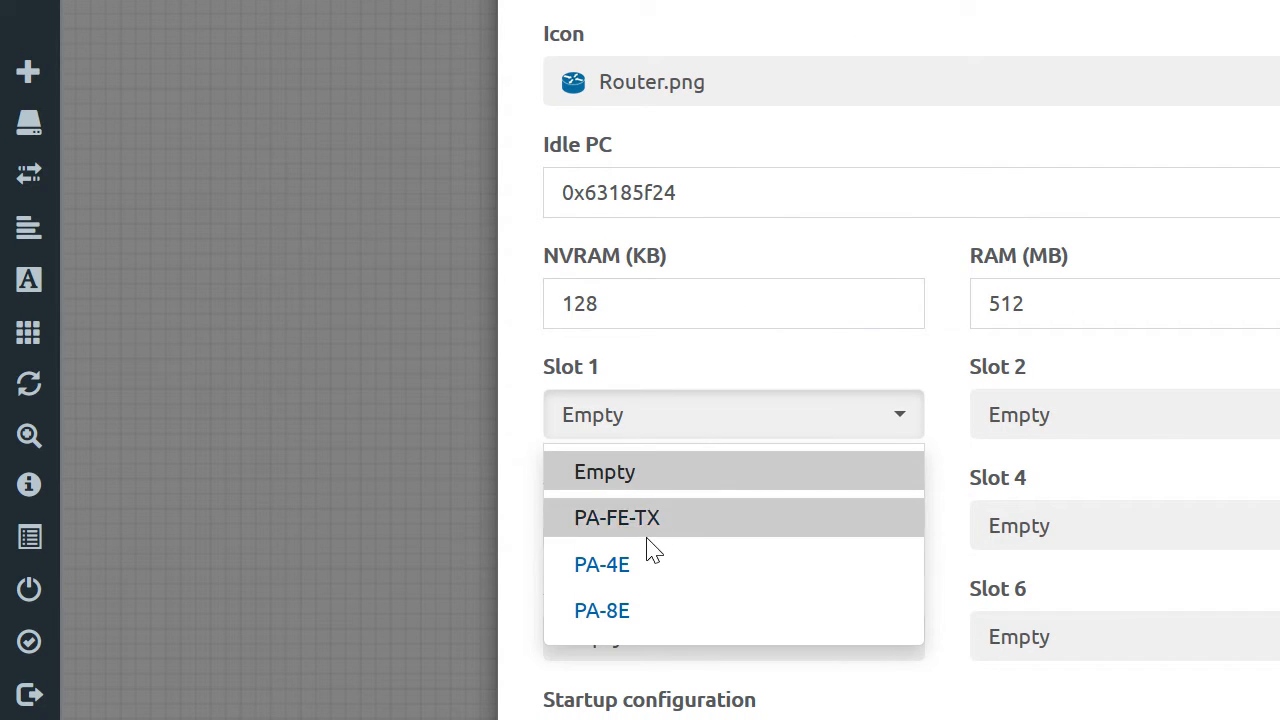
{"action": "left_click", "coordinate": [616, 516]}
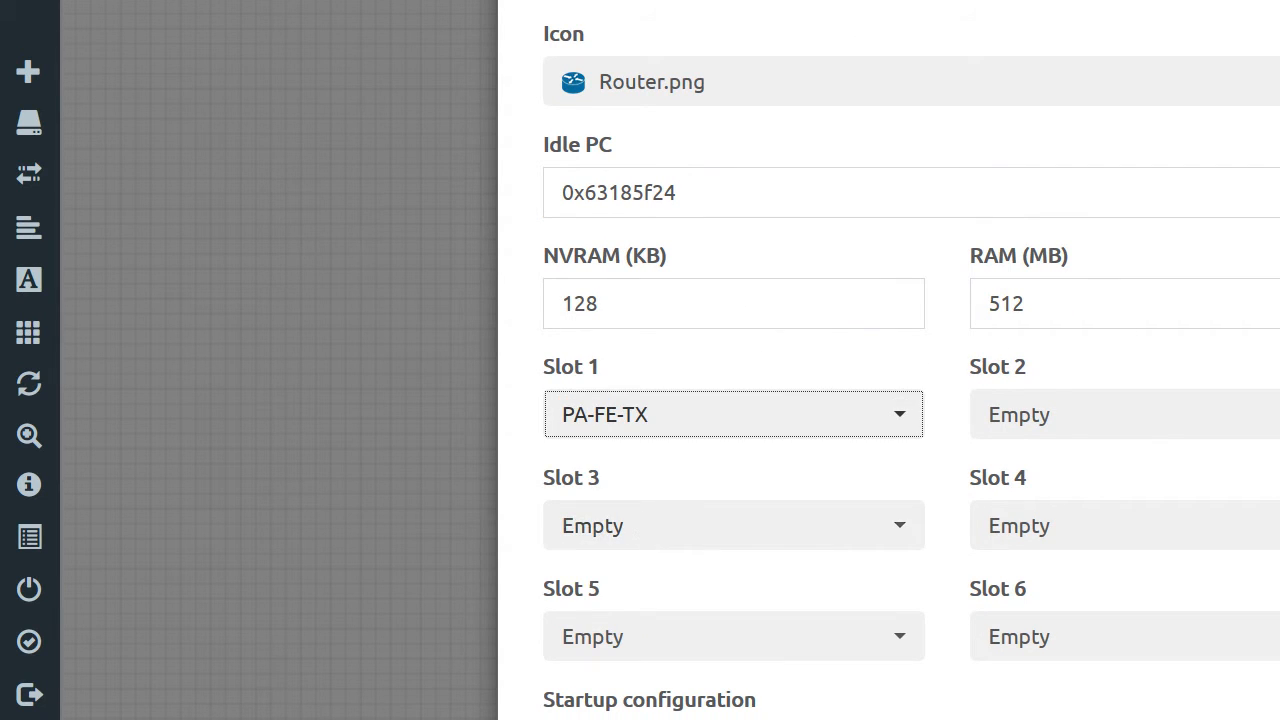
{"action": "scroll", "scroll_direction": "down", "scroll_amount": 3}
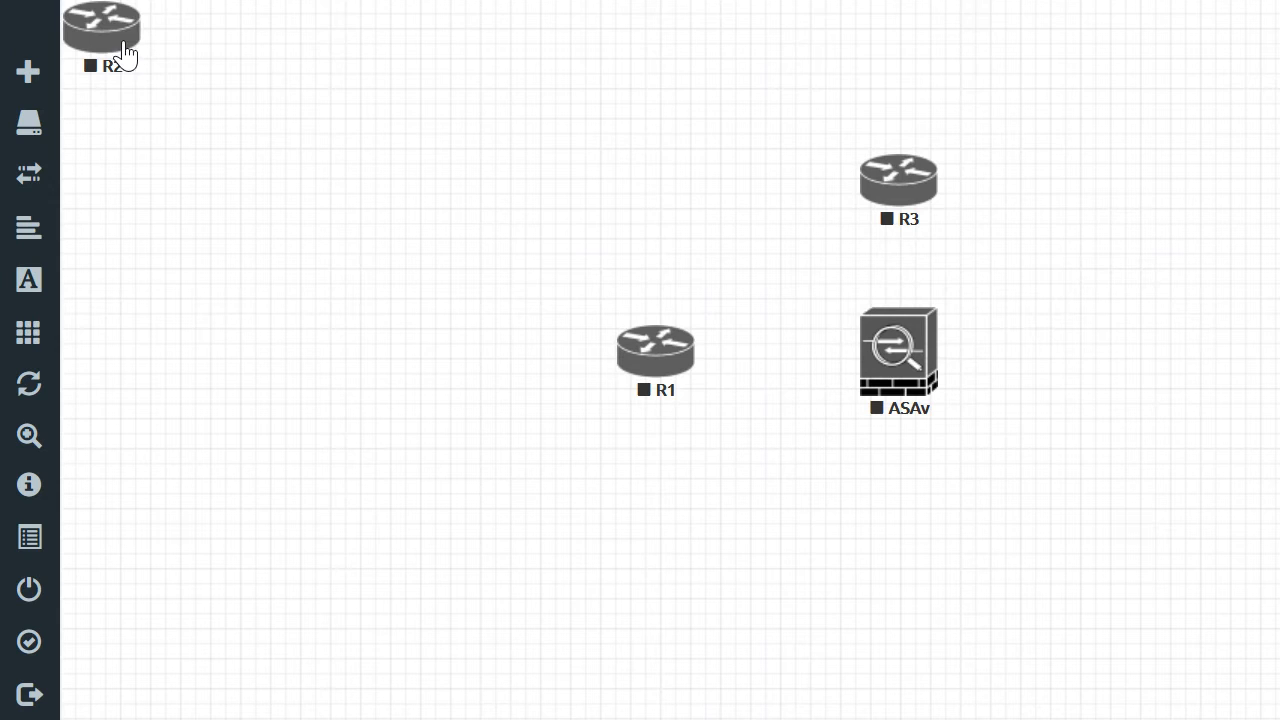
- Move R2 from the canvas corner to sit just right of the ASAv
{"action": "left_click_drag", "start_coordinate": [100, 24], "coordinate": [1084, 310]}
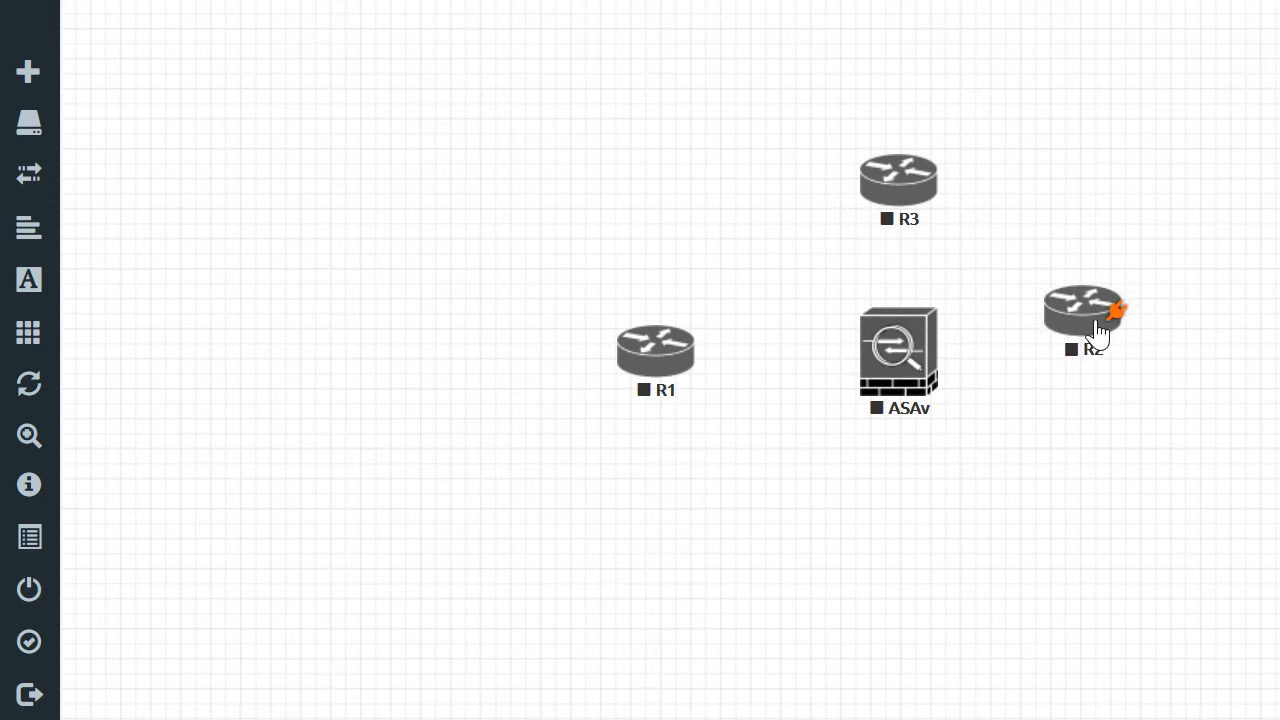
{"action": "left_click_drag", "start_coordinate": [1084, 316], "coordinate": [1130, 350]}
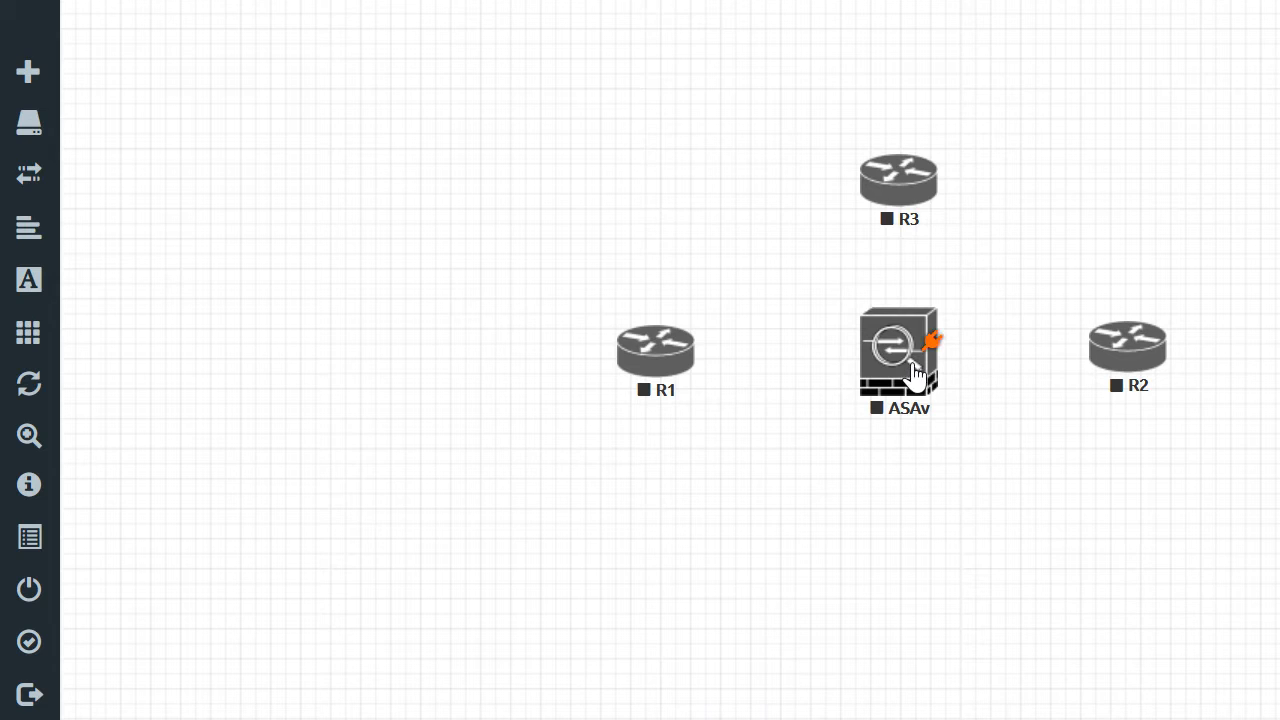
{"action": "mouse_move", "coordinate": [930, 350]}
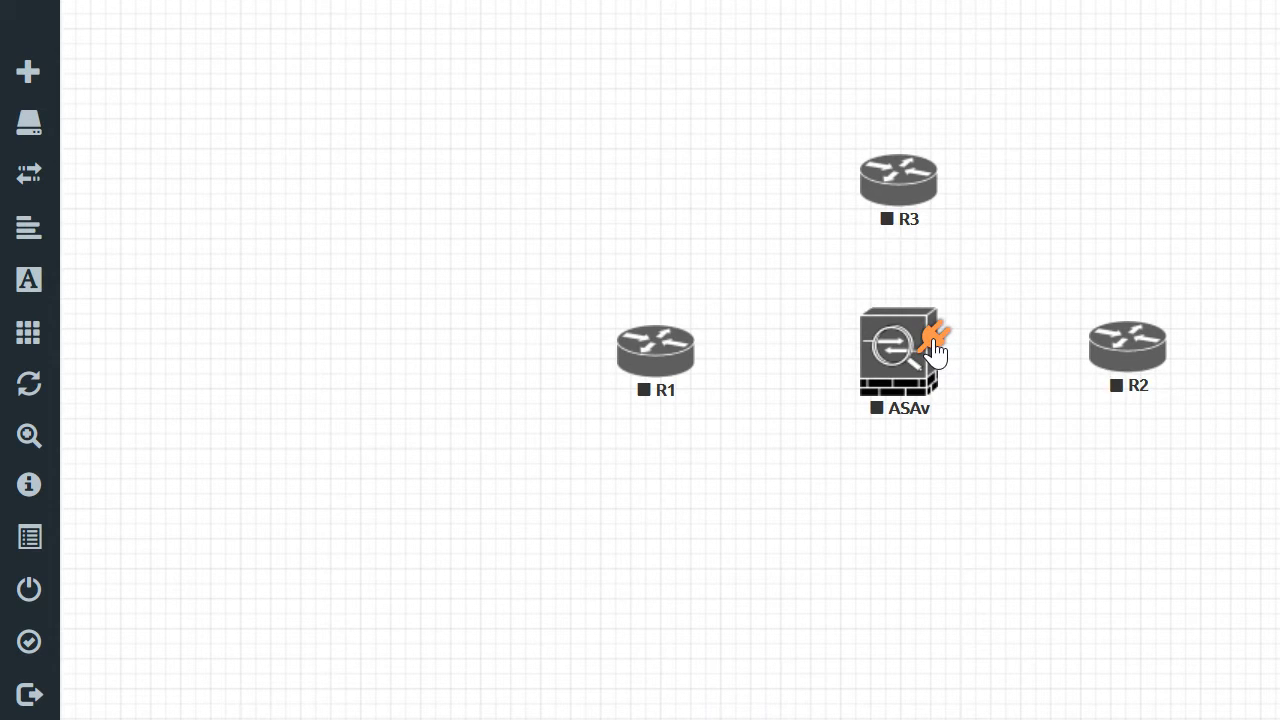
{"action": "mouse_move", "coordinate": [1080, 348]}
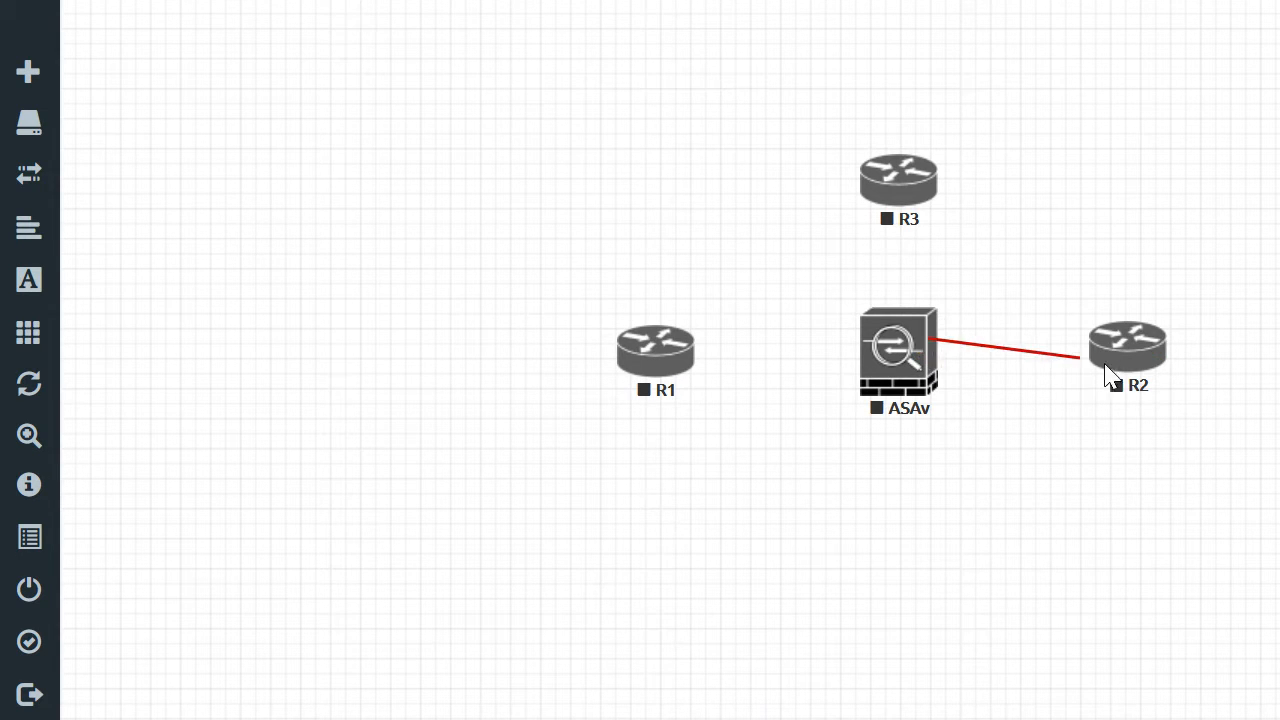
- Draw a link from the ASAv to R2, bringing up the Add Connection dialog
{"action": "left_click", "coordinate": [1128, 348]}
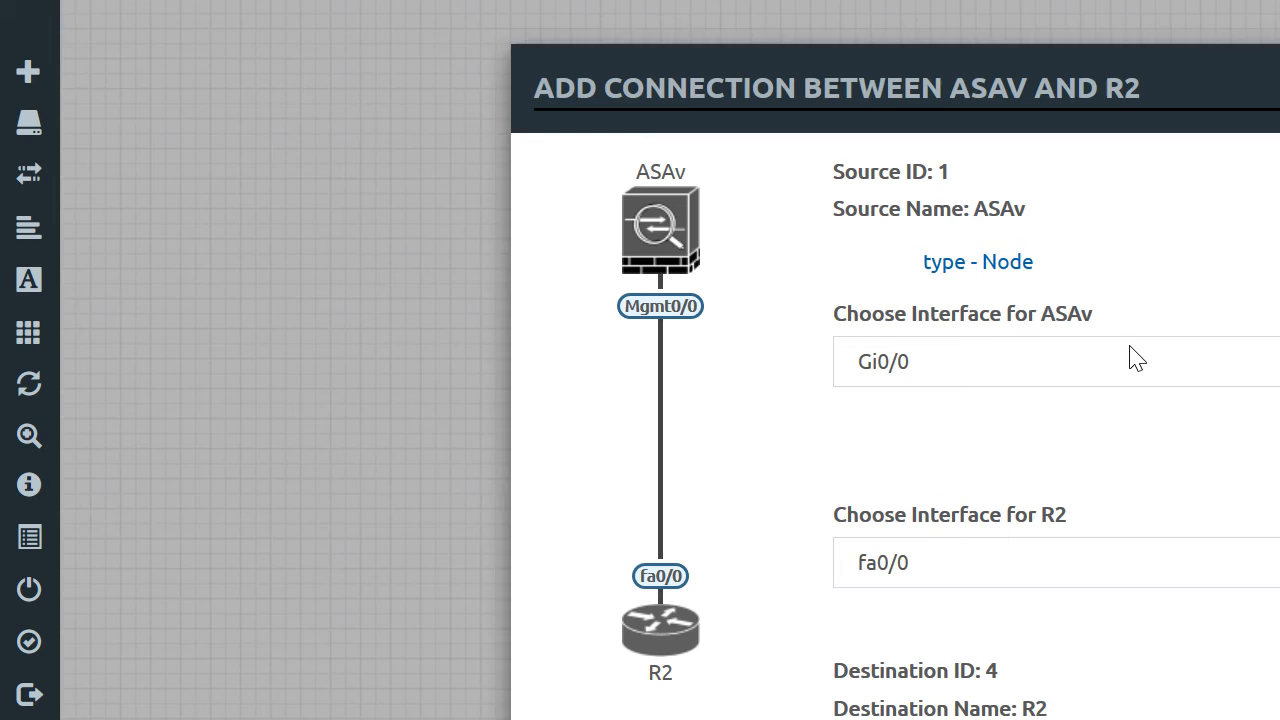
{"action": "mouse_move", "coordinate": [1168, 442]}
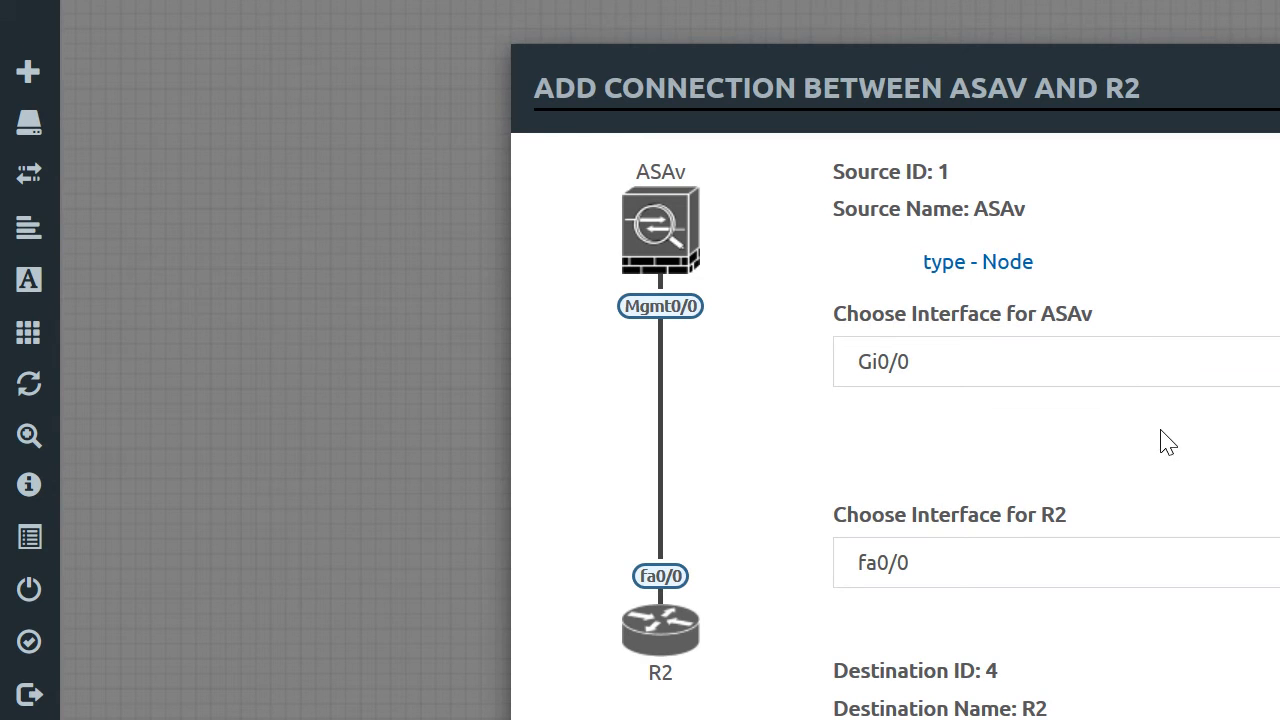
{"action": "mouse_move", "coordinate": [892, 406]}
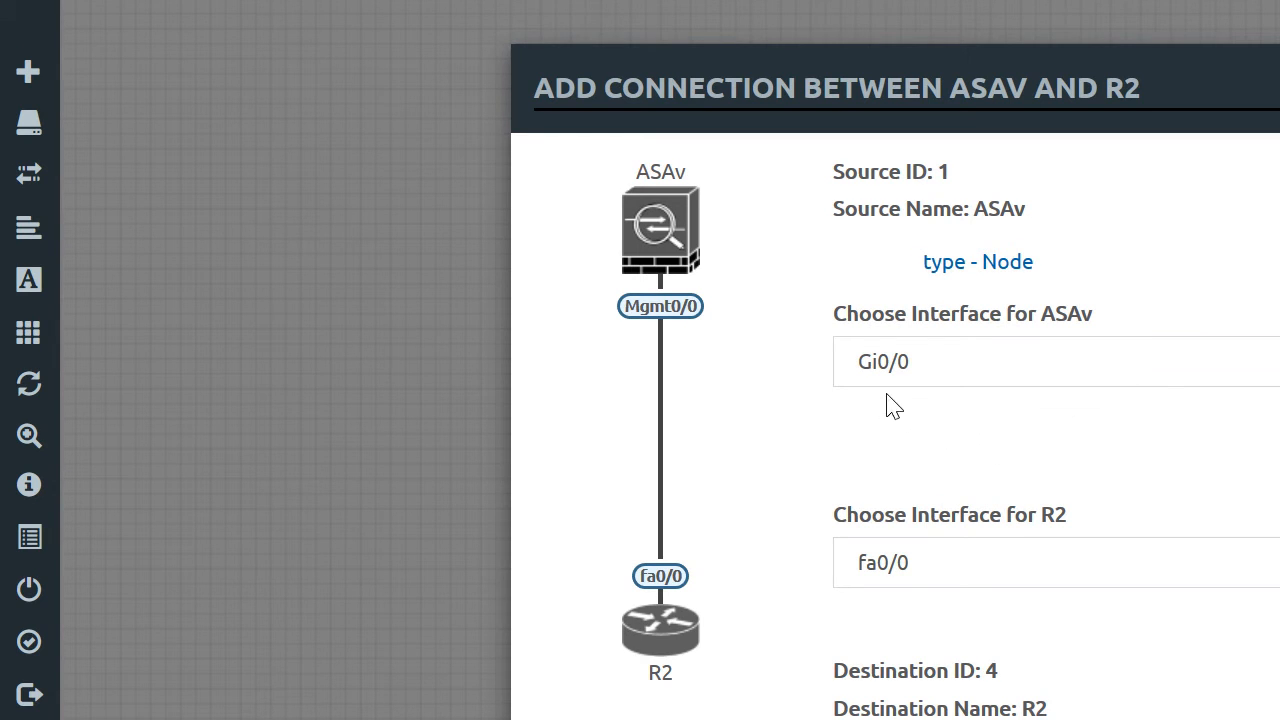
{"action": "mouse_move", "coordinate": [968, 432]}
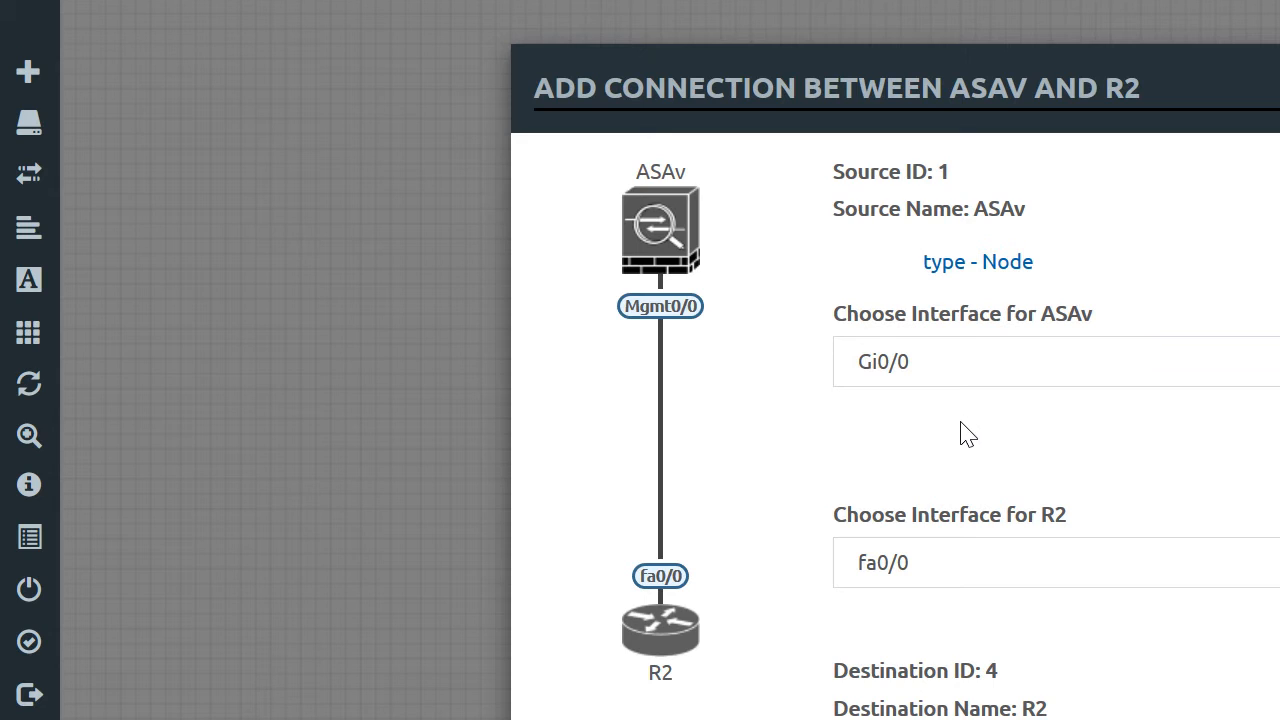
{"action": "mouse_move", "coordinate": [1010, 532]}
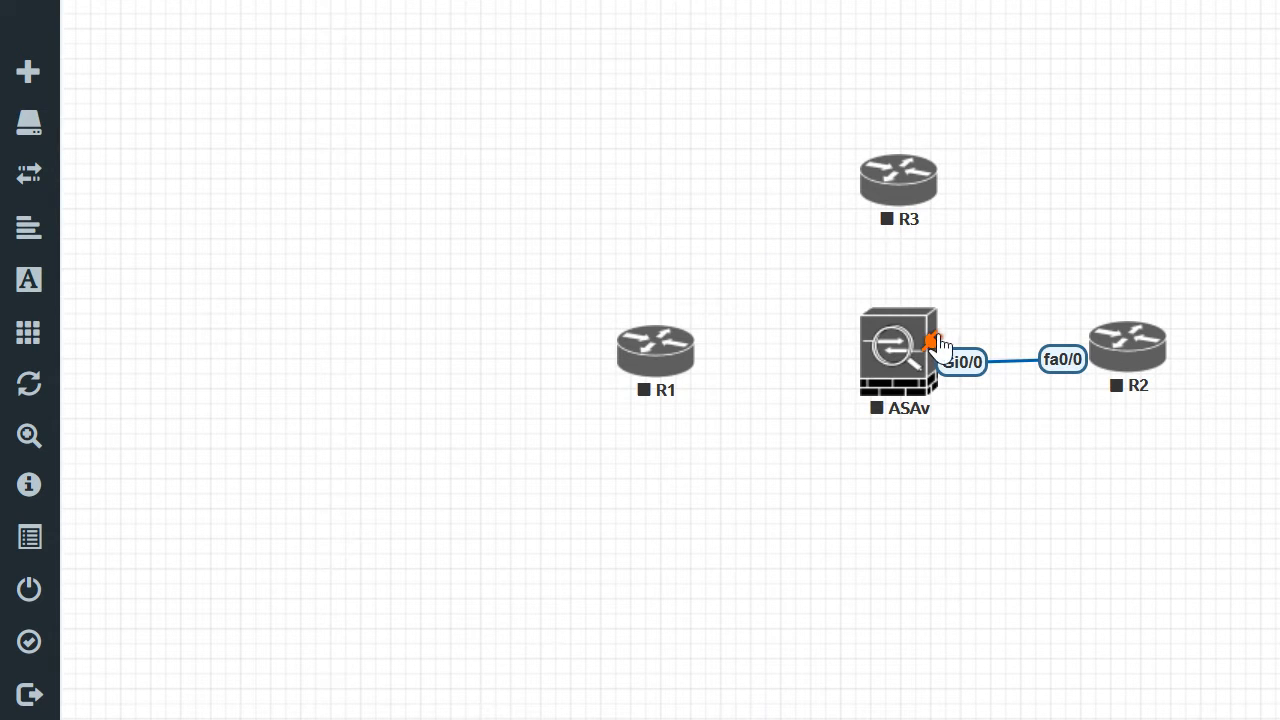
- Draw a link from the ASAv to R3 and choose Gi0/2 on the ASAv side
{"action": "left_click_drag", "start_coordinate": [930, 340], "coordinate": [896, 180]}
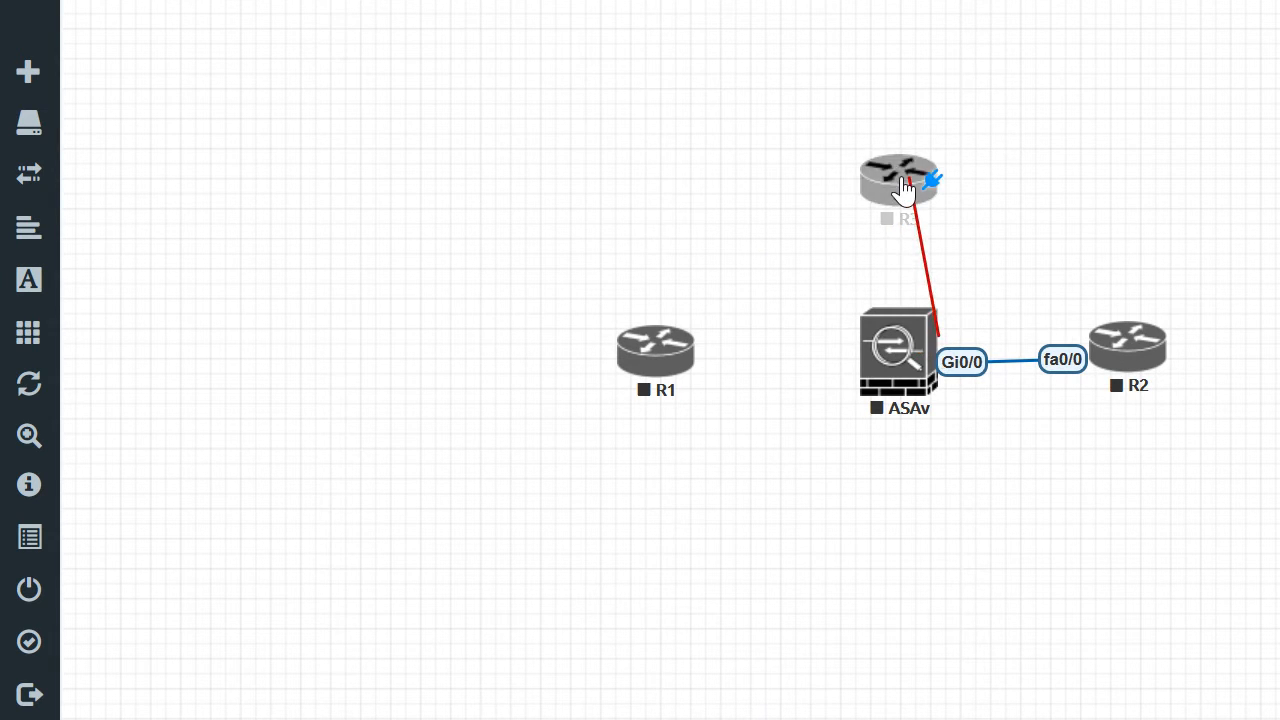
{"action": "left_click", "coordinate": [896, 180]}
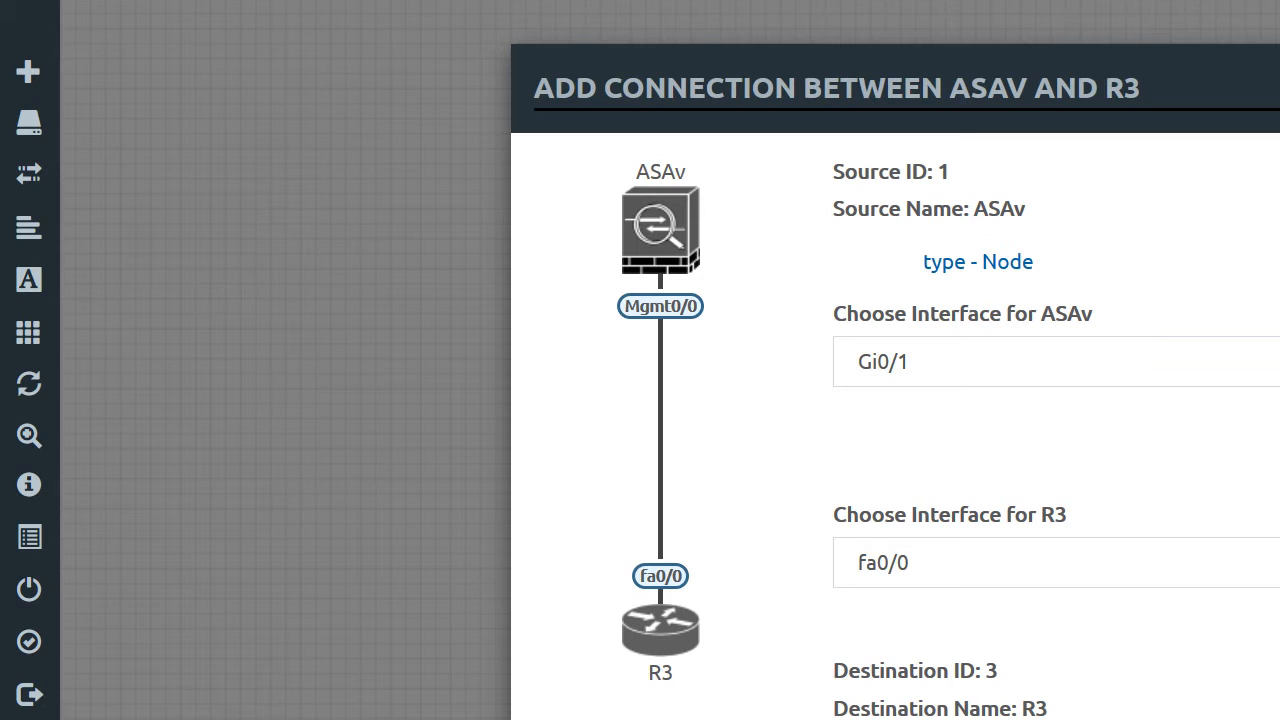
{"action": "left_click", "coordinate": [1056, 360]}
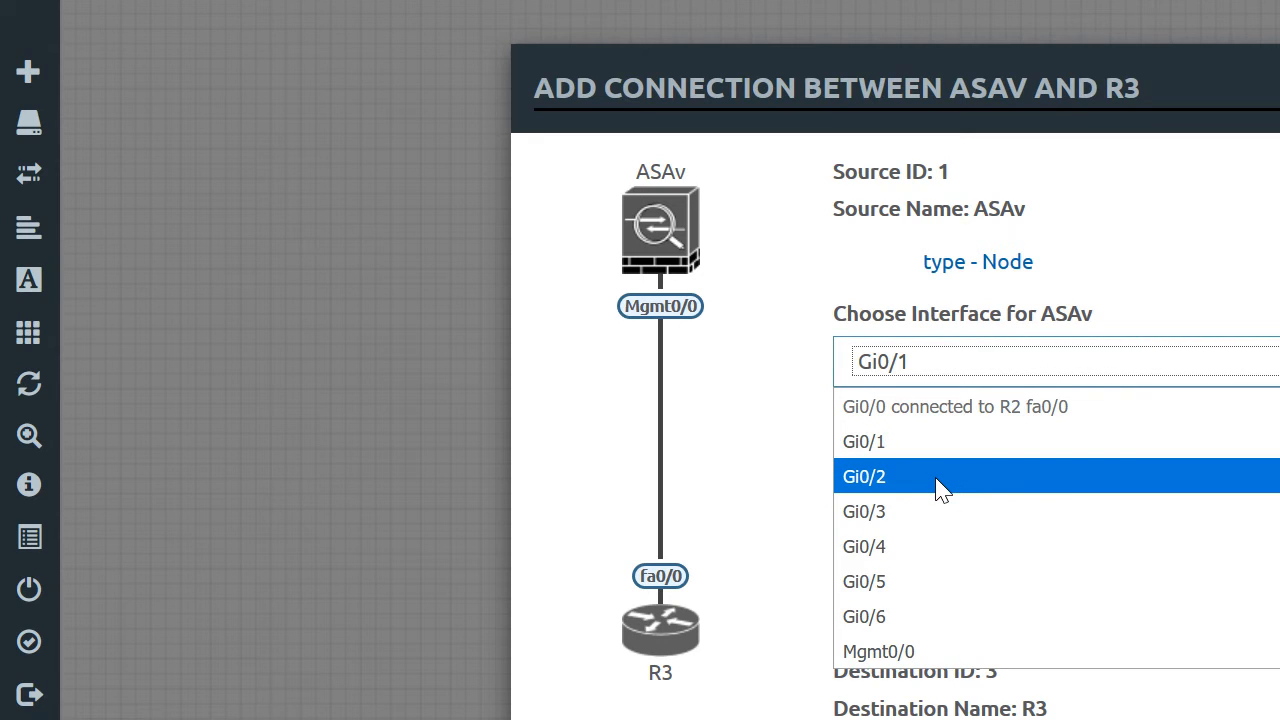
{"action": "left_click", "coordinate": [864, 476]}
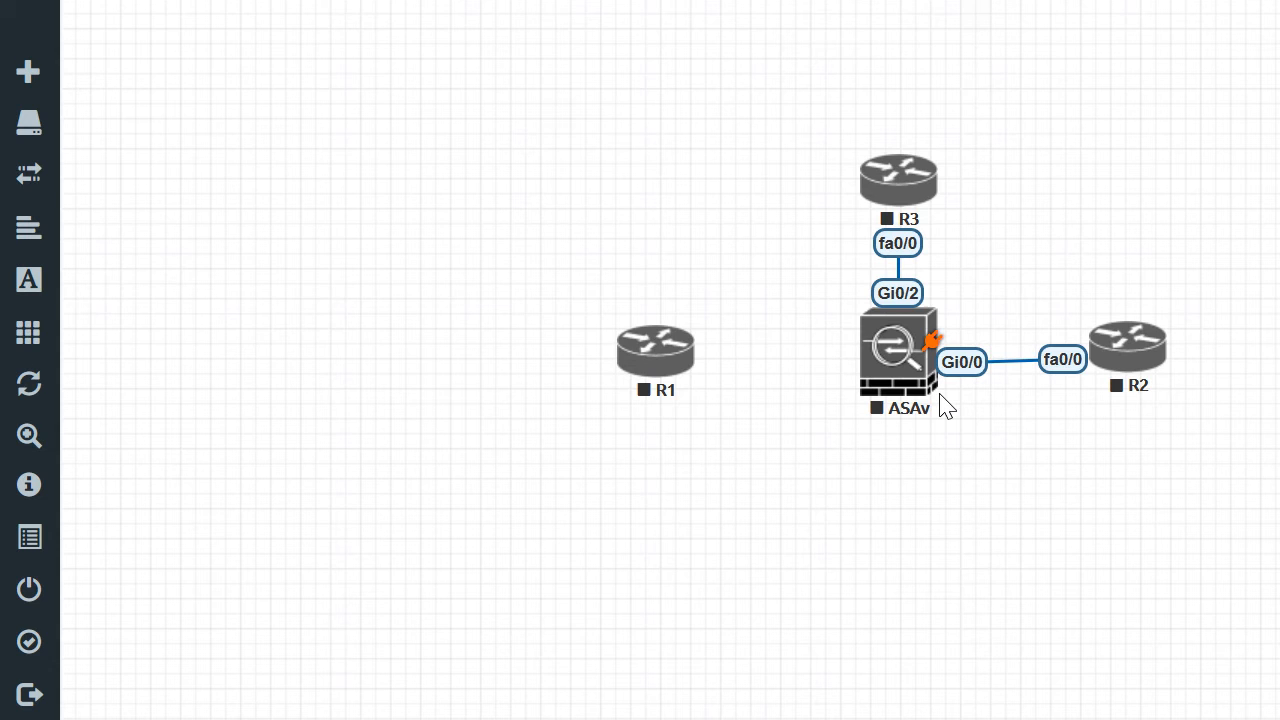
- Start a new link from the ASAv toward R1
{"action": "left_click_drag", "start_coordinate": [898, 356], "coordinate": [656, 356]}
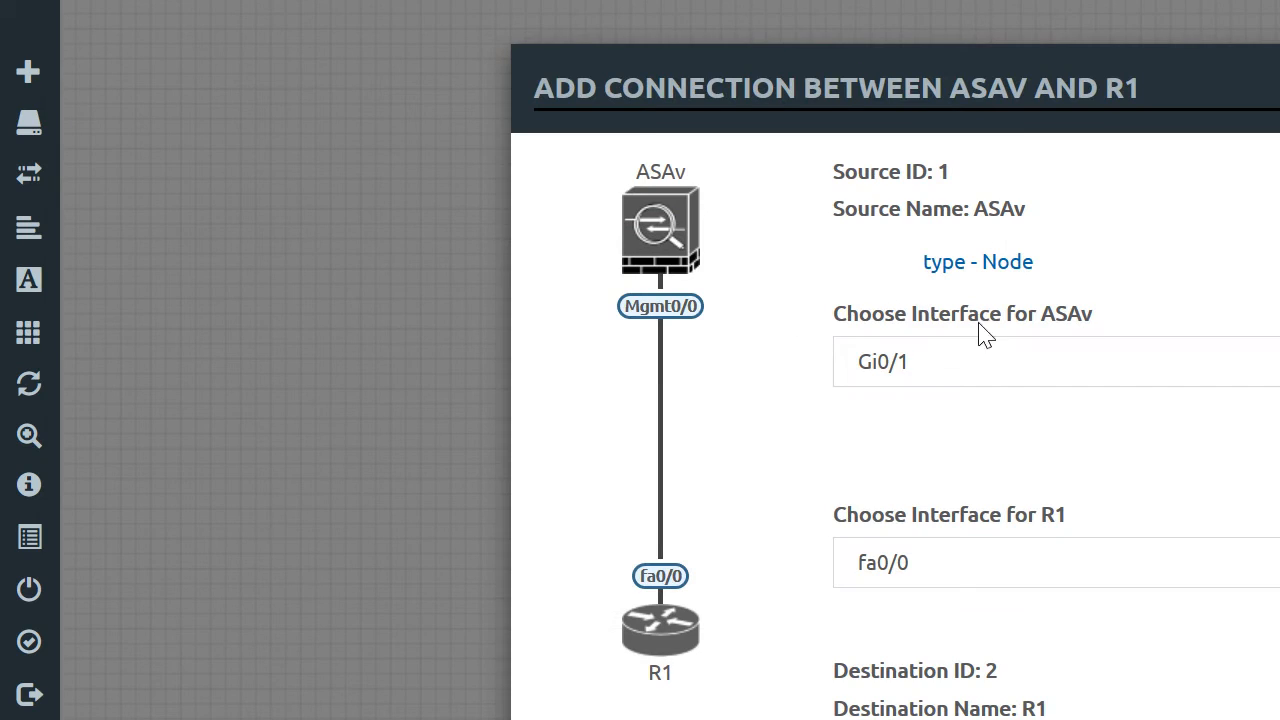
{"action": "mouse_move", "coordinate": [1136, 444]}
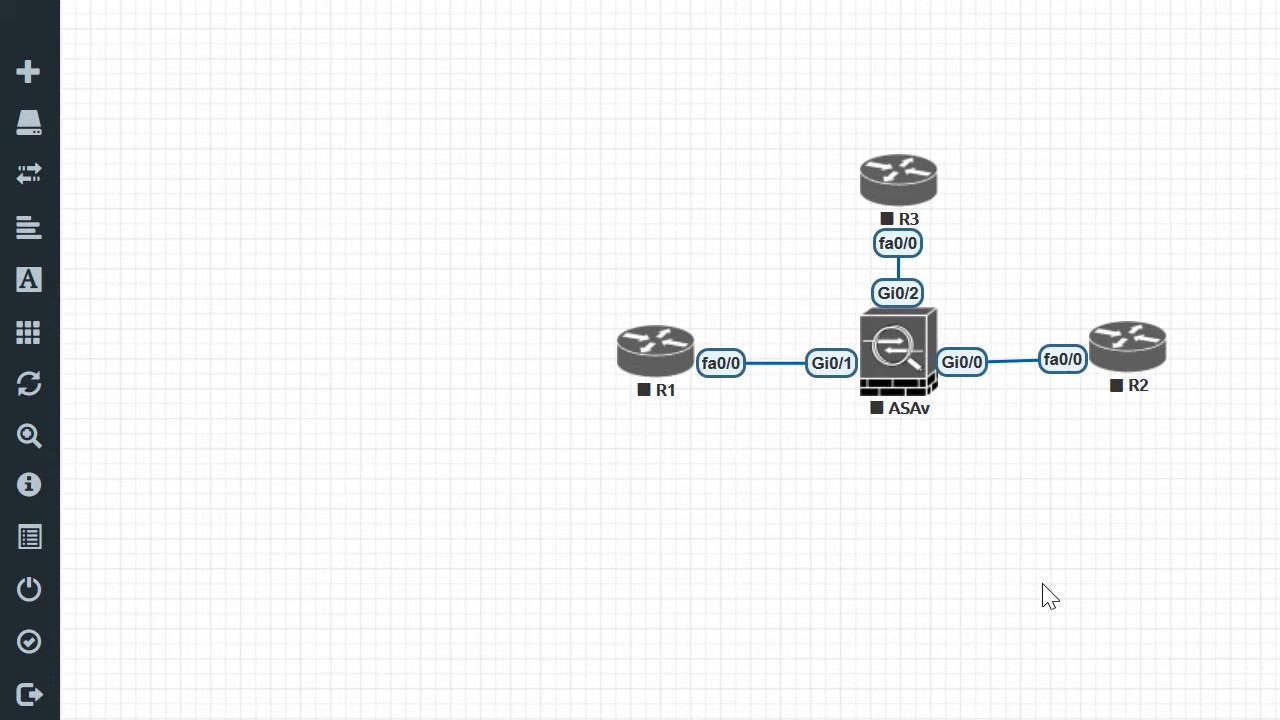
{"action": "mouse_move", "coordinate": [926, 540]}
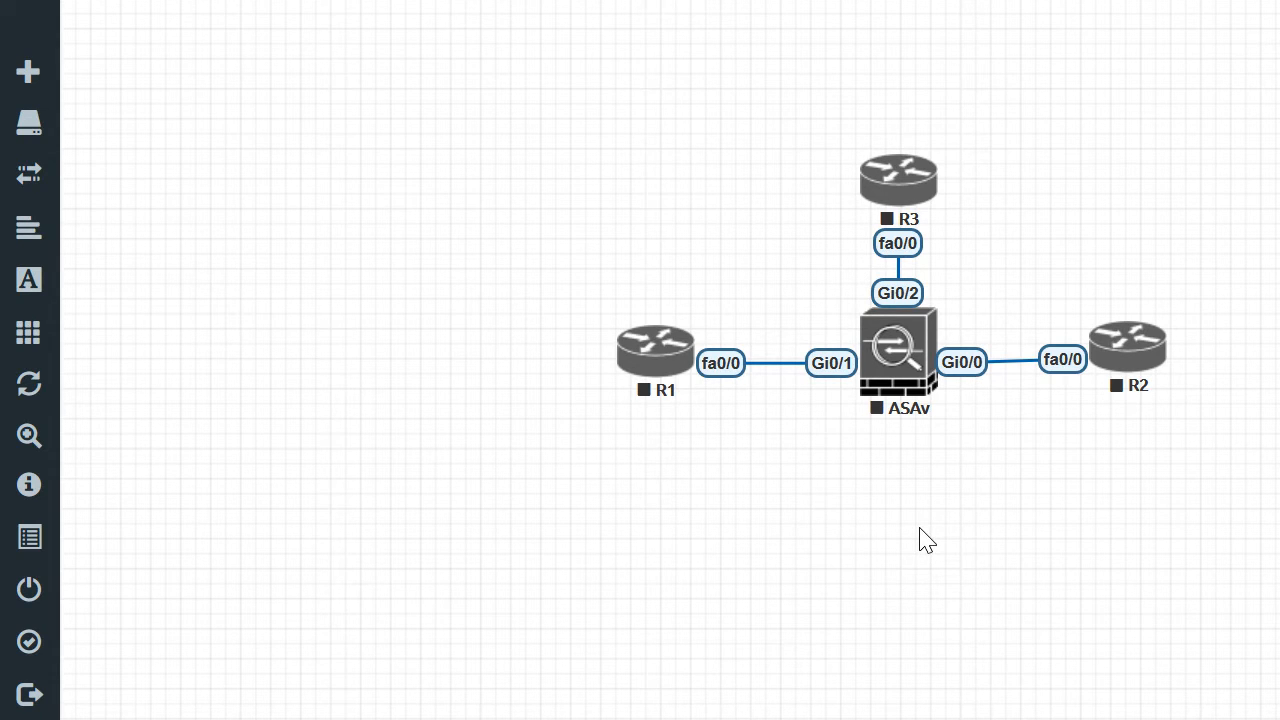
{"action": "mouse_move", "coordinate": [902, 196]}
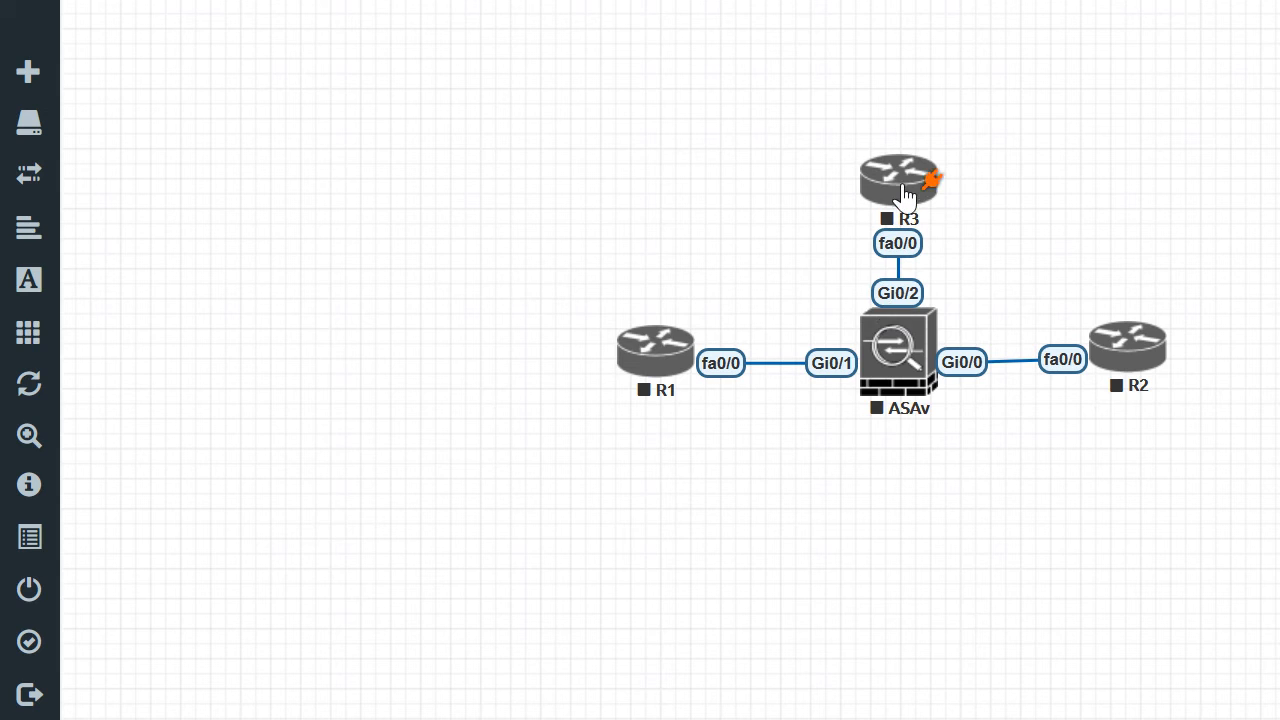
- Start all selected nodes R1, R2, R3 and the ASAv via Start Selected
{"action": "right_click", "coordinate": [898, 182]}
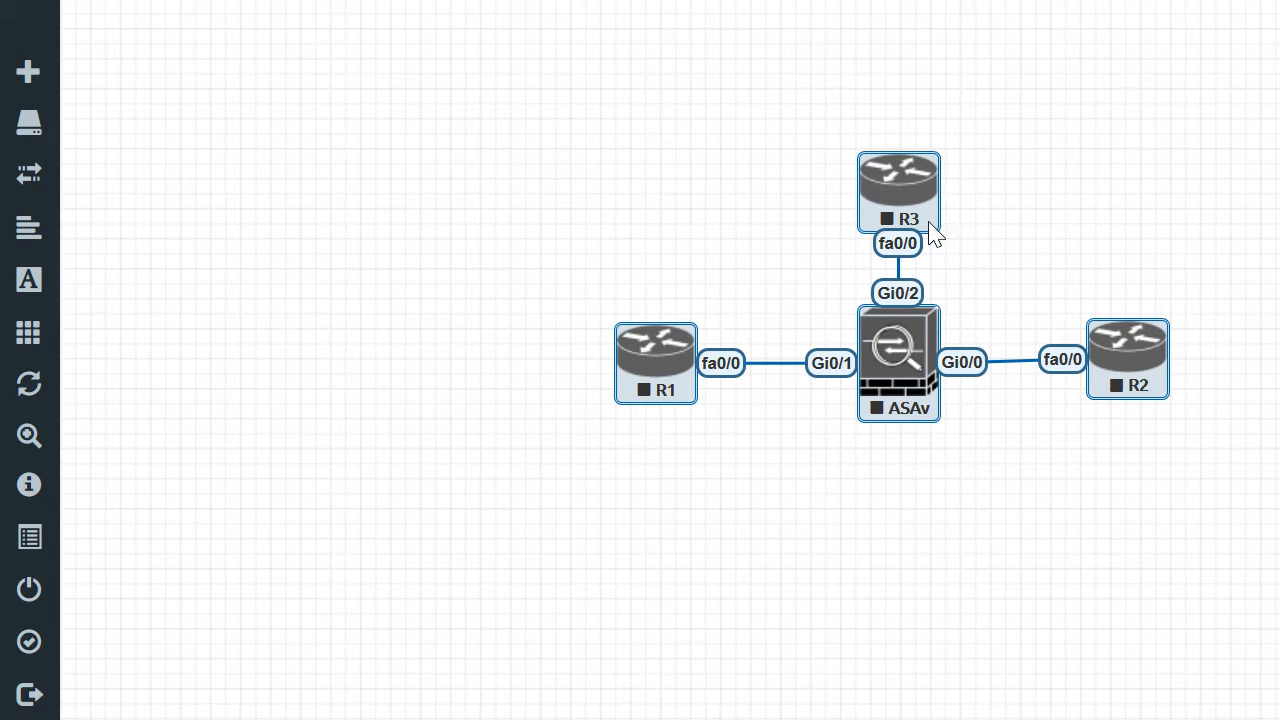
{"action": "mouse_move", "coordinate": [896, 204]}
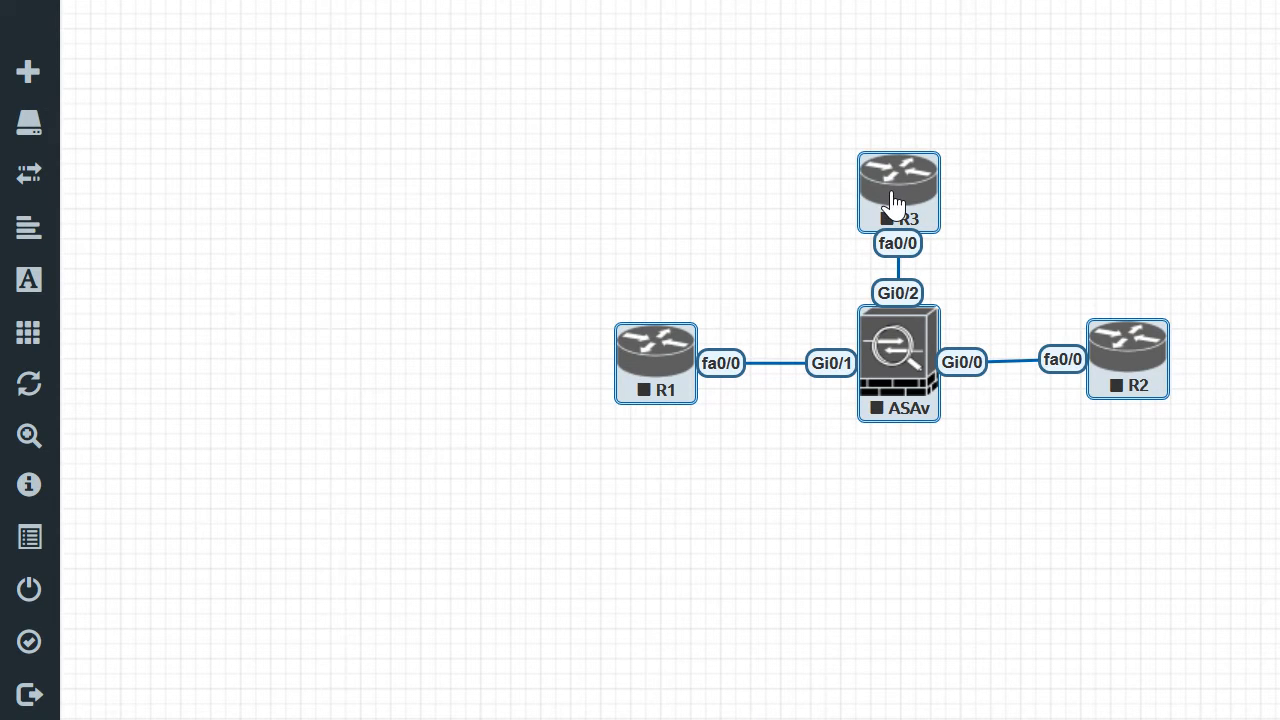
{"action": "right_click", "coordinate": [898, 192]}
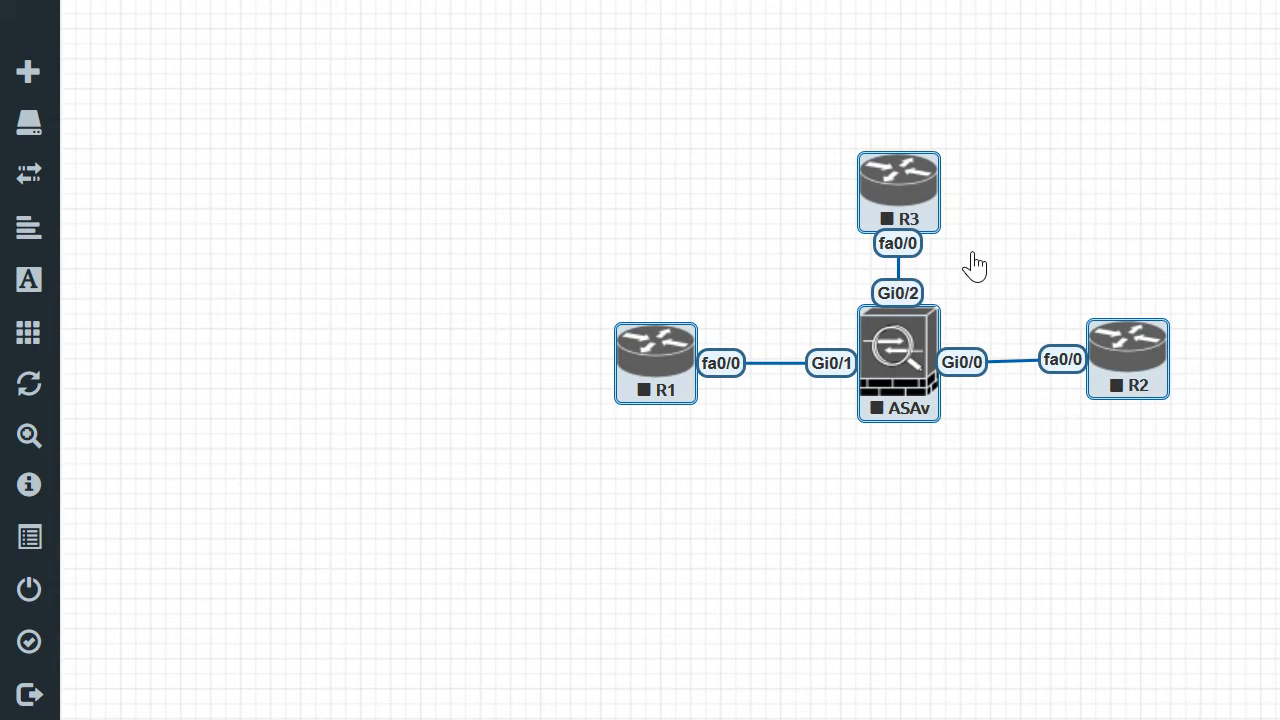
{"action": "mouse_move", "coordinate": [724, 252]}
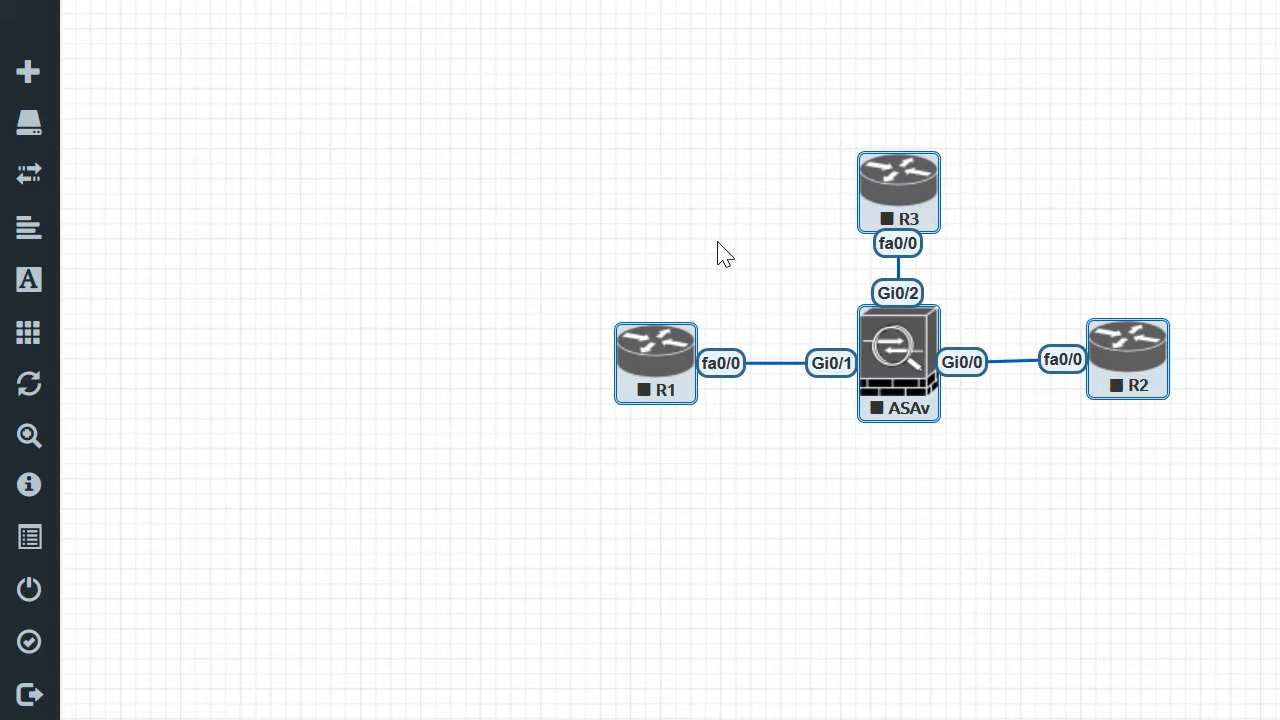
{"action": "left_click", "coordinate": [28, 588]}
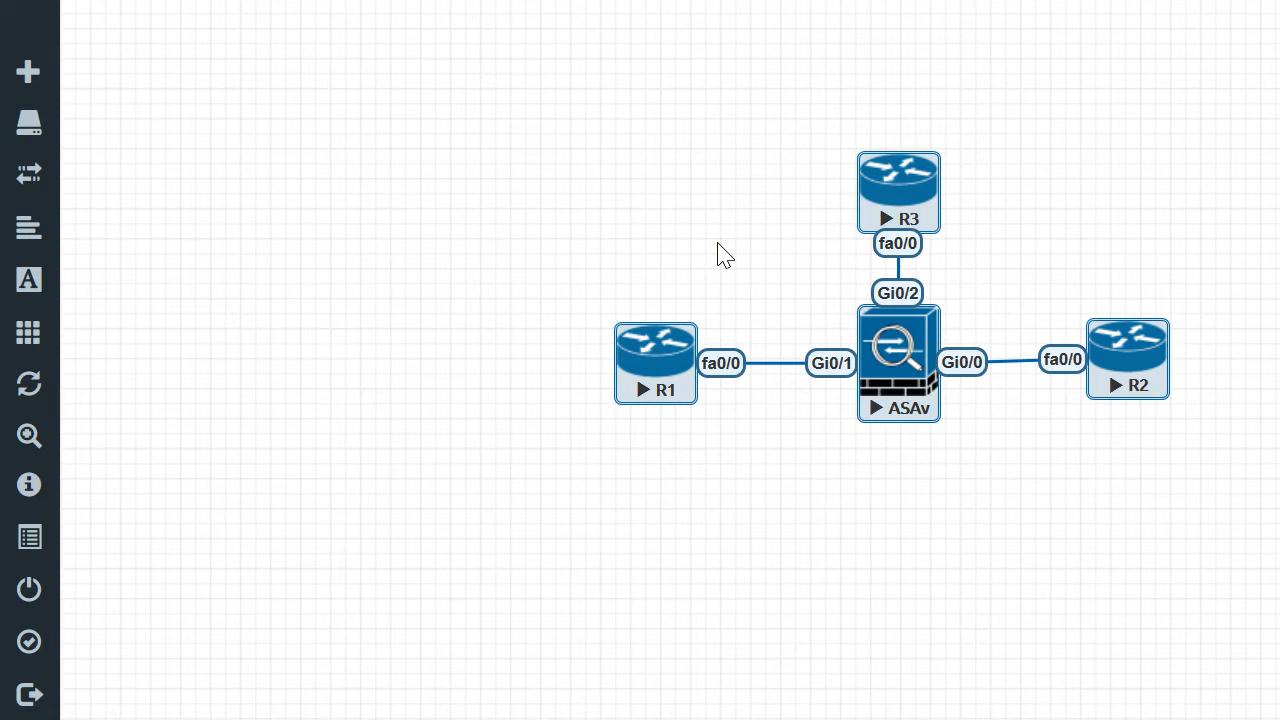
{"action": "mouse_move", "coordinate": [884, 424]}
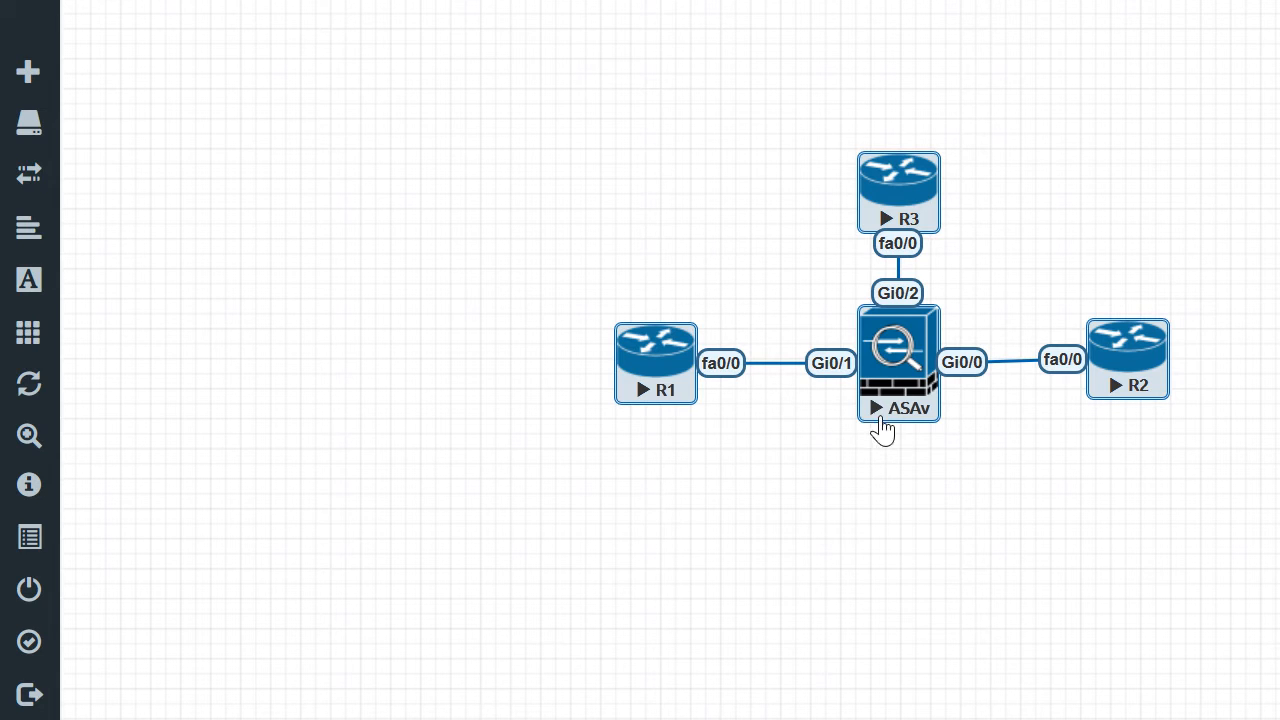
{"action": "mouse_move", "coordinate": [976, 518]}
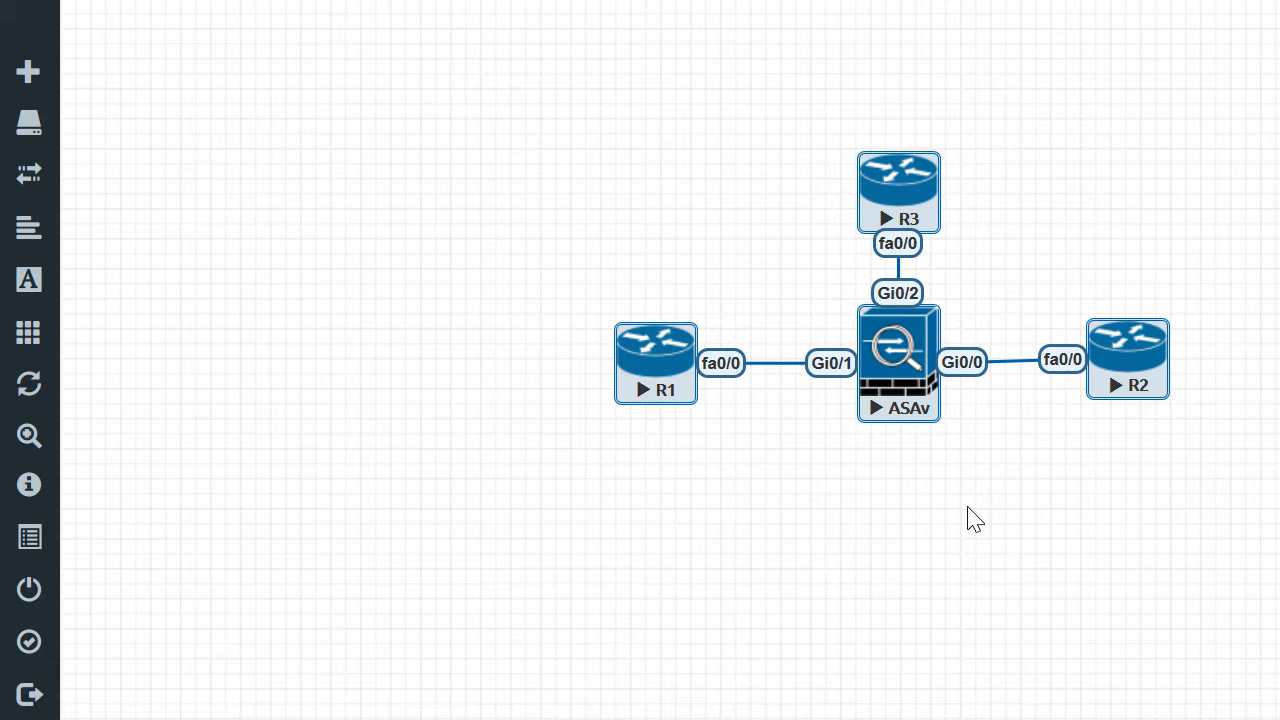
{"action": "mouse_move", "coordinate": [1216, 672]}
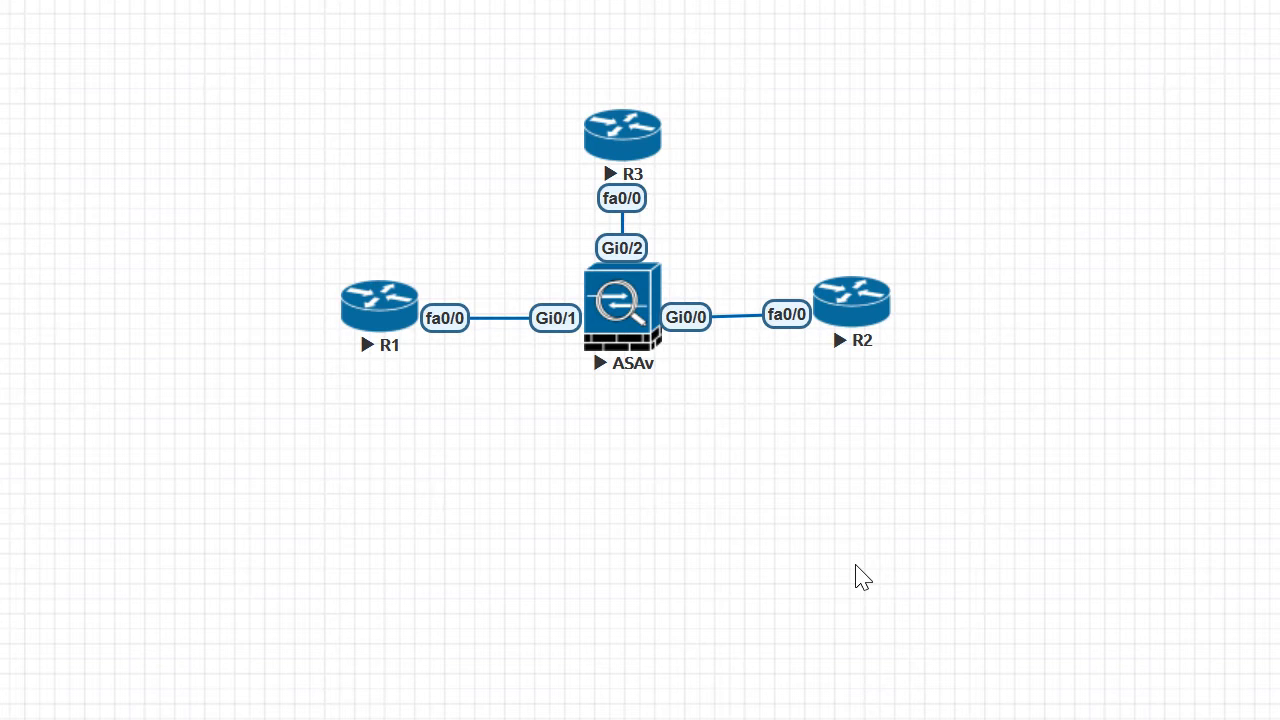
{"action": "mouse_move", "coordinate": [472, 398]}
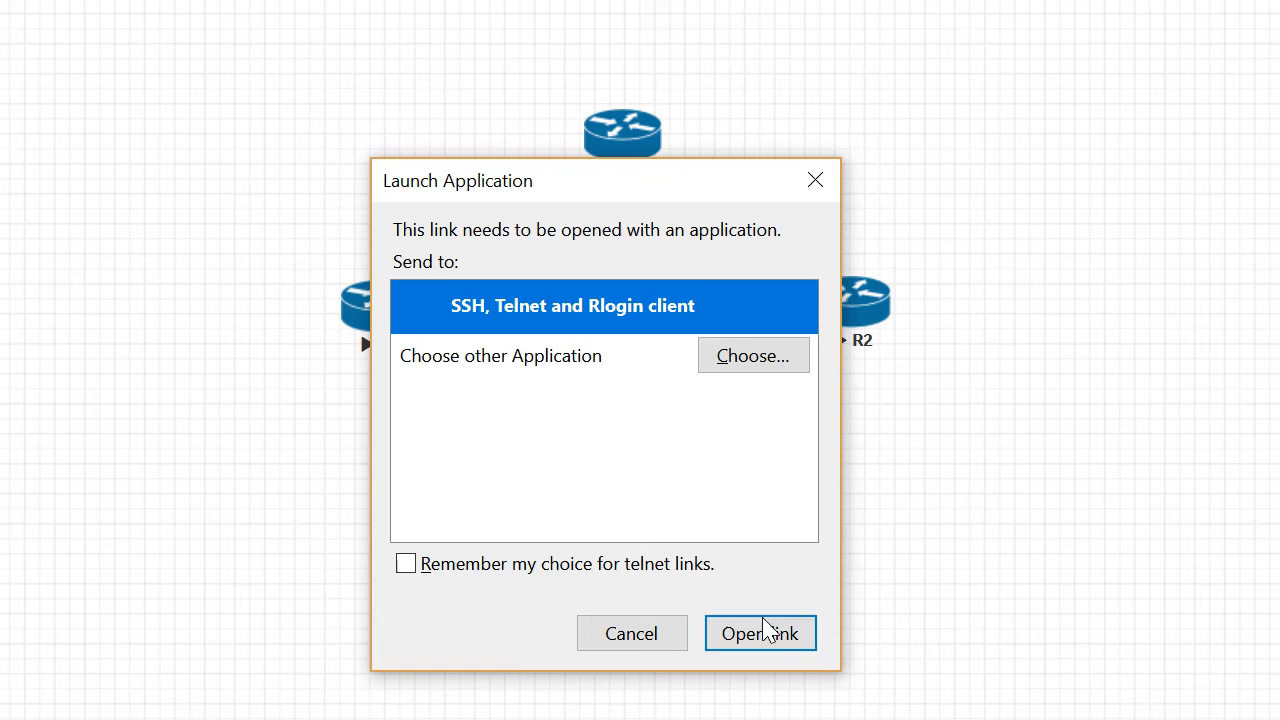
- Launch R1's console in the SSH/Telnet client
{"action": "left_click", "coordinate": [760, 632]}
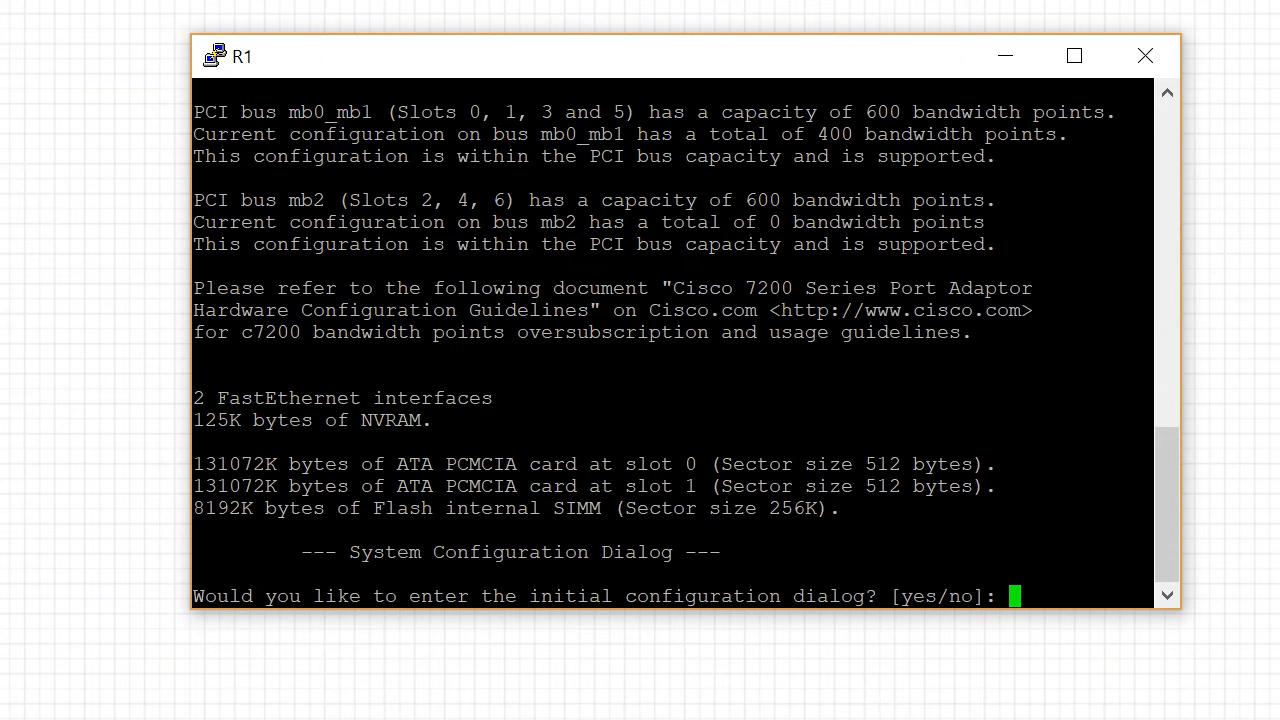
- Decline setup, give R1's fa0/0 address 10.10.10.1 255.255.255.0, and begin the hostname command
{"action": "type", "text": "no"}
{"action": "type", "text": "int"}
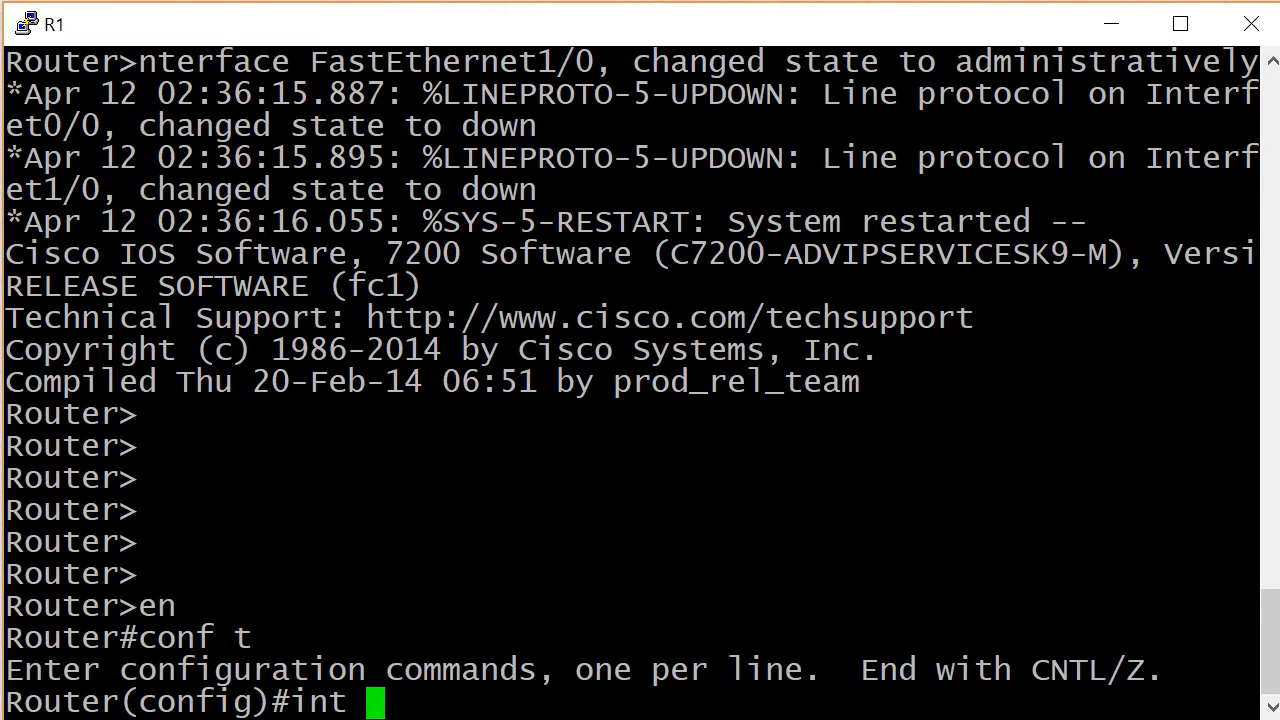
{"action": "type", "text": "fa0/0"}
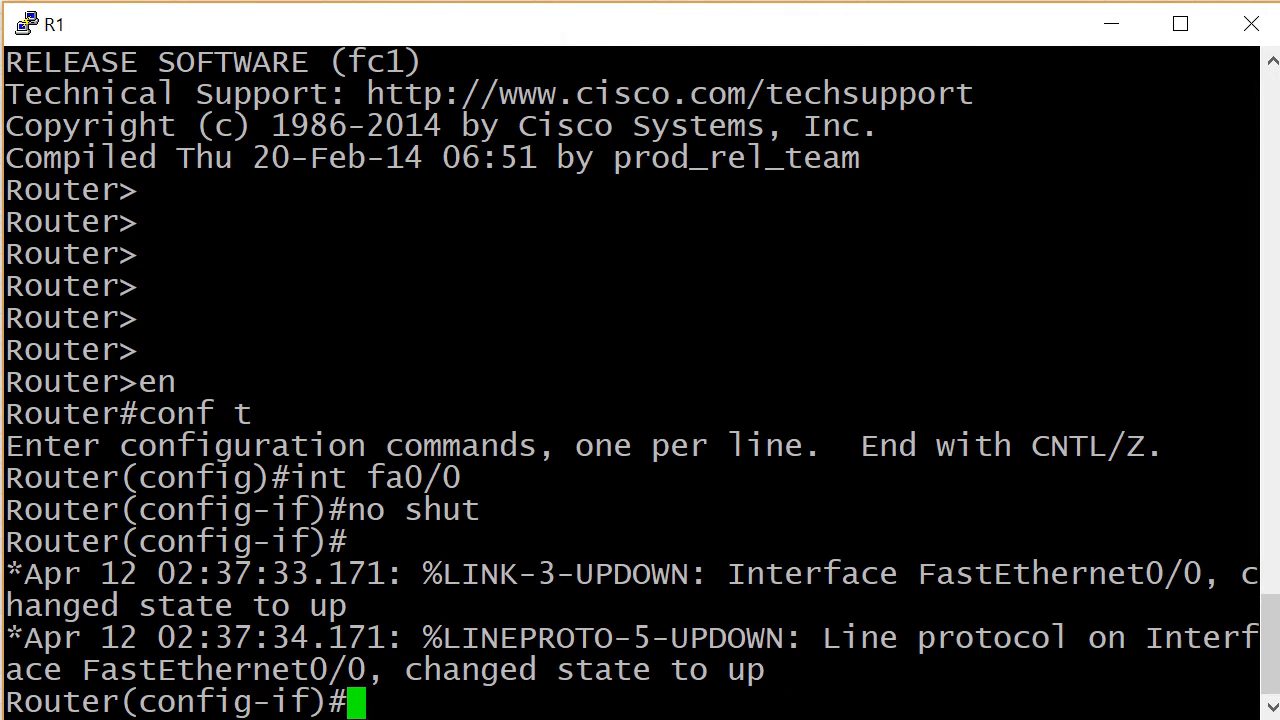
{"action": "type", "text": "ip address"}
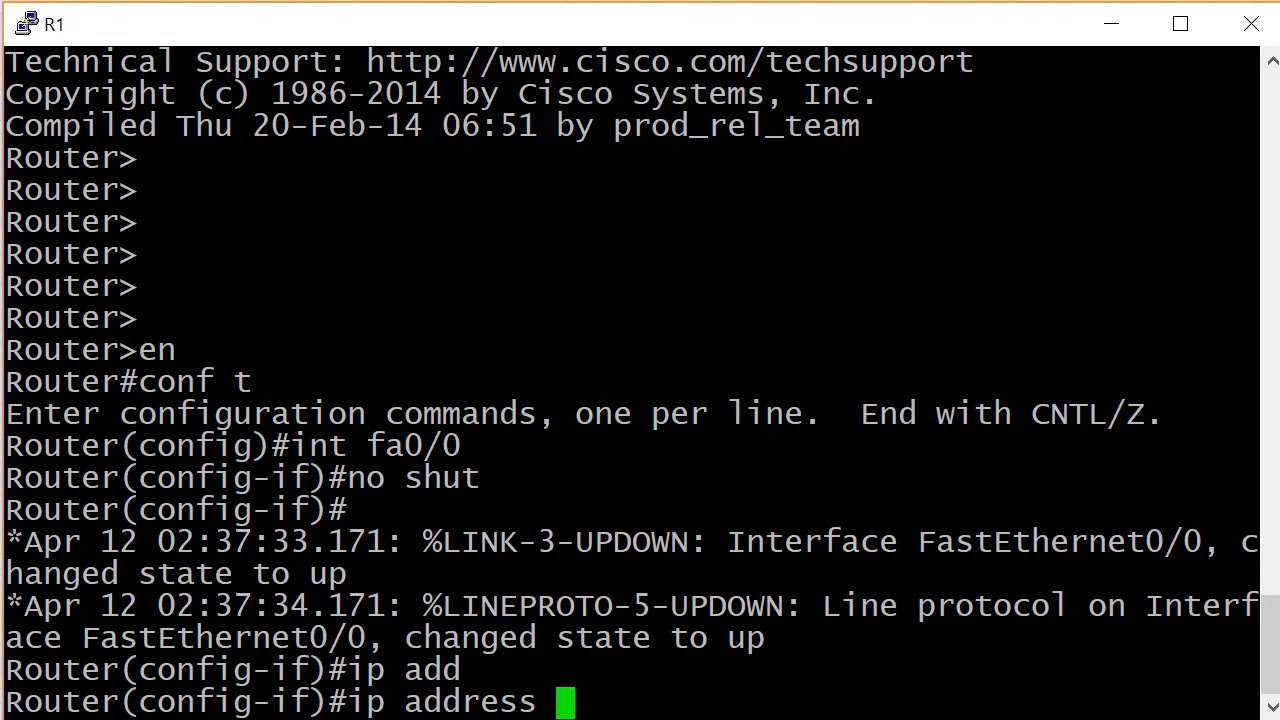
{"action": "type", "text": "10.10.10.1 255.255.255.0"}
{"action": "type", "text": "hos"}
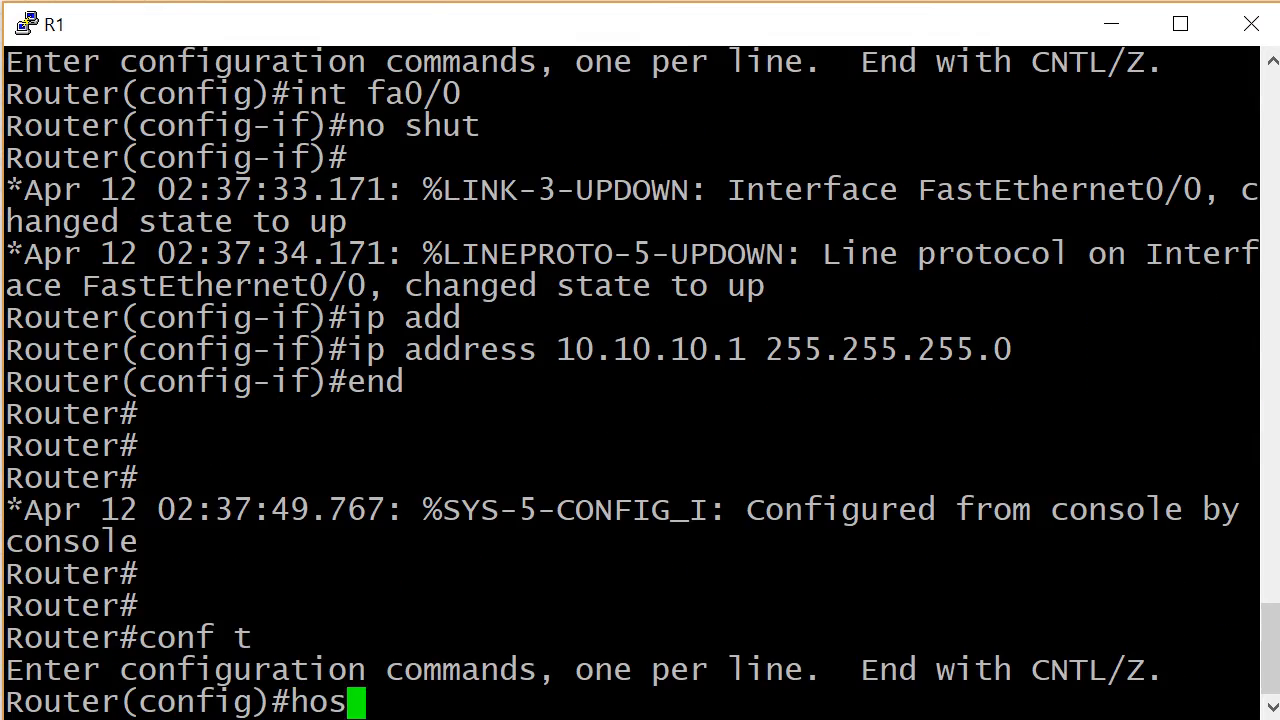
{"action": "type", "text": "tname R"}
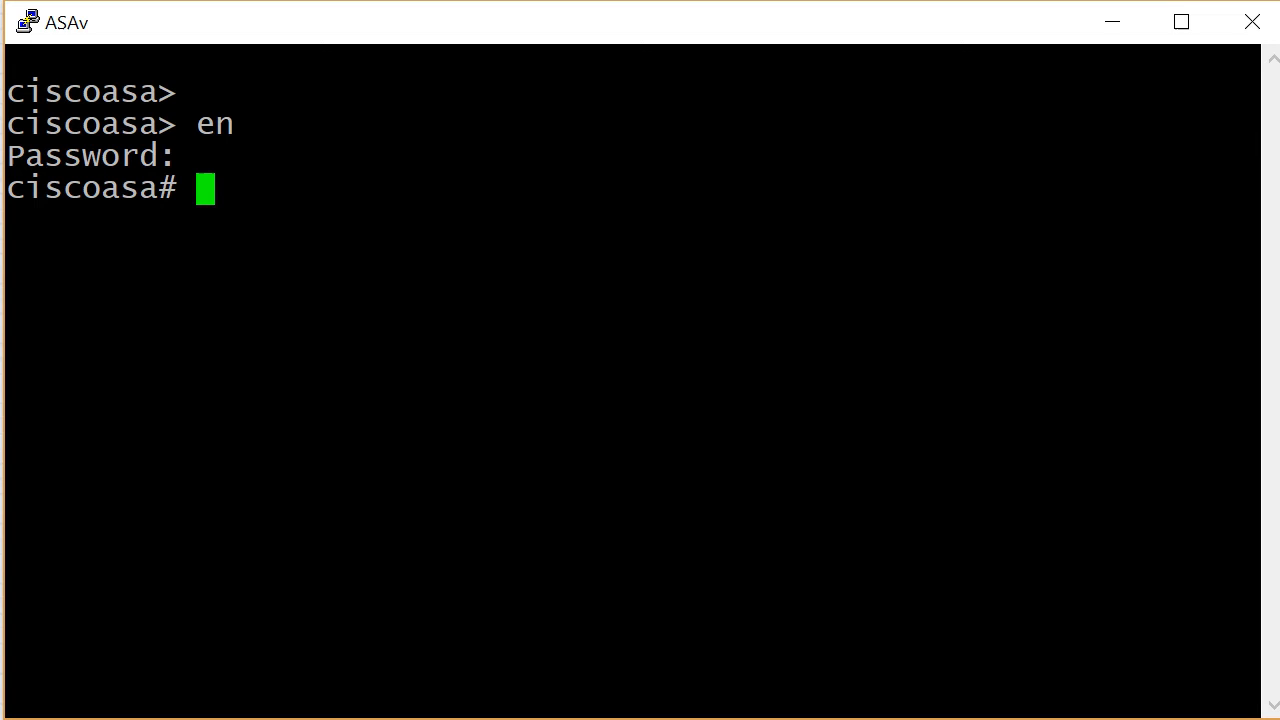
- Enter config mode on the ASAv and name interface Gi0/1 'inside' with nameif
{"action": "type", "text": "conf t"}
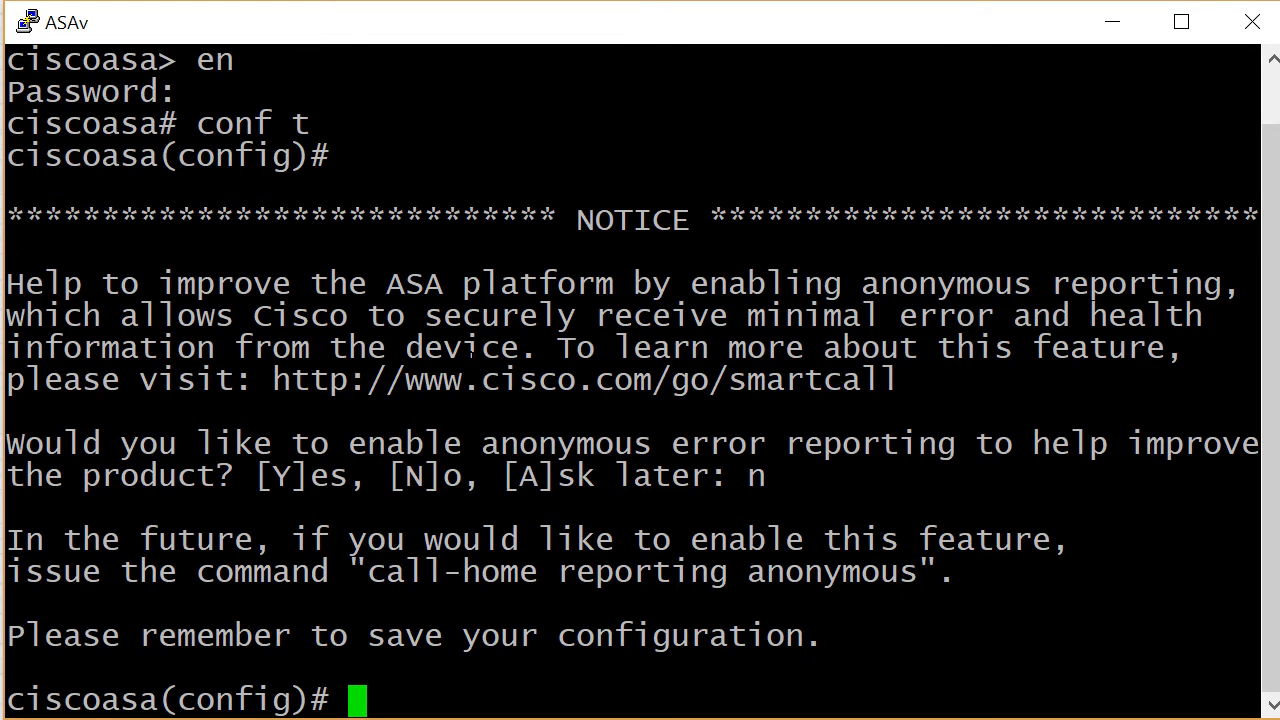
{"action": "type", "text": "int g"}
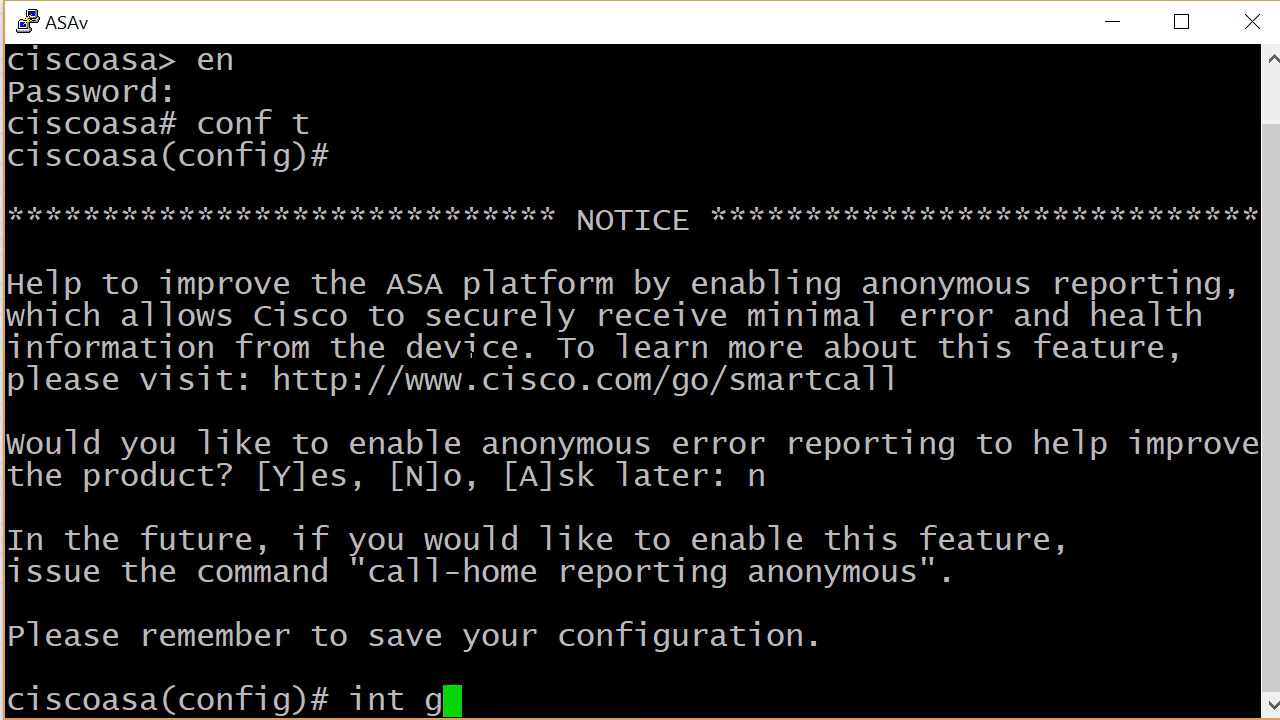
{"action": "key", "text": "Return"}
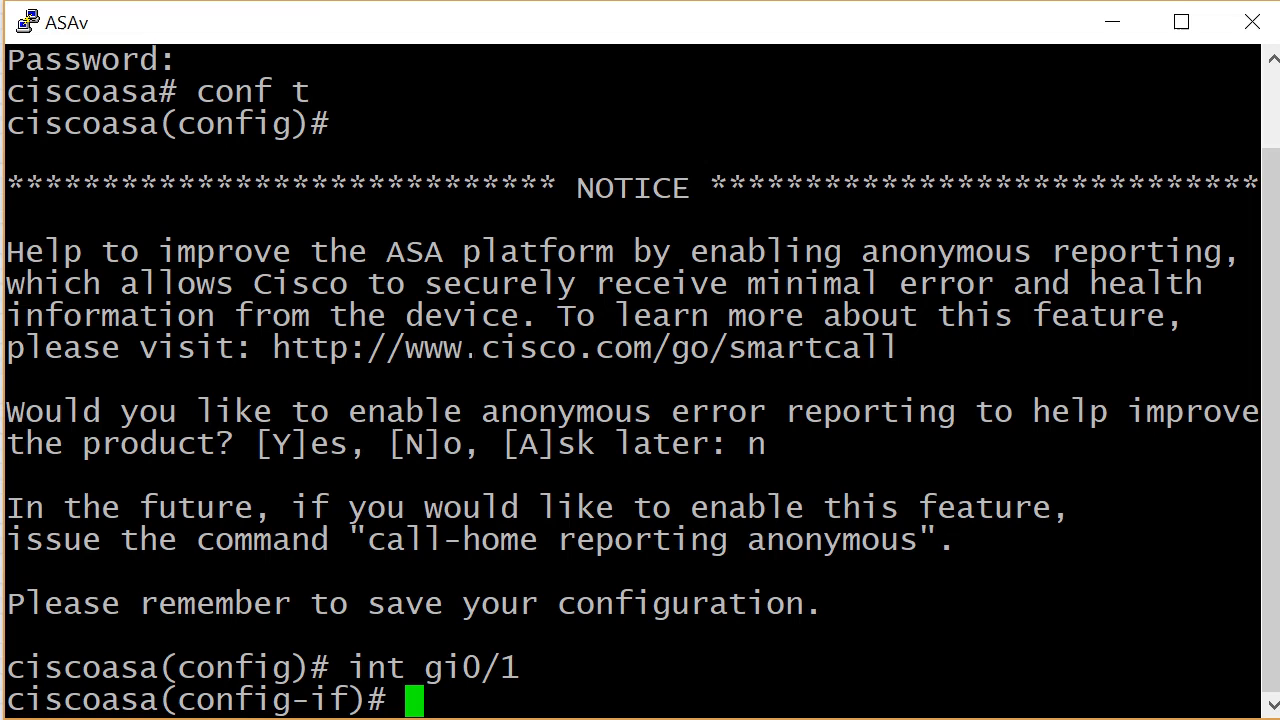
{"action": "type", "text": "name"}
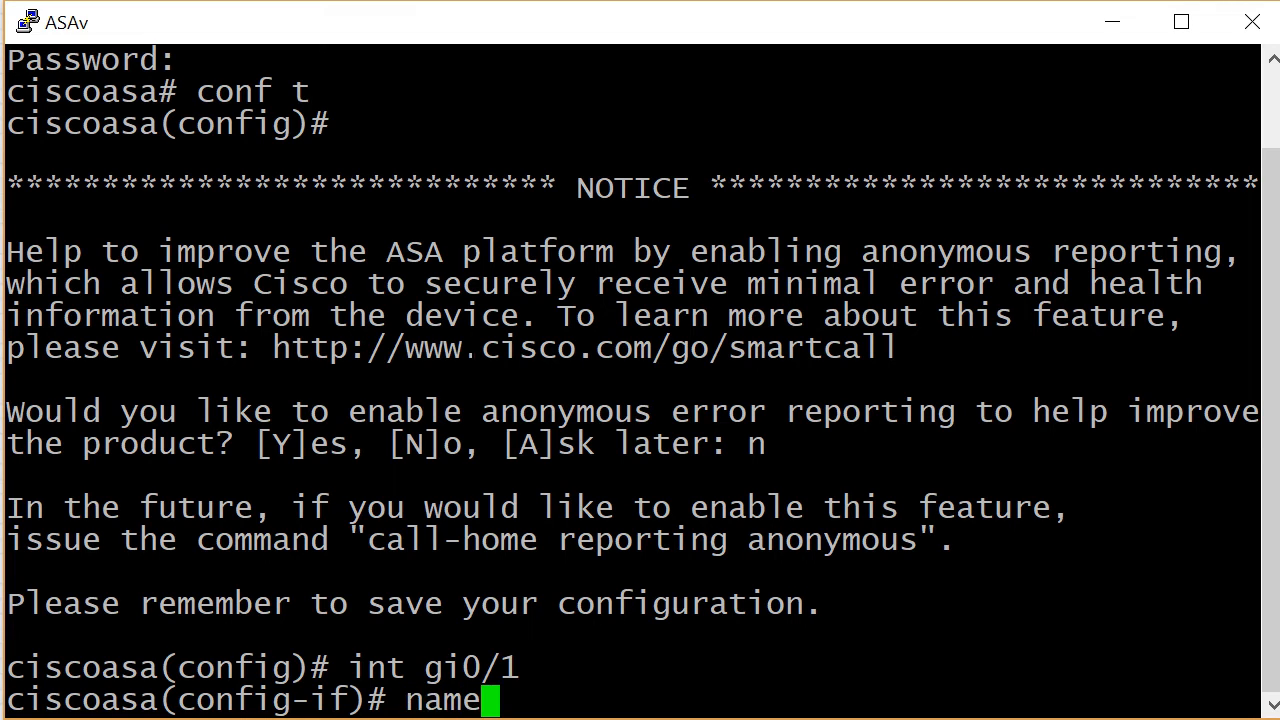
{"action": "type", "text": "if i"}
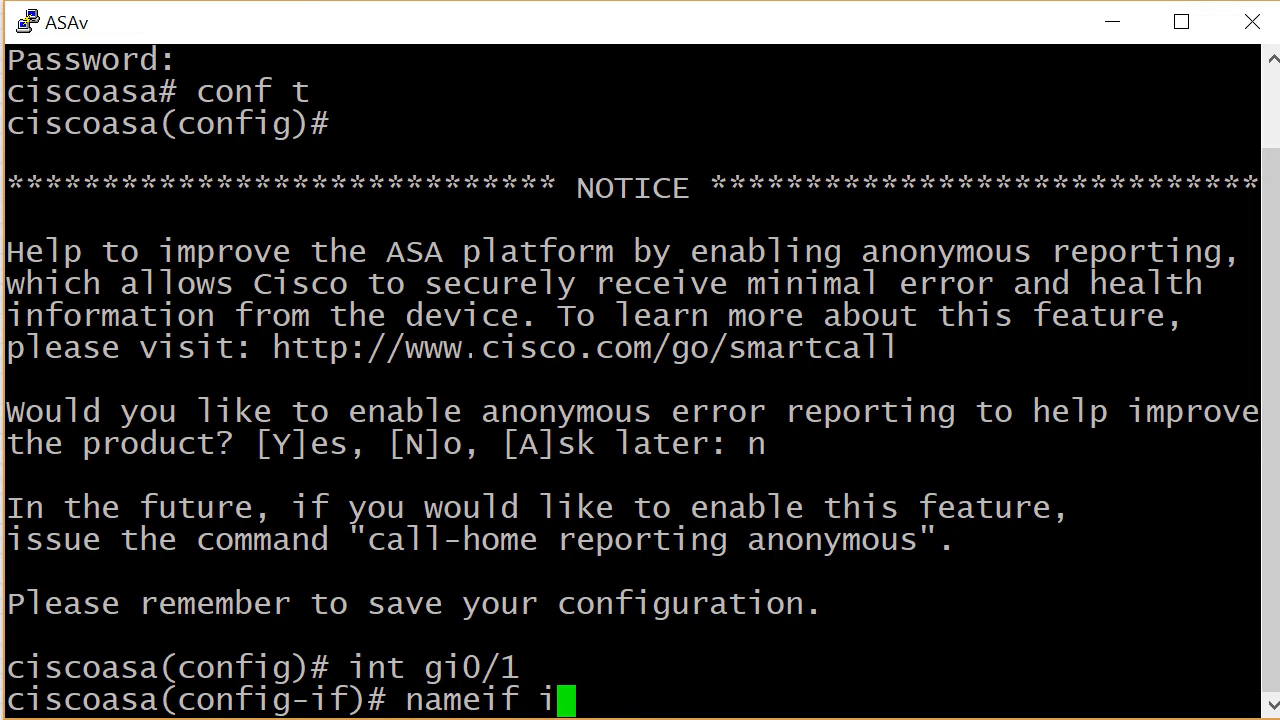
{"action": "type", "text": "nside"}
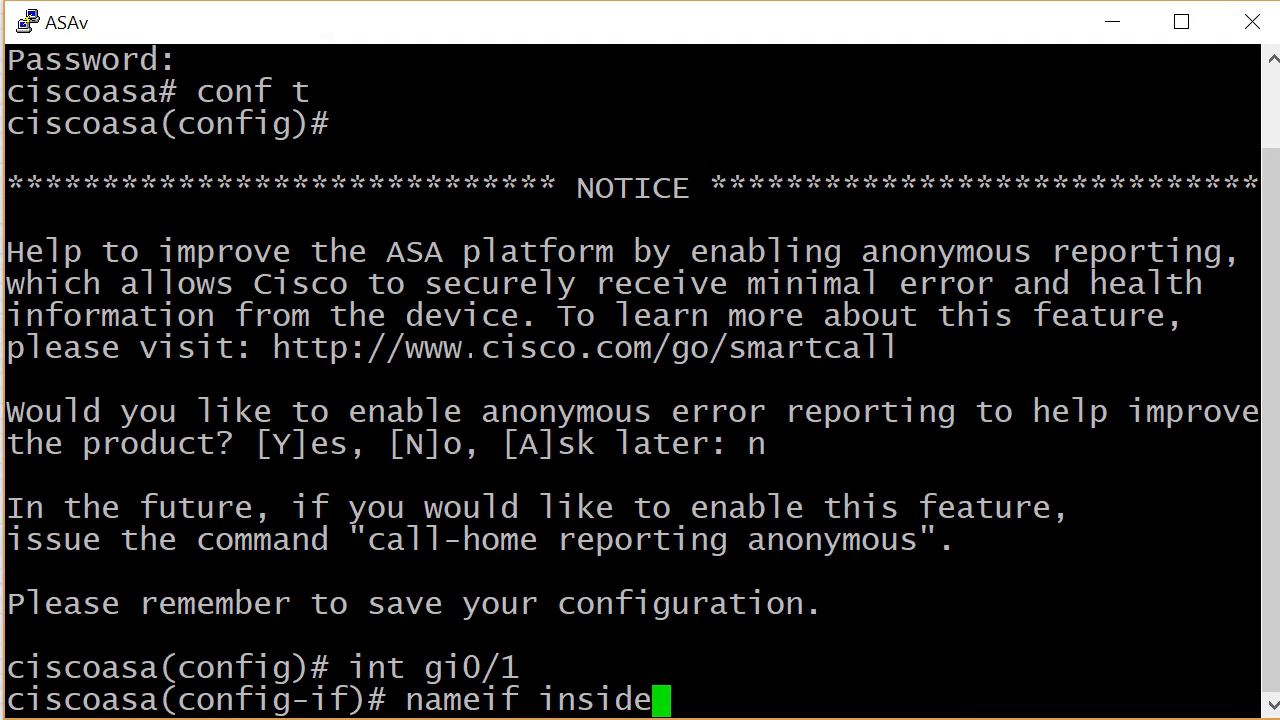
{"action": "key", "text": "Return"}
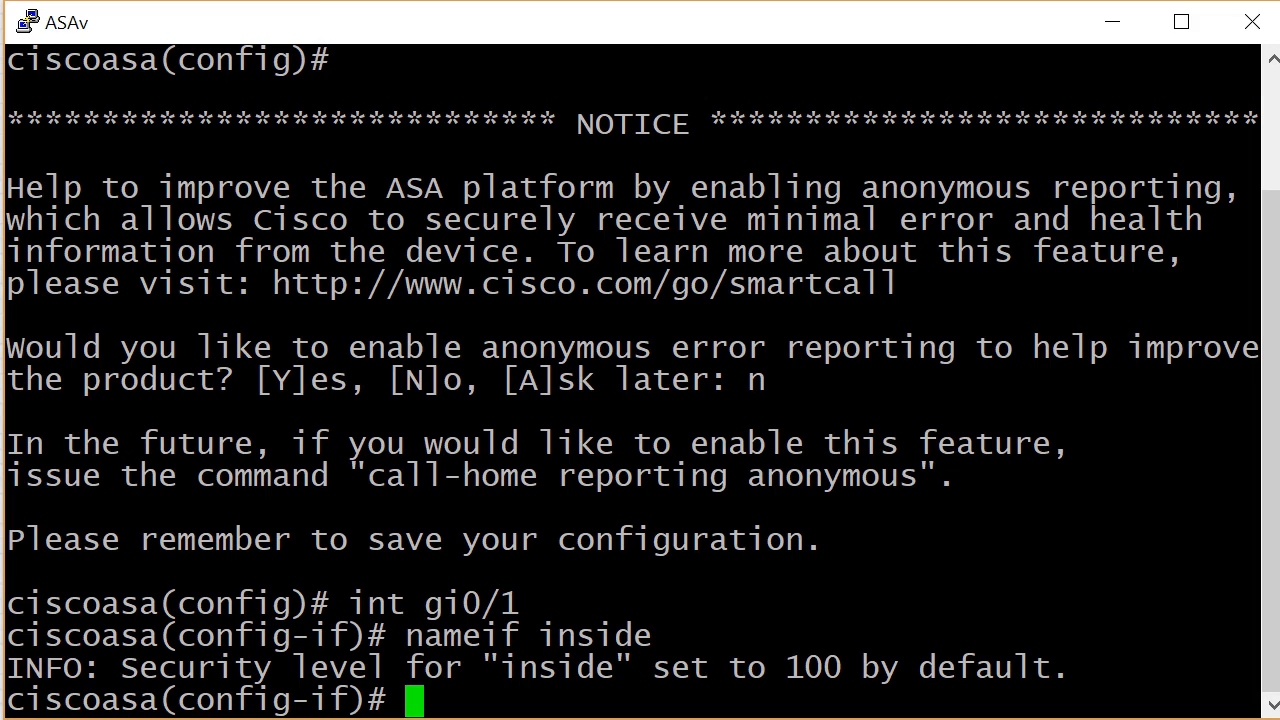
- Give Gi0/1 address 10.10.10.100 255.255.255.0 and enable it with no shut
{"action": "type", "text": "ip address"}
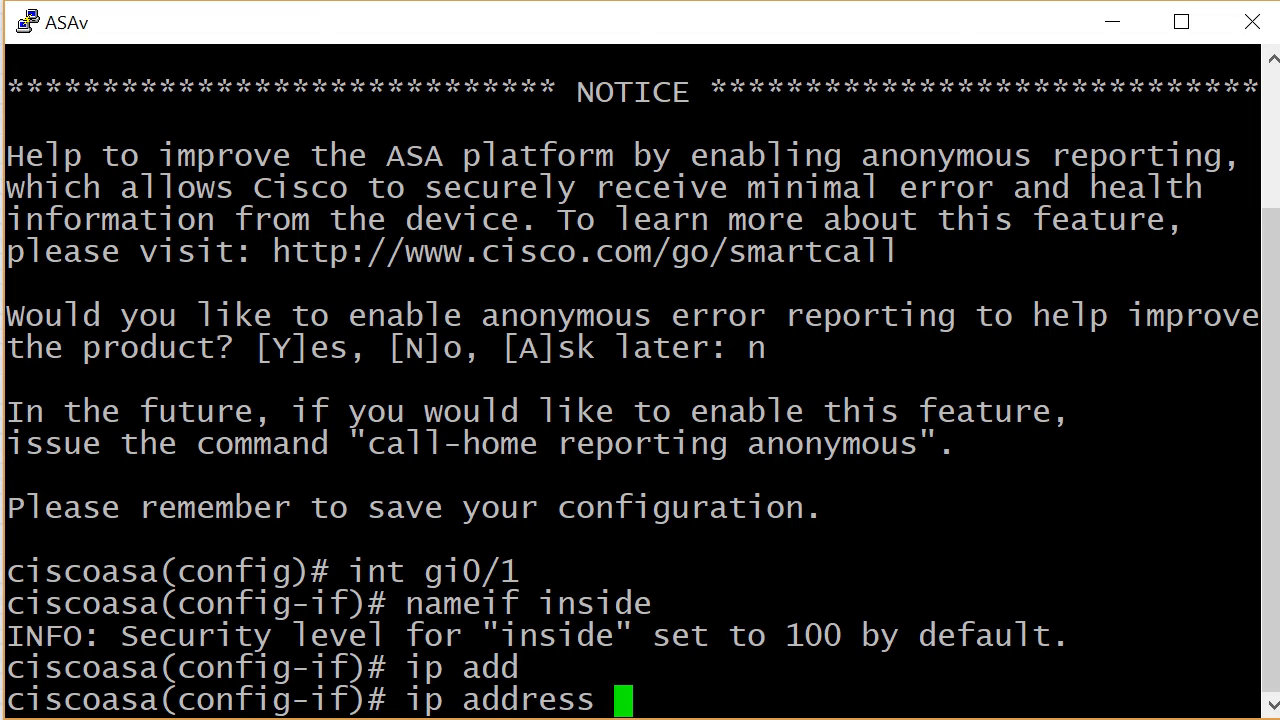
{"action": "type", "text": "10.10"}
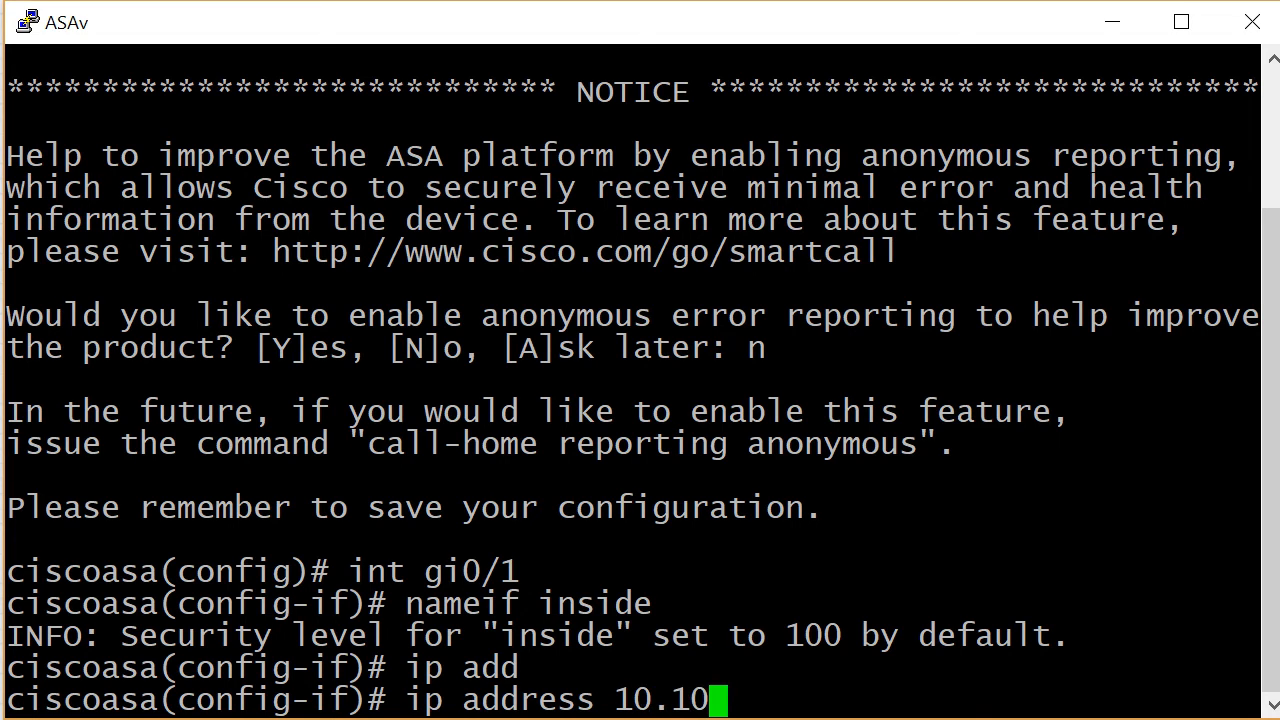
{"action": "type", "text": ".10.100"}
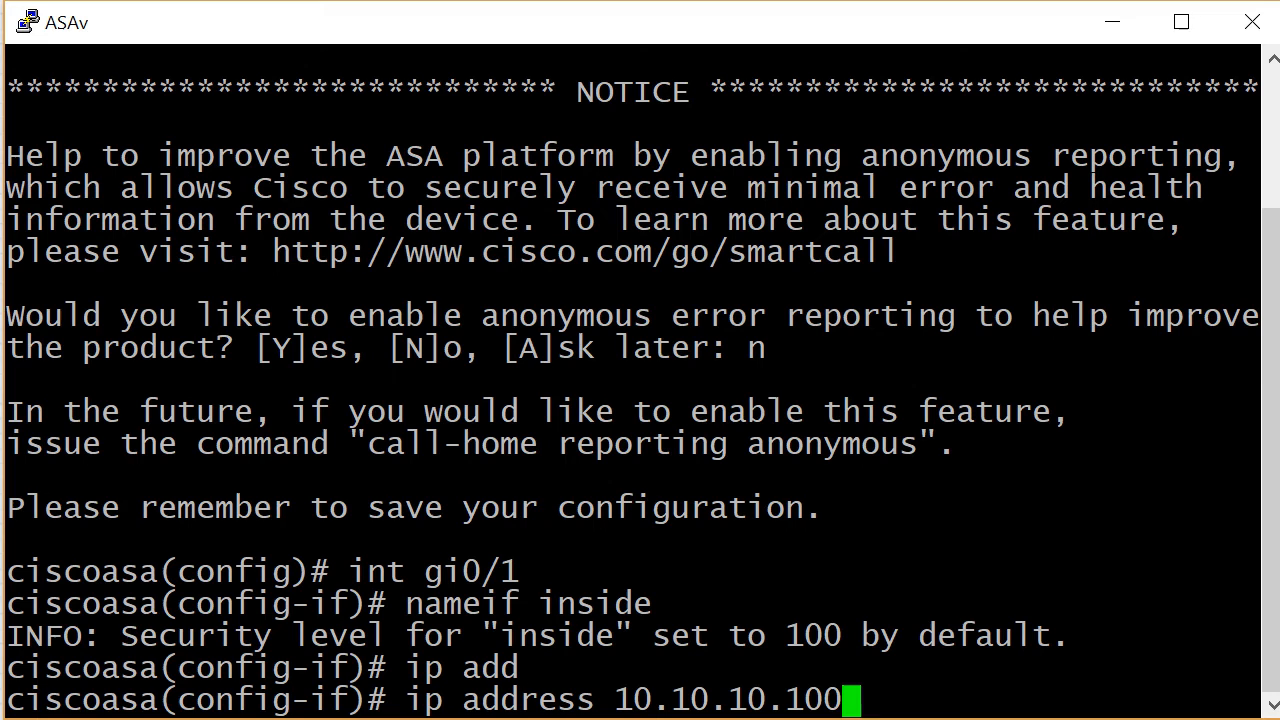
{"action": "type", "text": "255.255.255.0"}
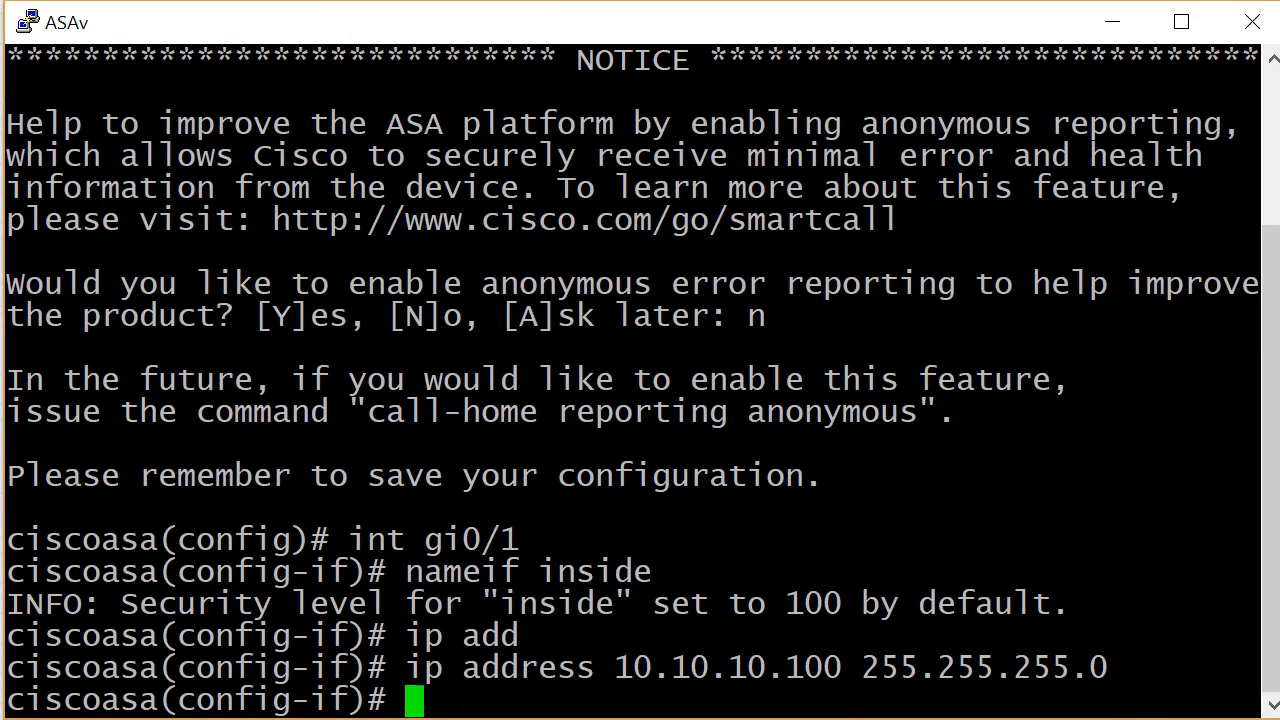
{"action": "type", "text": "no shu"}
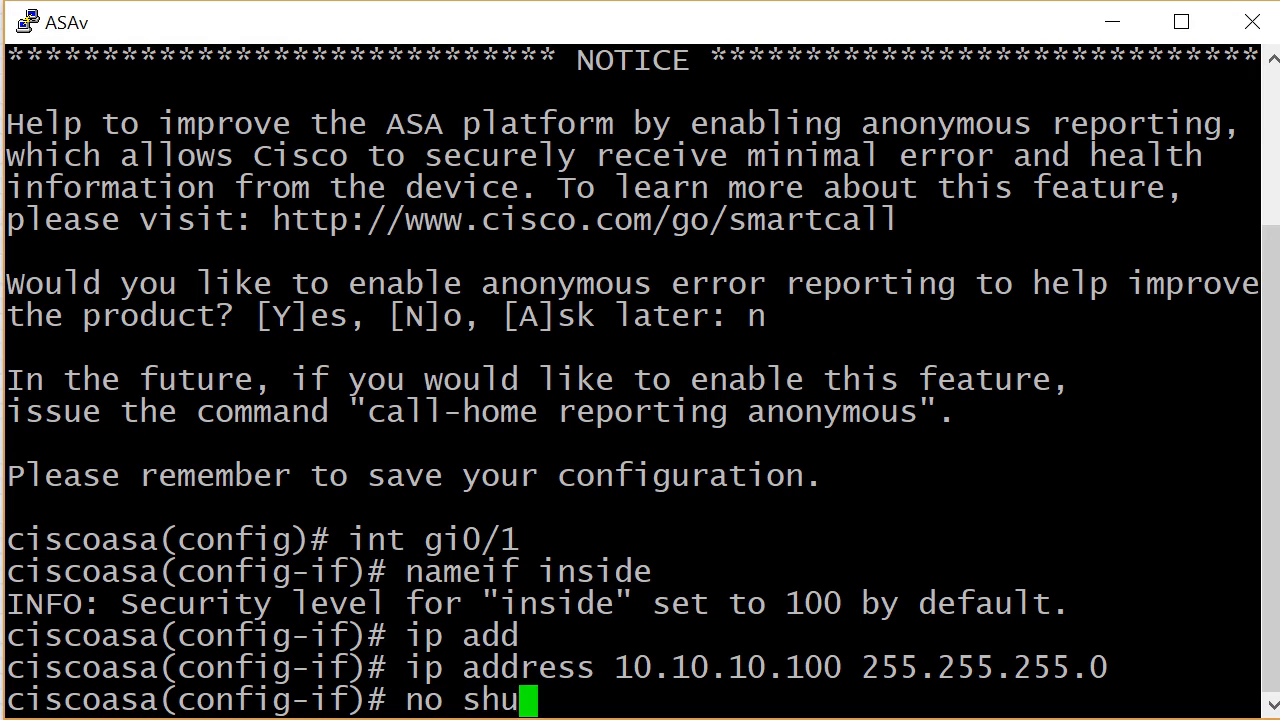
{"action": "key", "text": "Return"}
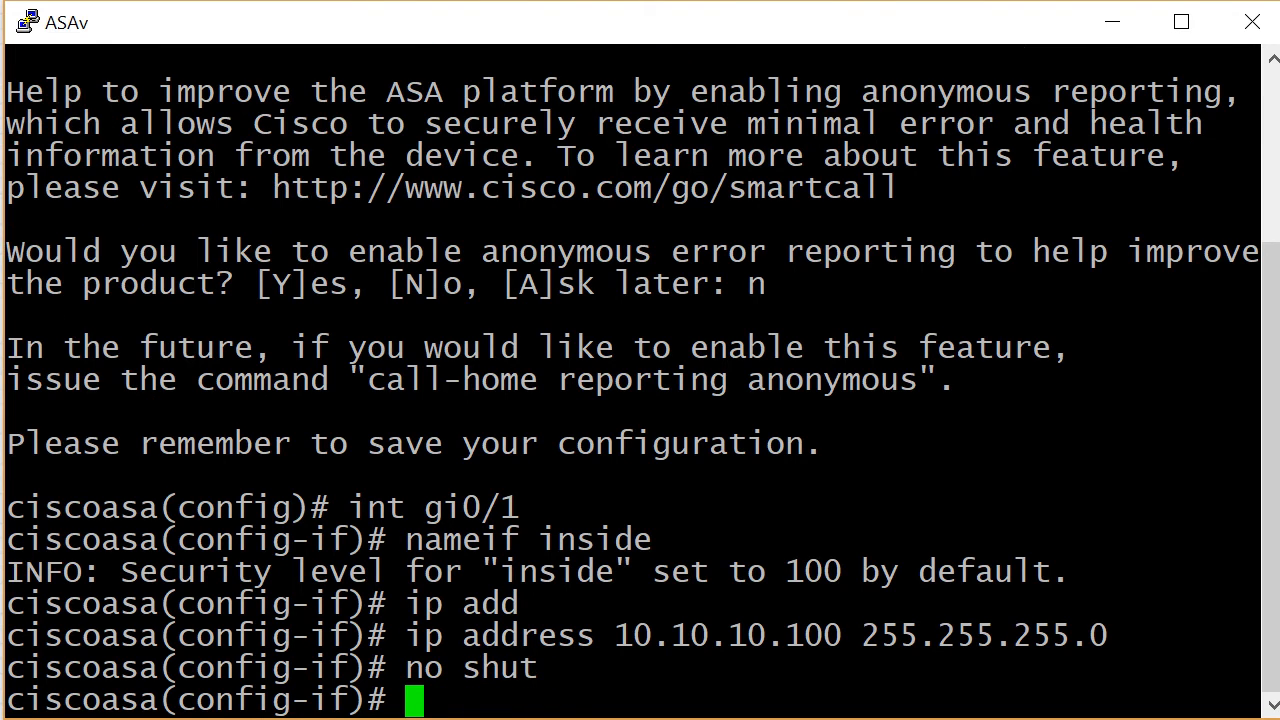
- Ping 10.10.10.1 from the ASAv to verify the inside link
{"action": "type", "text": "ping"}
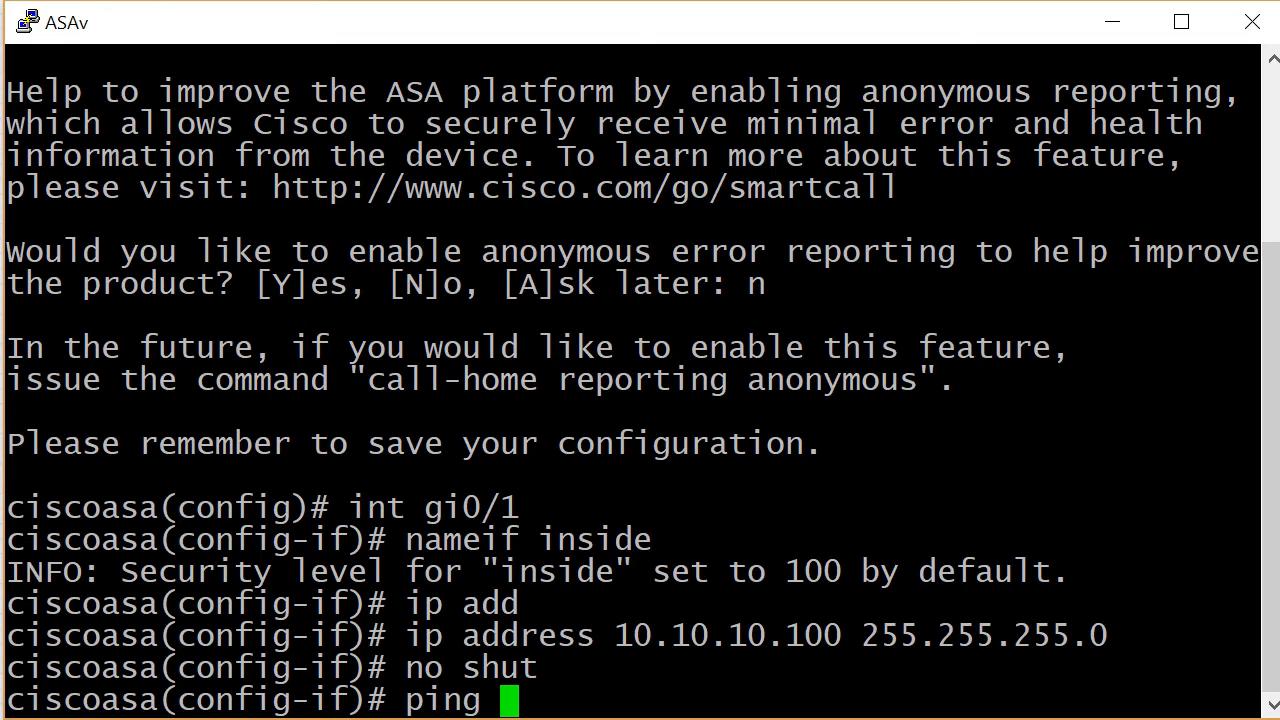
{"action": "type", "text": "10.10."}
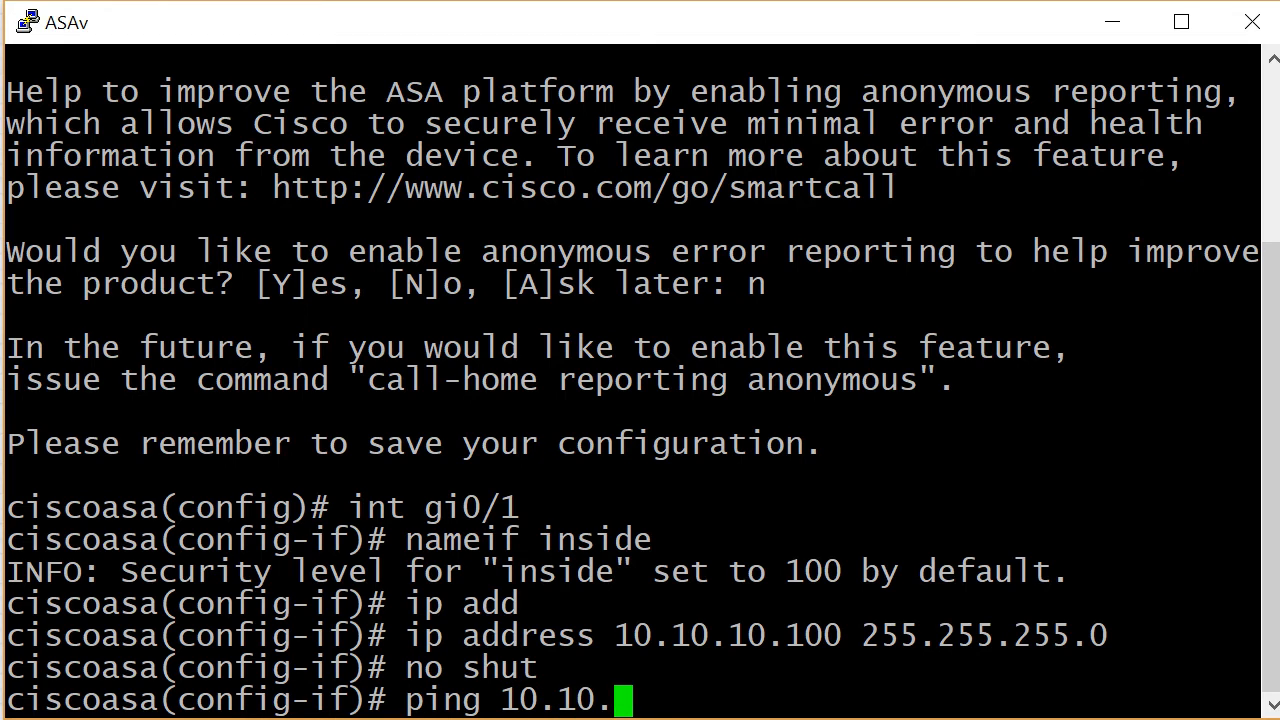
{"action": "type", "text": "10.1"}
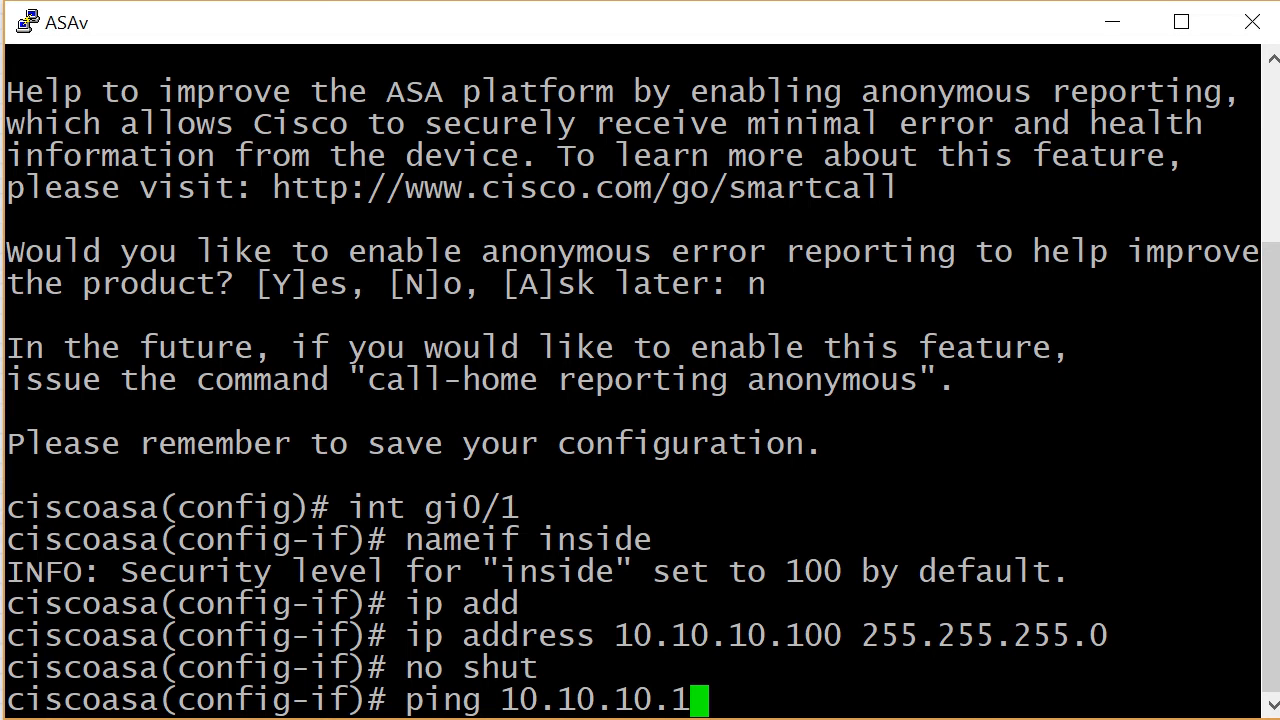
{"action": "key", "text": "Return"}
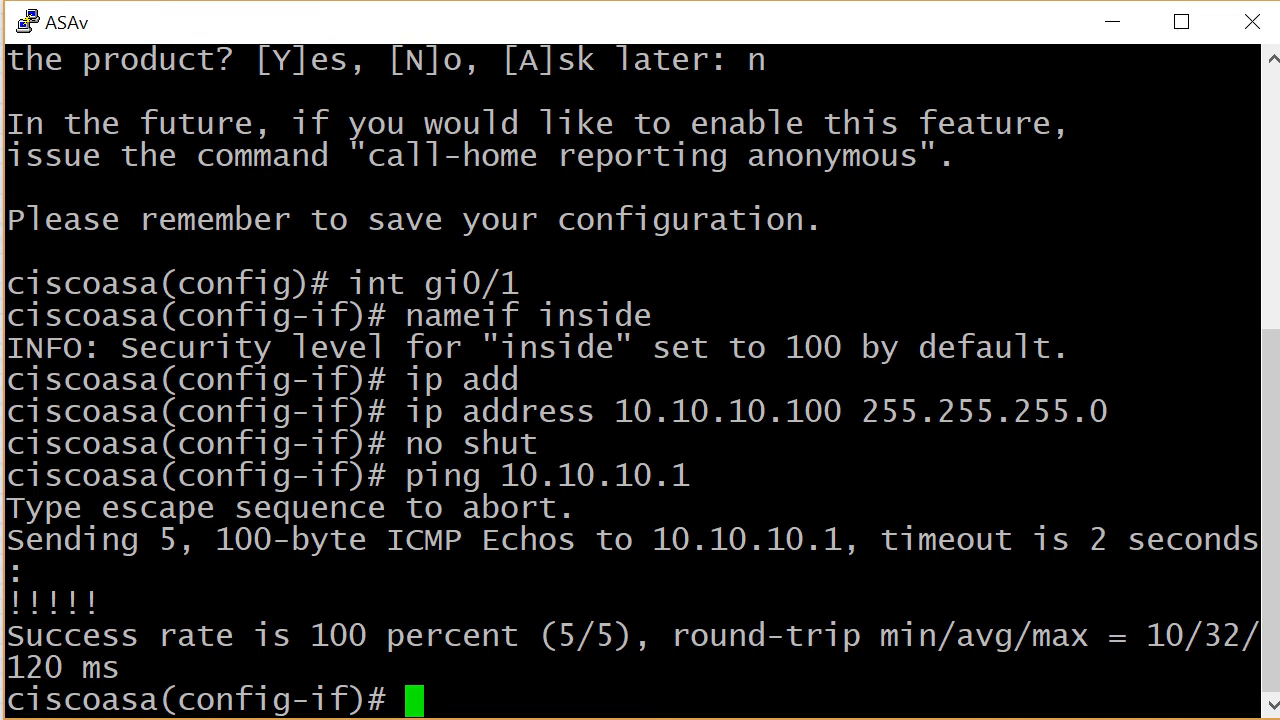
- Enable Gi0/0, name it outside and list the available security-level options
{"action": "type", "text": "int gi0"}
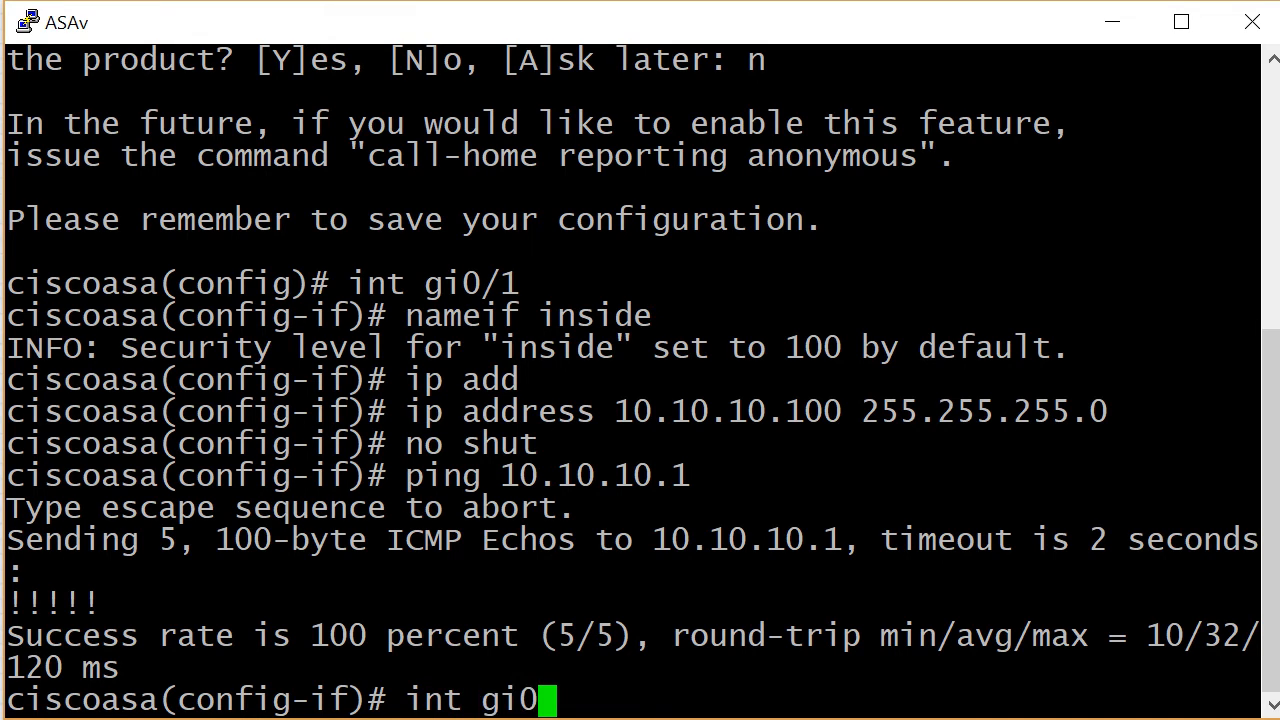
{"action": "type", "text": "/0"}
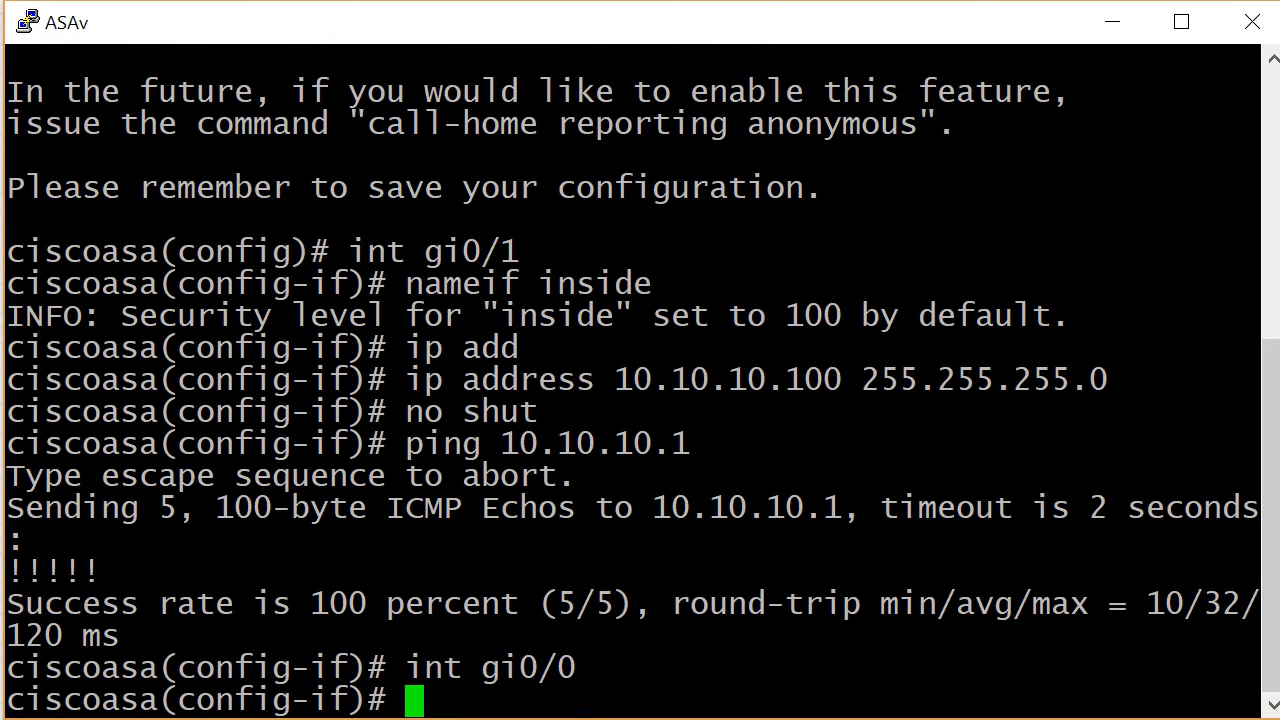
{"action": "type", "text": "no shut"}
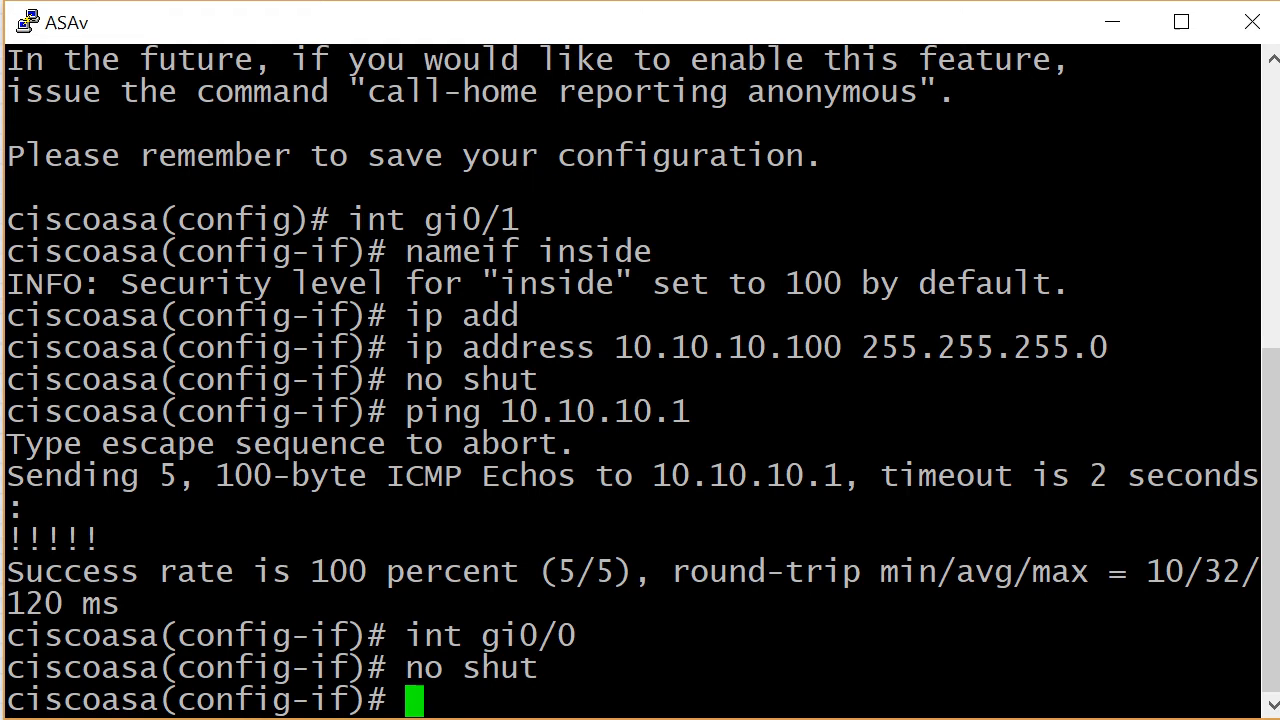
{"action": "type", "text": "nameif outside"}
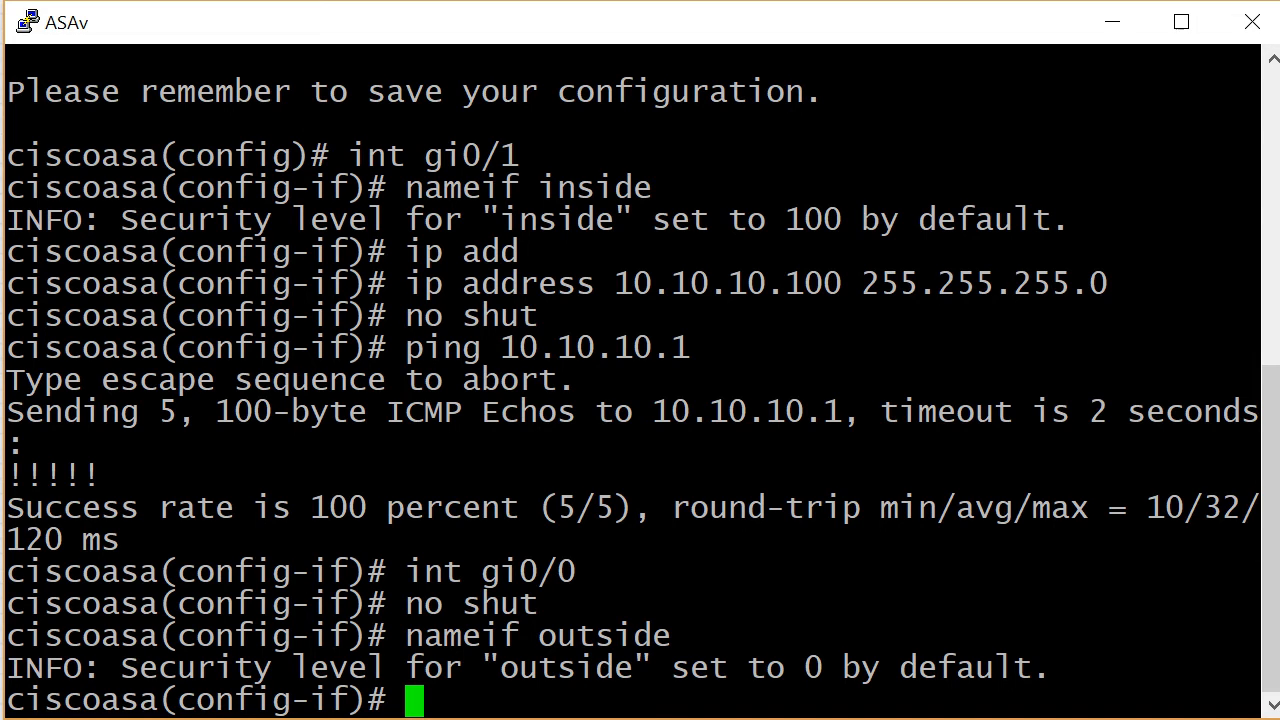
{"action": "type", "text": "security-level"}
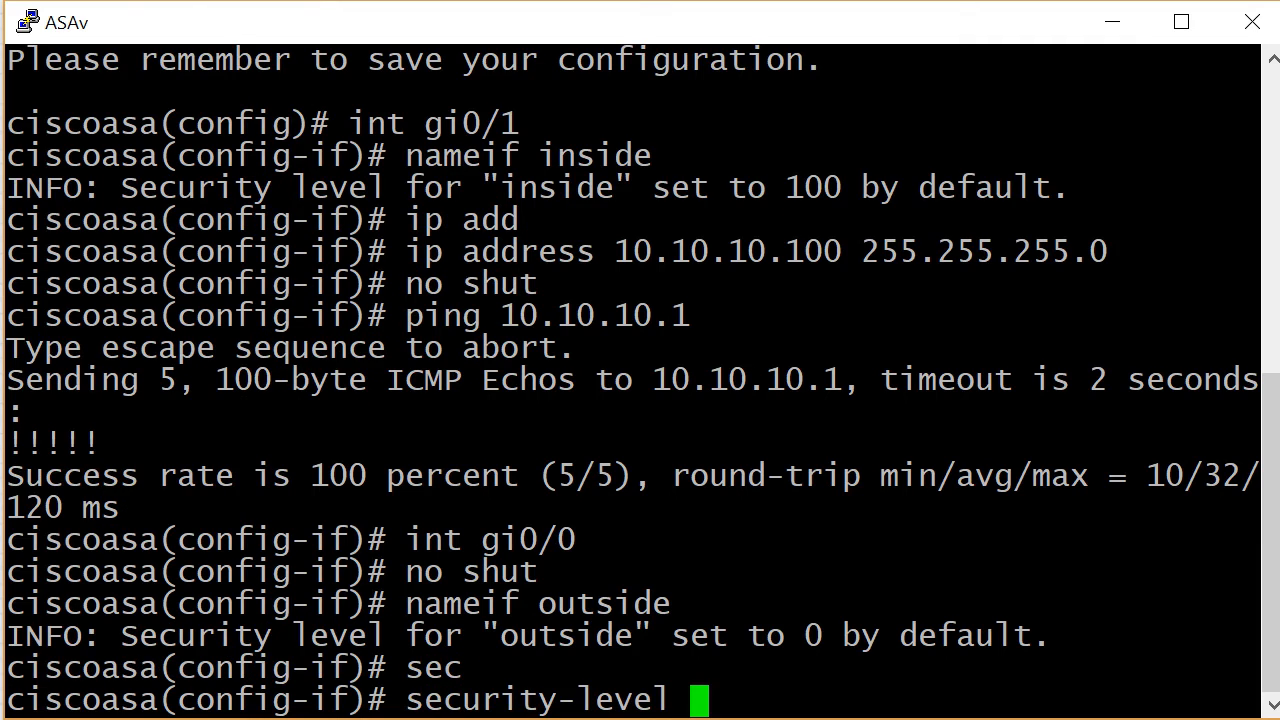
{"action": "type", "text": "?"}
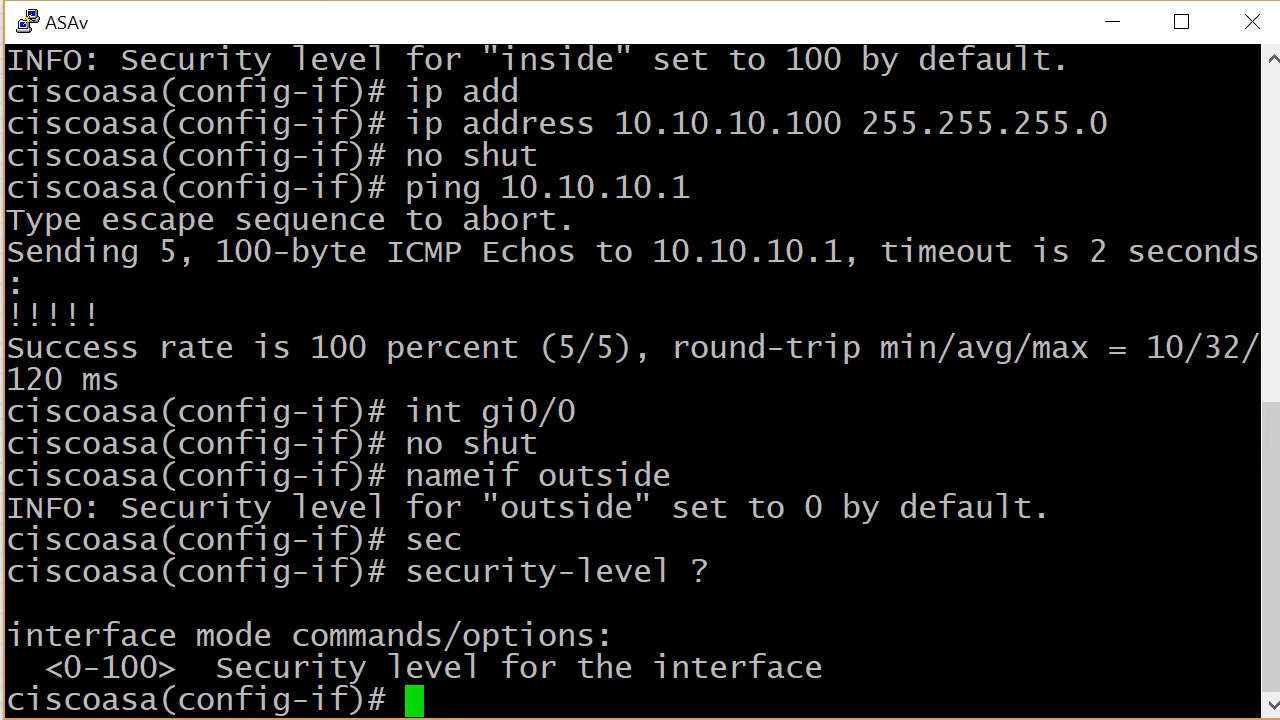
- Assign the outside interface the address 192.168.1.100 255.255.255.0
{"action": "type", "text": "ip address"}
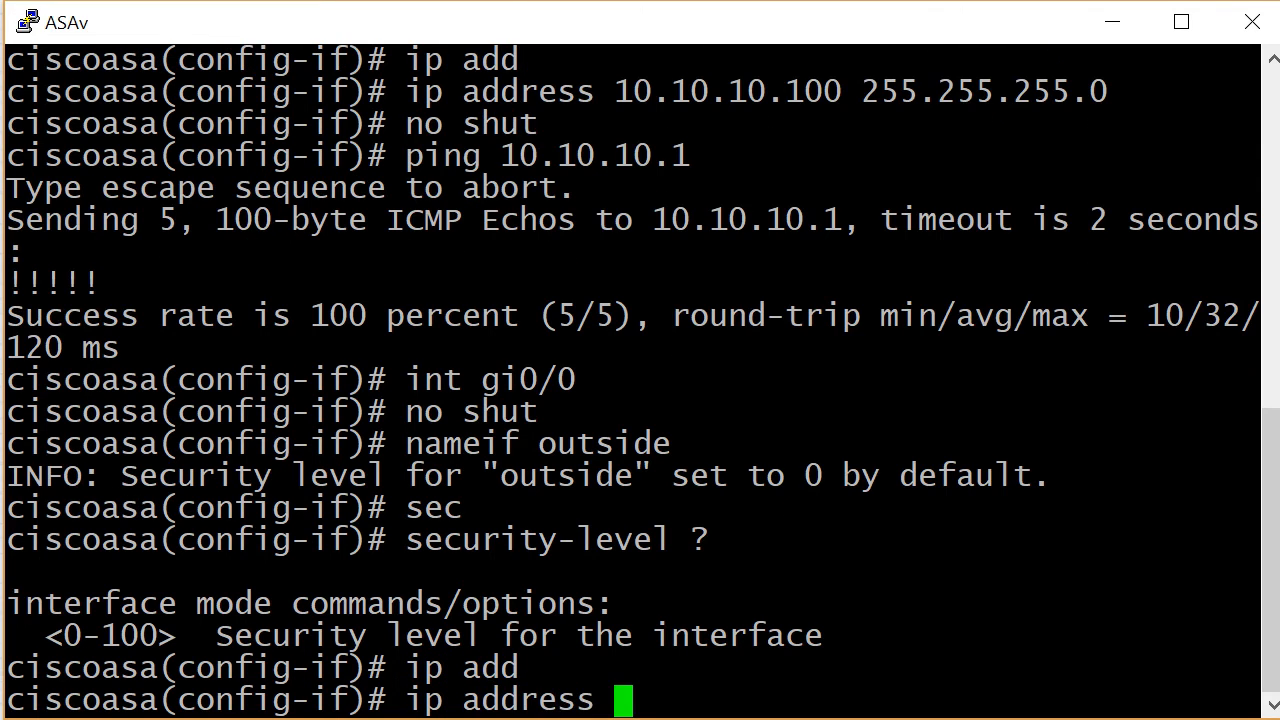
{"action": "type", "text": "192.16"}
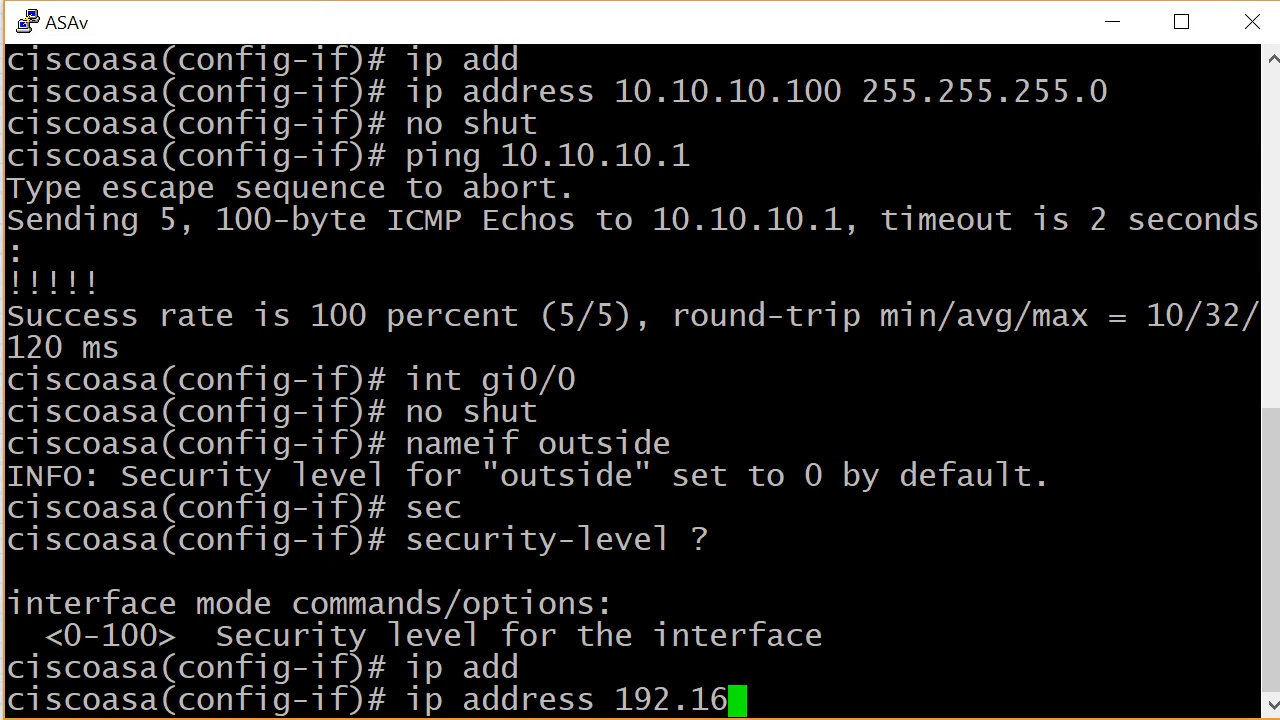
{"action": "type", "text": "8.1"}
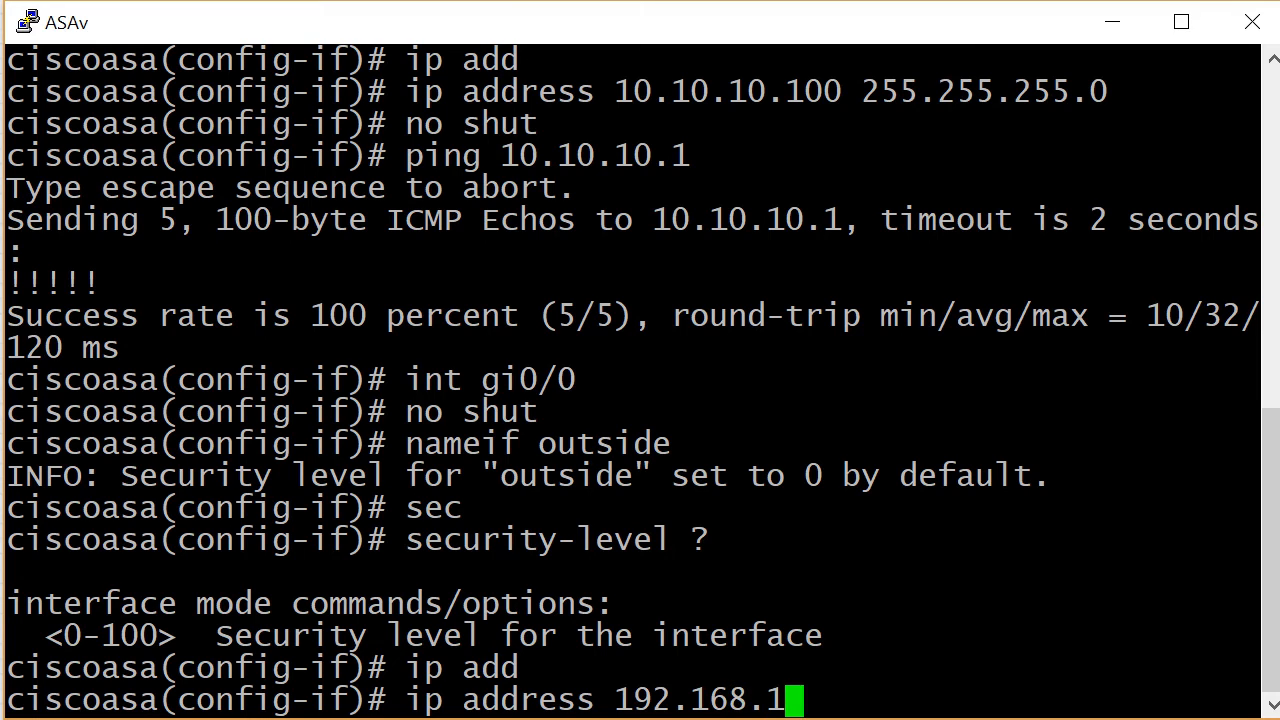
{"action": "type", "text": ".100"}
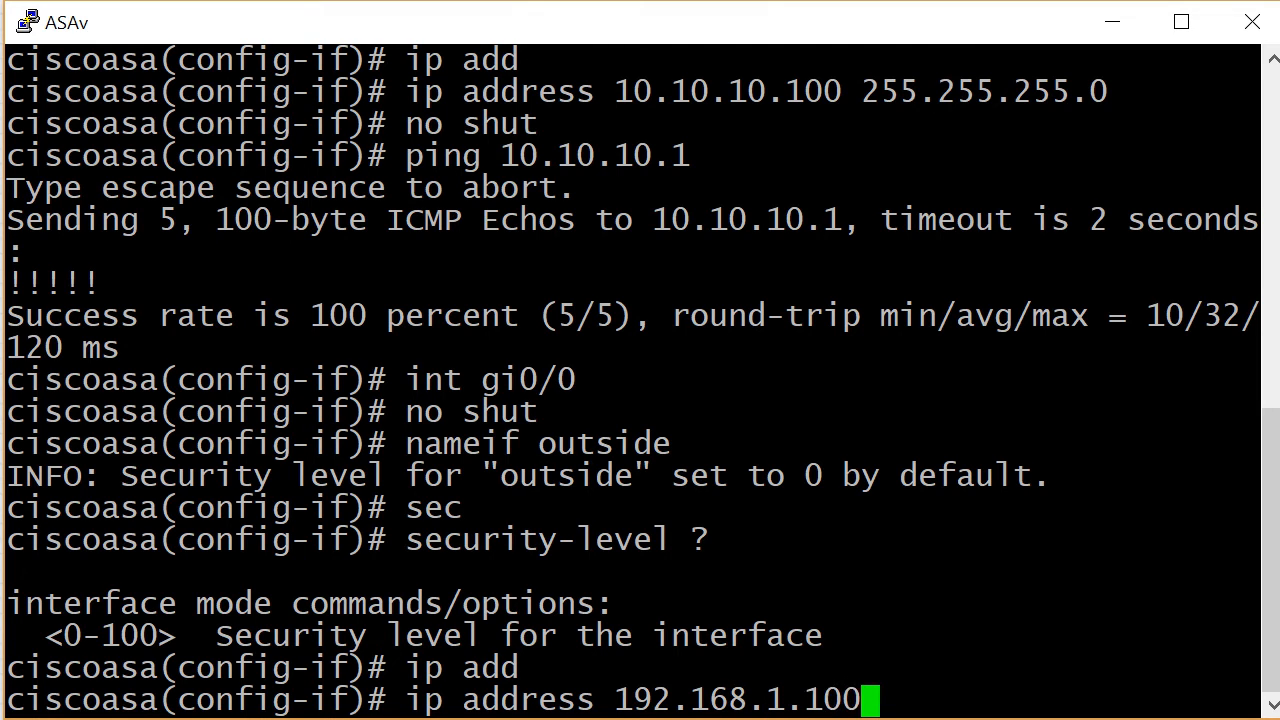
{"action": "type", "text": "255.255"}
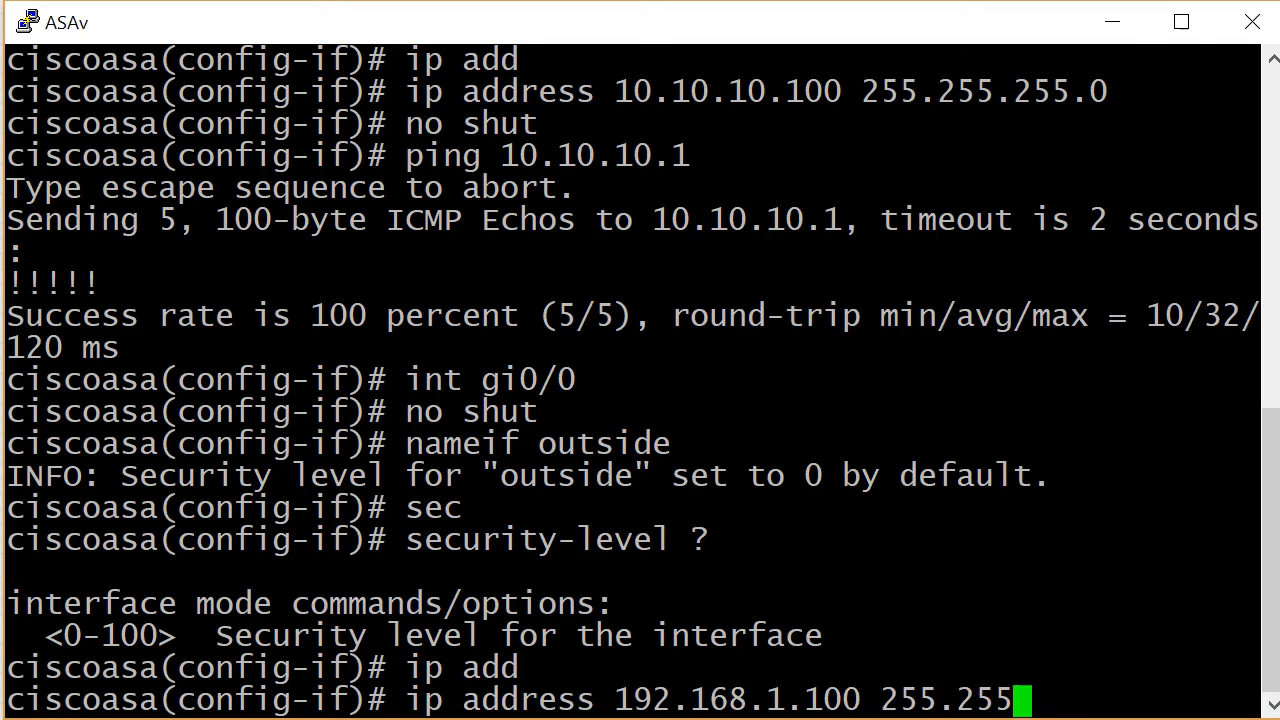
{"action": "key", "text": "Return"}
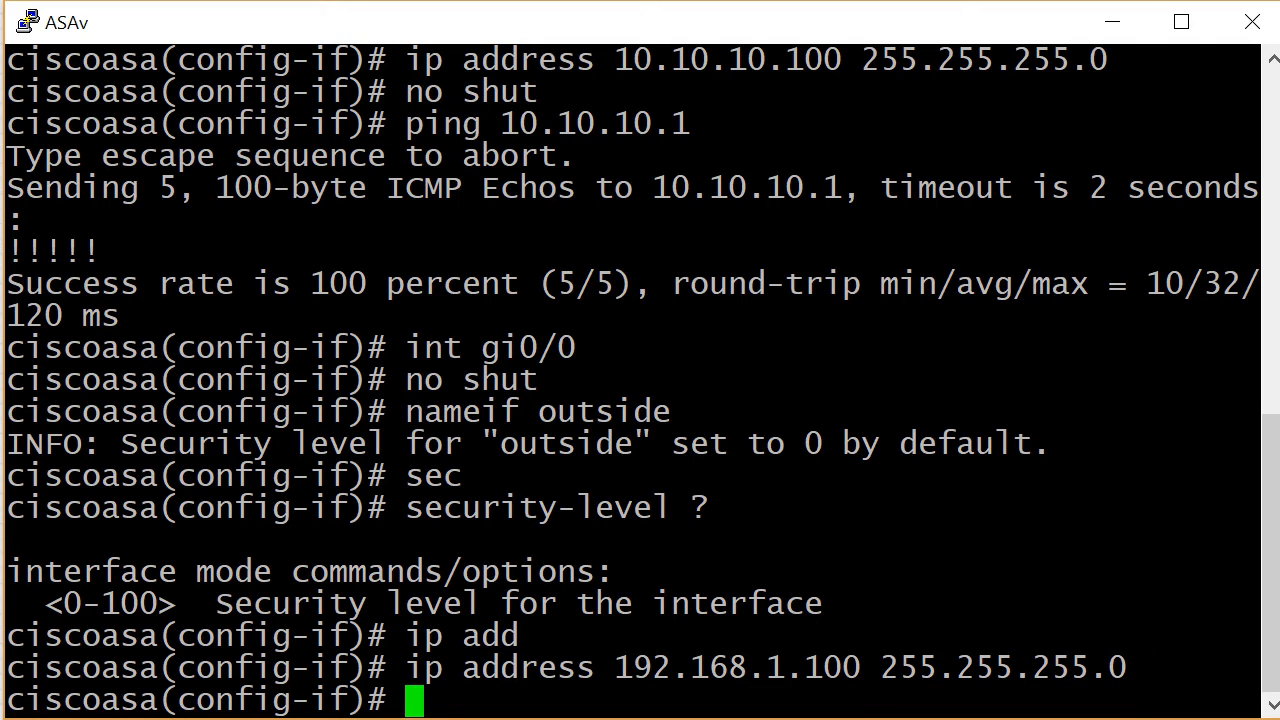
- Ping 192.168.1.2 from the ASAv and confirm the replies succeed
{"action": "type", "text": "ping"}
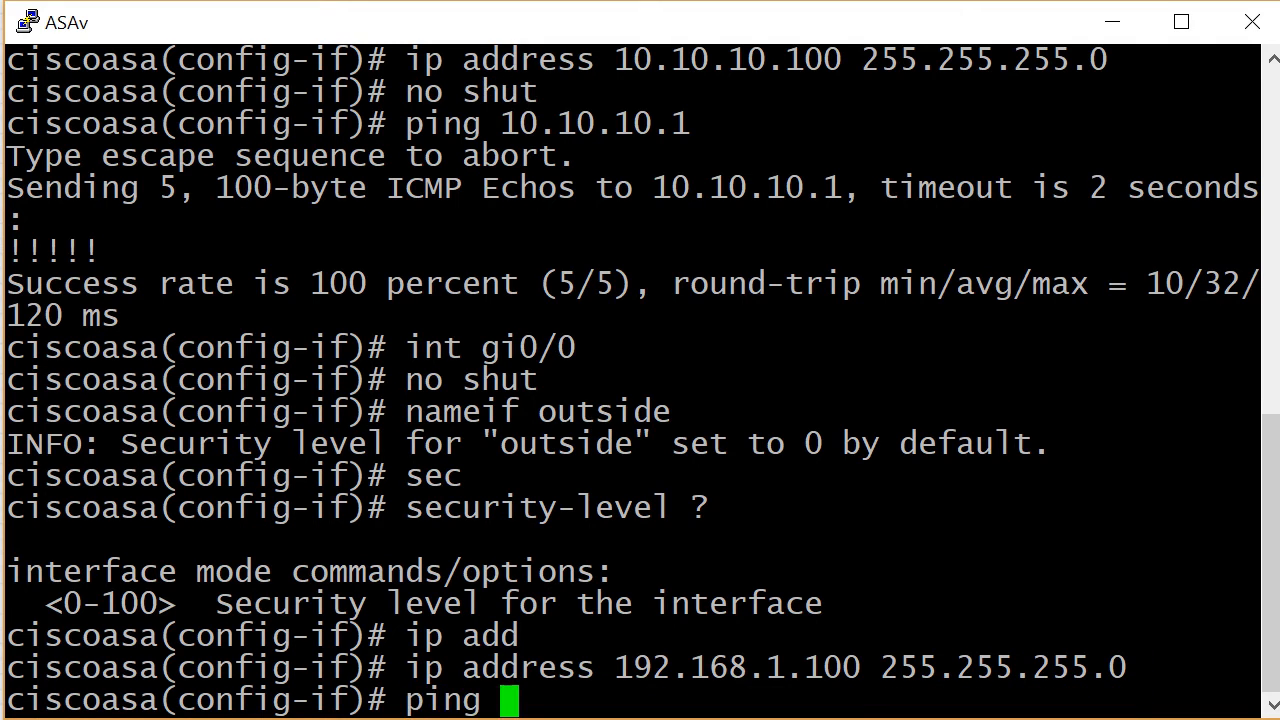
{"action": "type", "text": "192.168."}
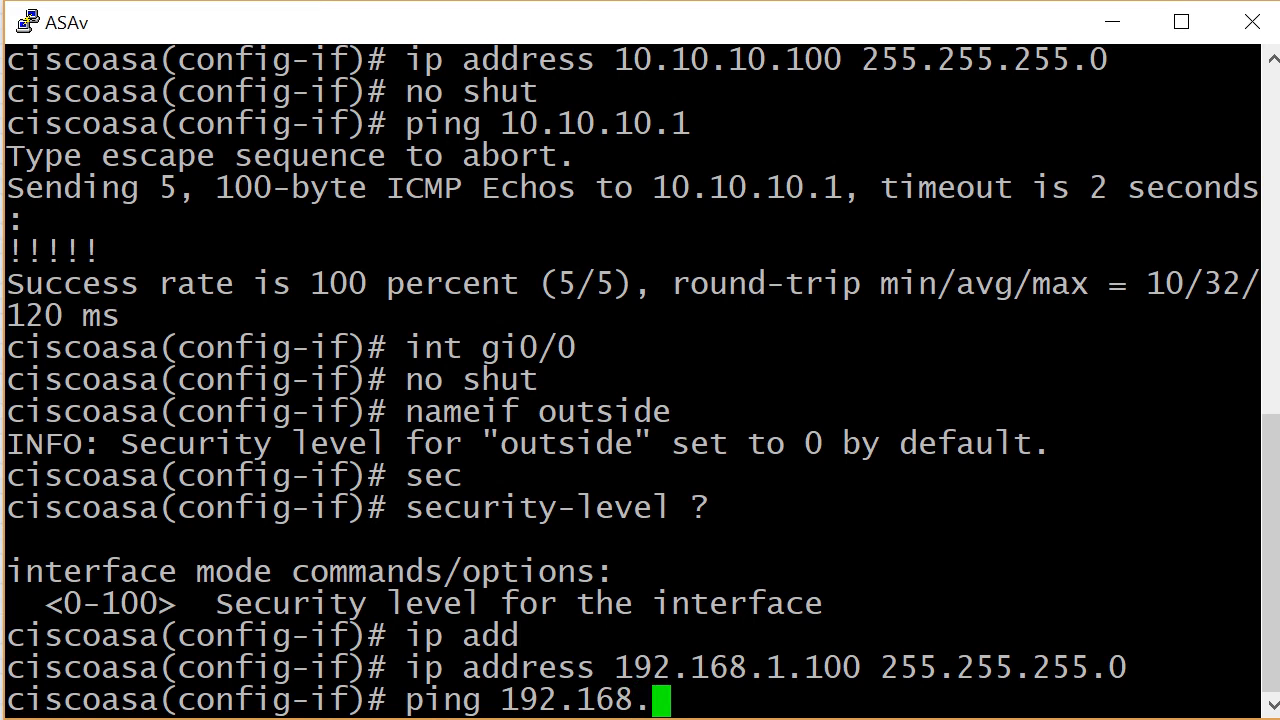
{"action": "type", "text": "1.2"}
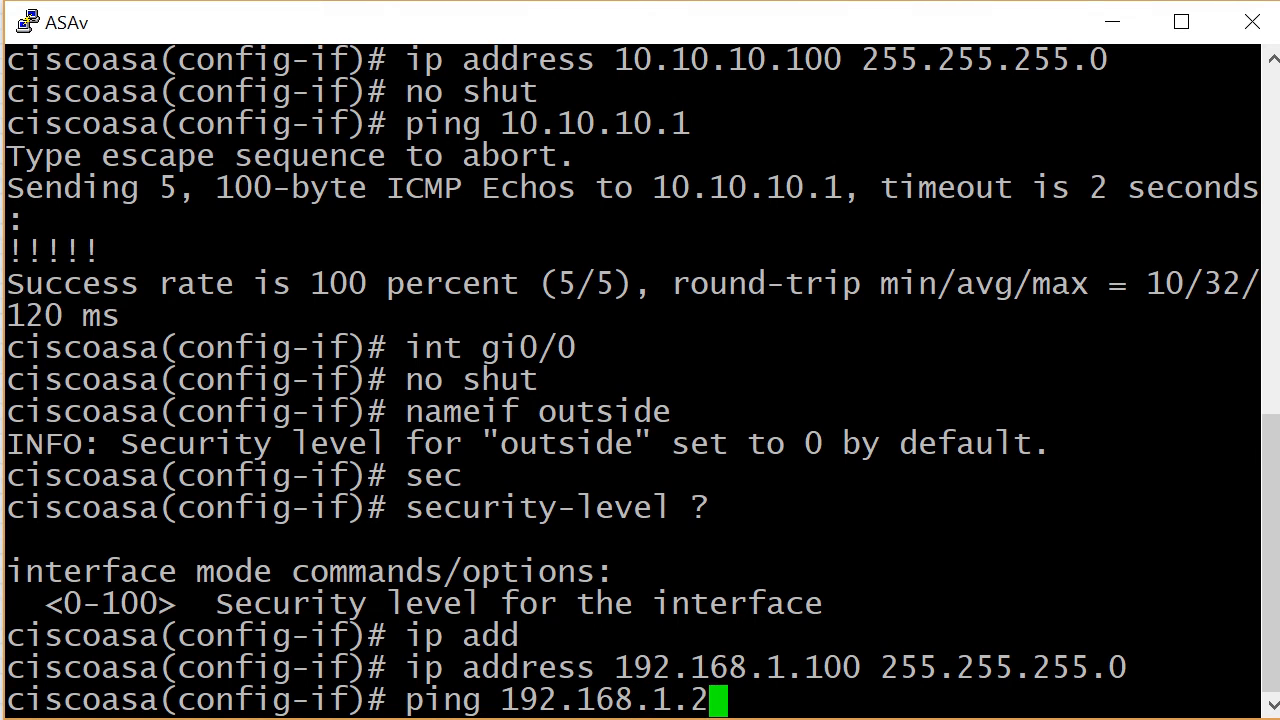
{"action": "key", "text": "Return"}
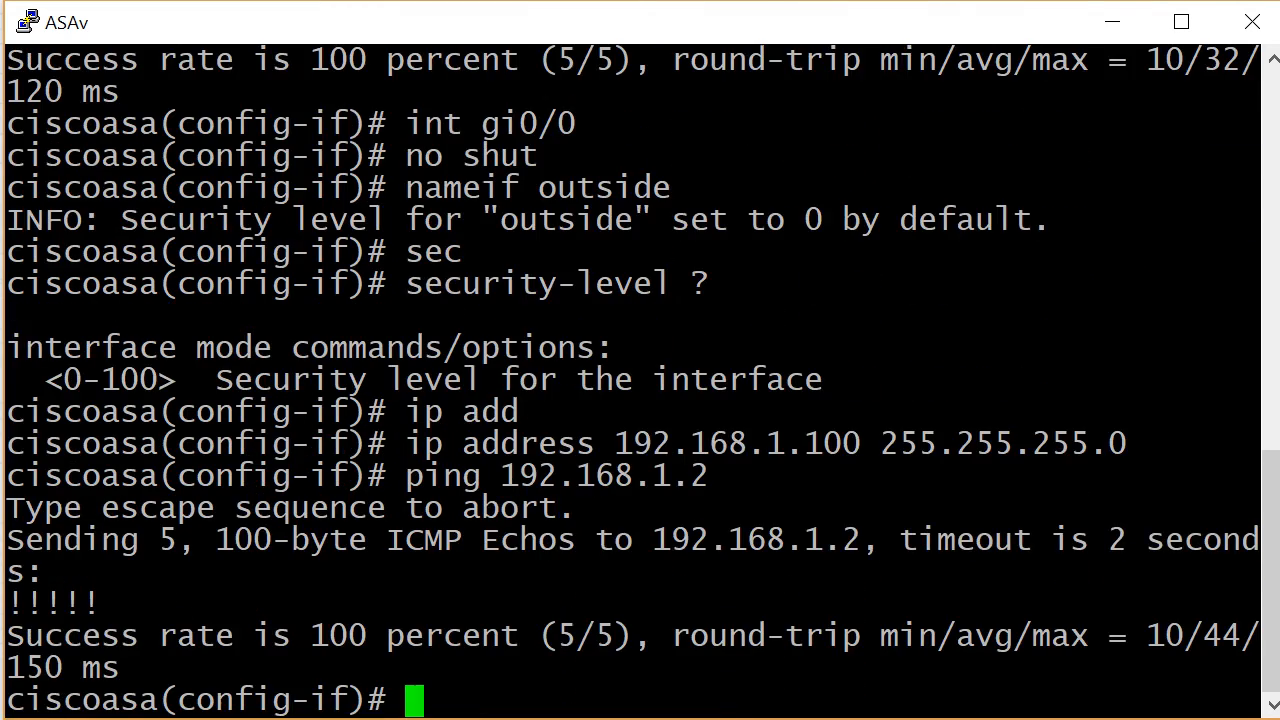
{"action": "type", "text": "int"}
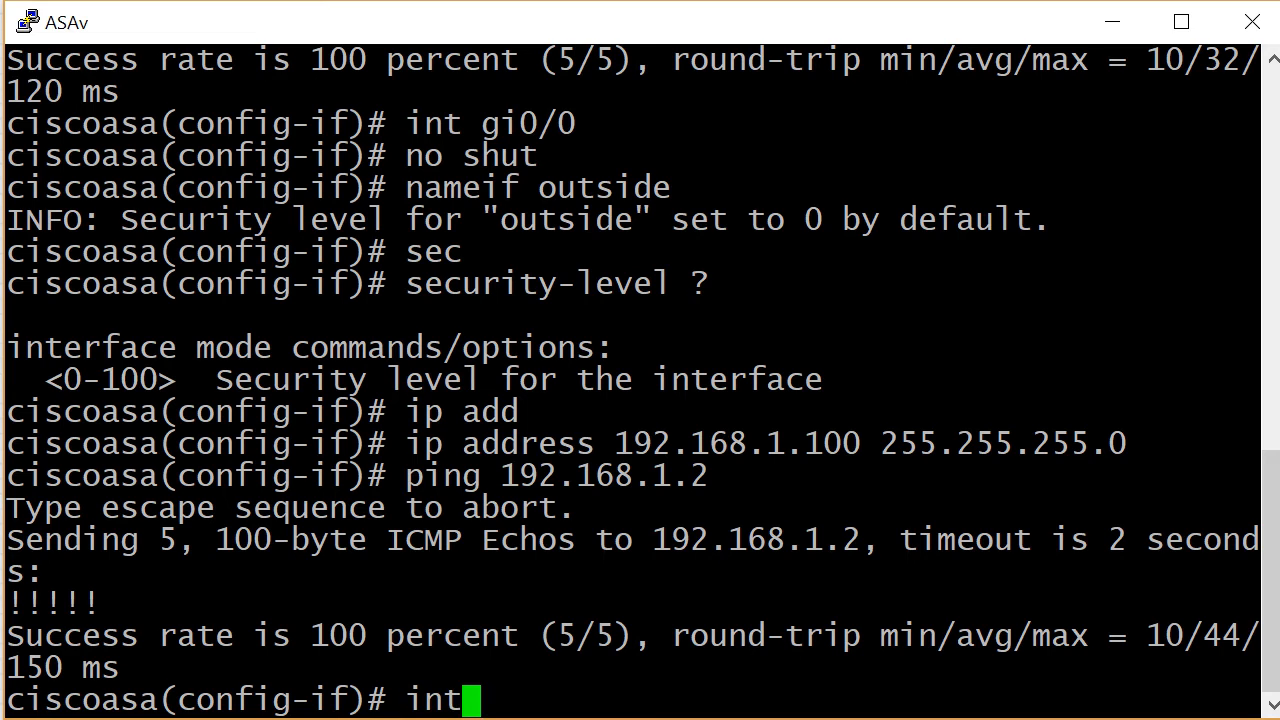
- Enable Gi0/2 on the ASAv and name it dmz
{"action": "type", "text": "gi0/2"}
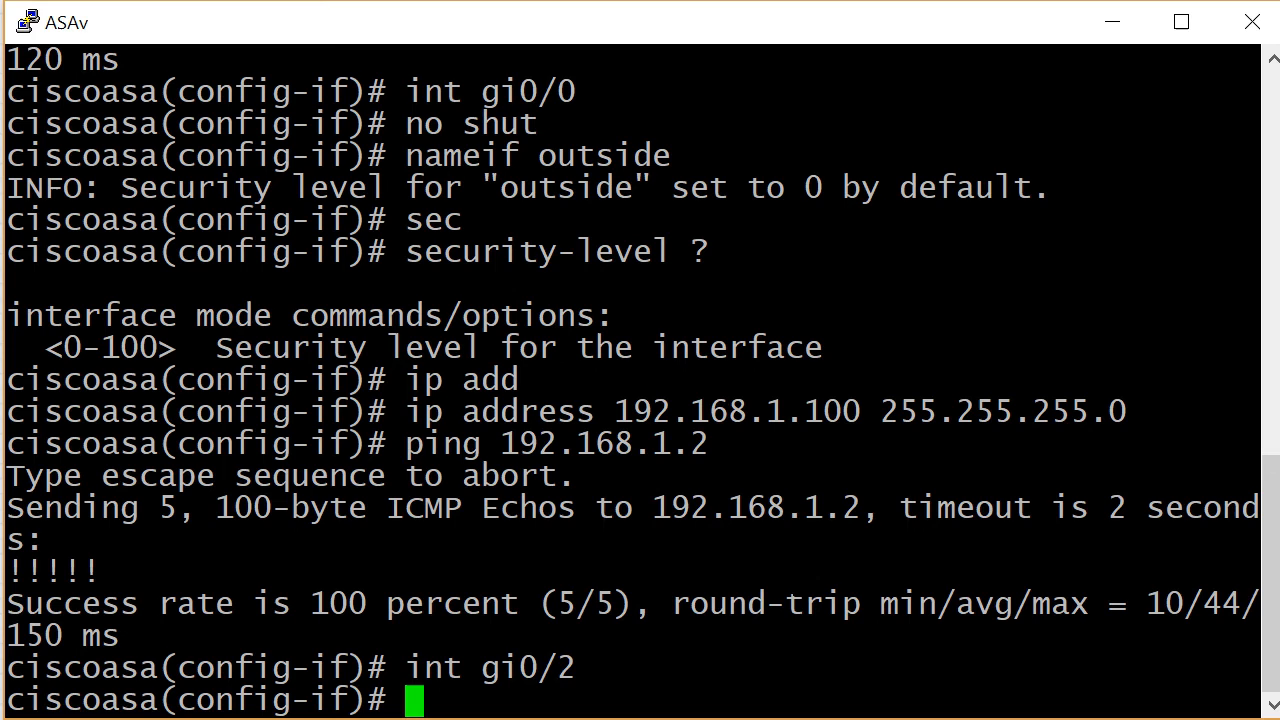
{"action": "type", "text": "no shut"}
{"action": "type", "text": "nameif"}
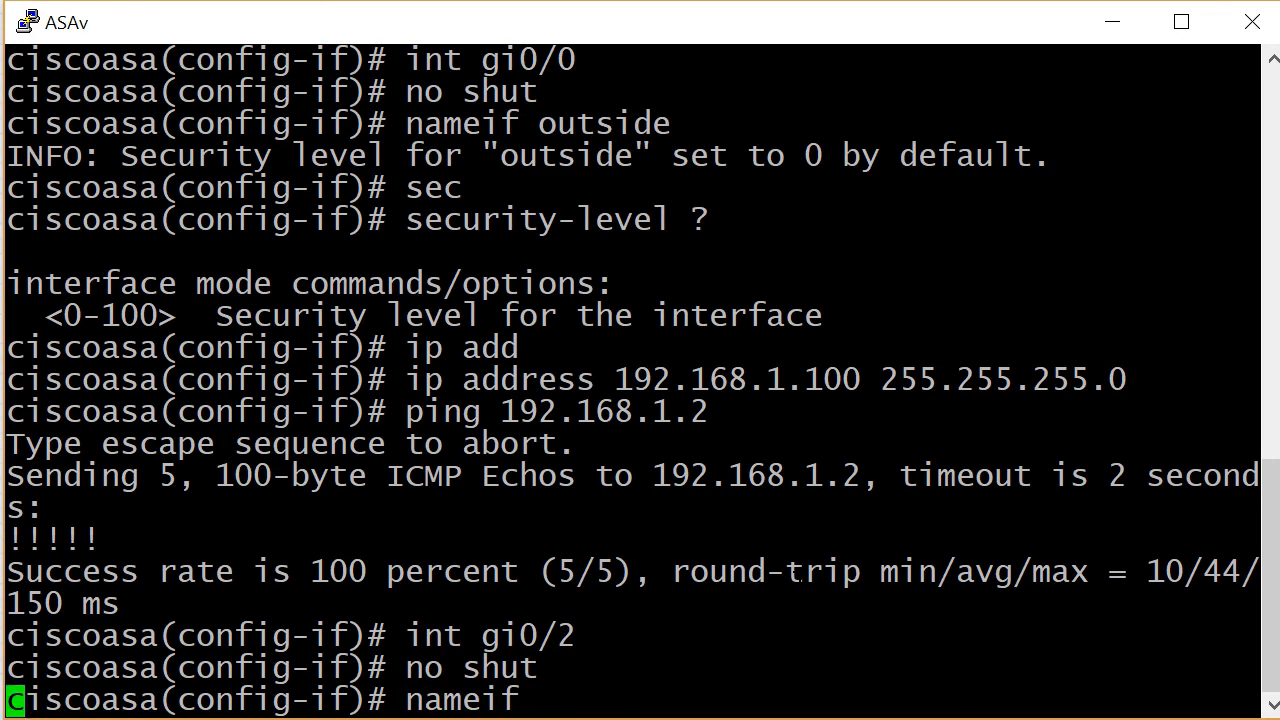
{"action": "type", "text": "dm"}
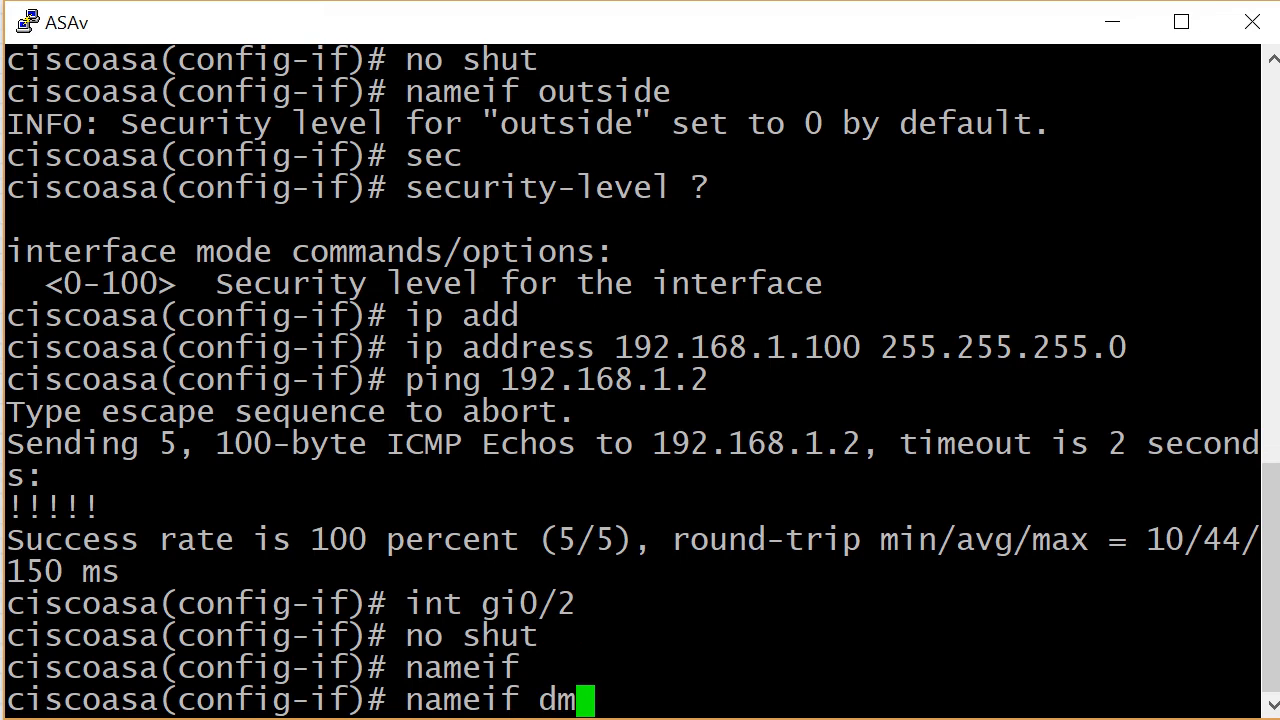
{"action": "key", "text": "Return"}
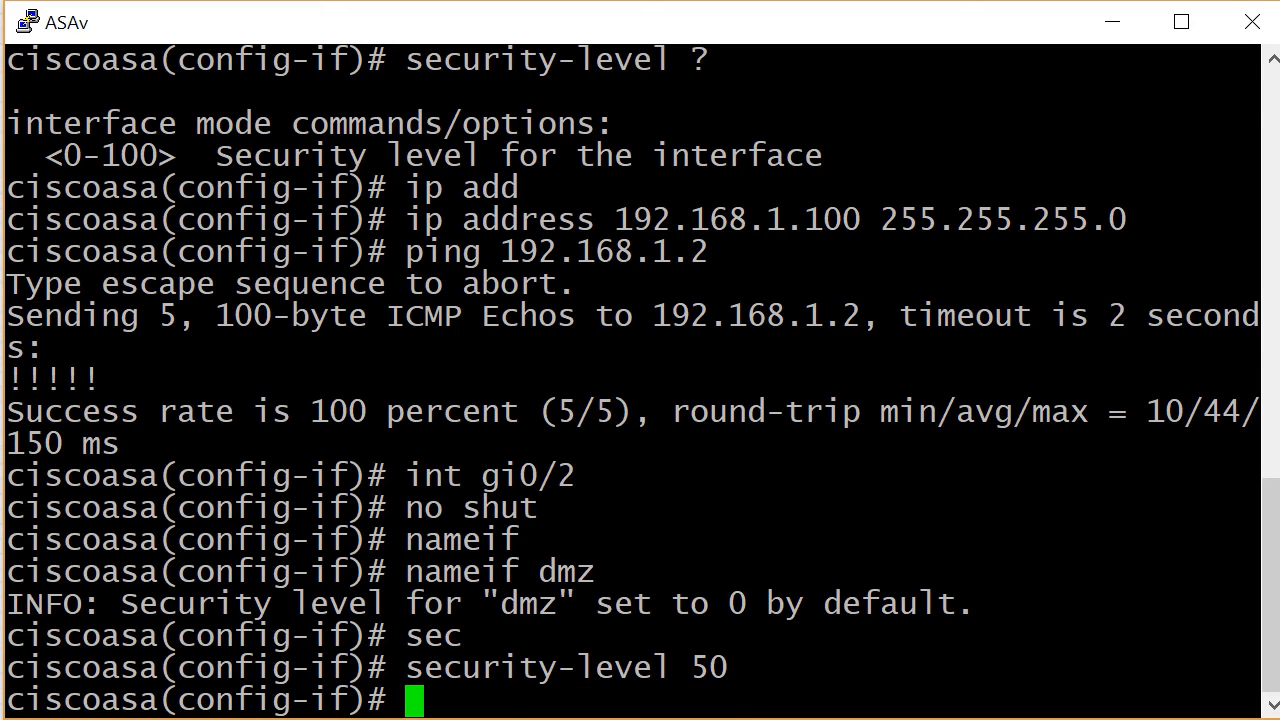
- Assign the dmz interface the address 172.16.1.100 255.255.255.0
{"action": "type", "text": "ip address"}
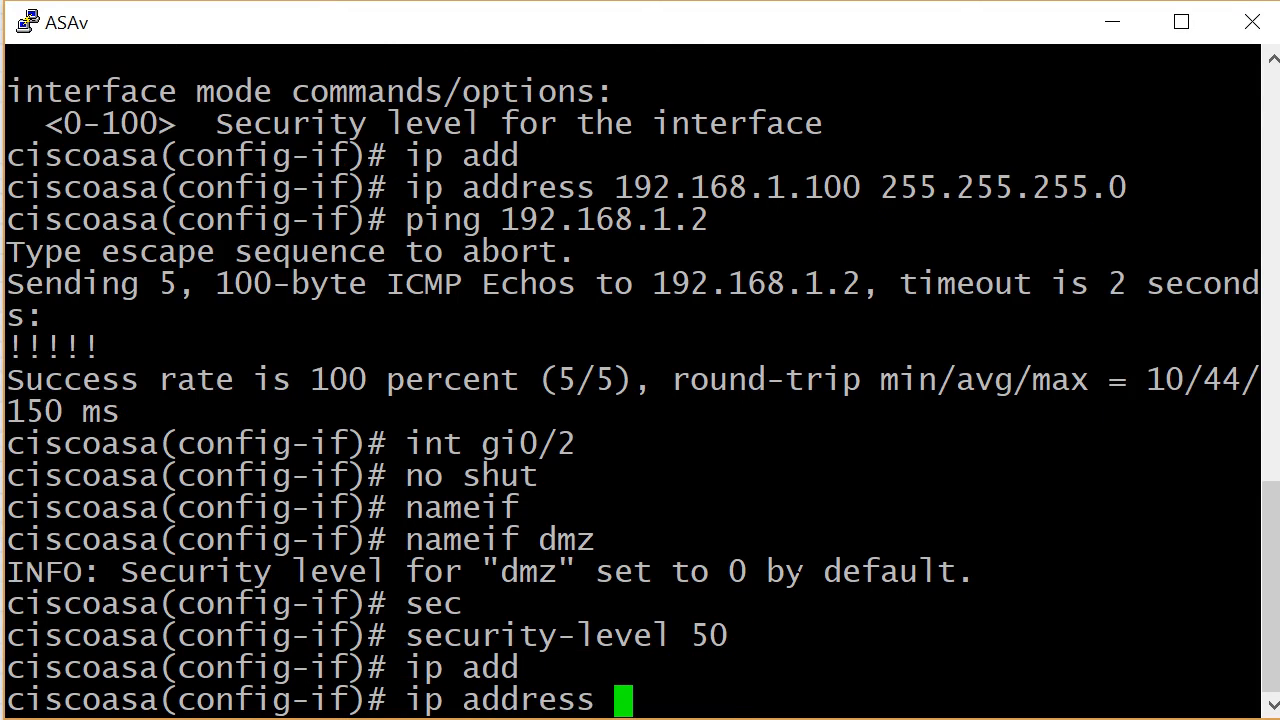
{"action": "type", "text": "172.1"}
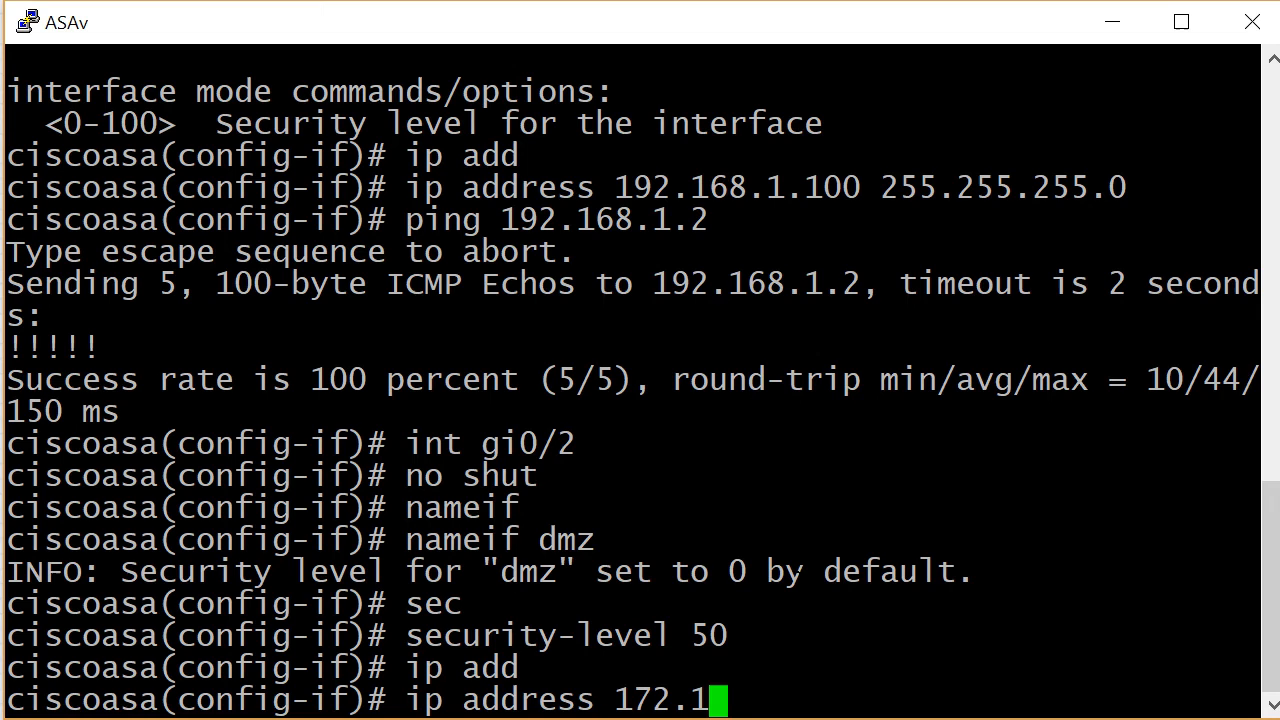
{"action": "type", "text": "6."}
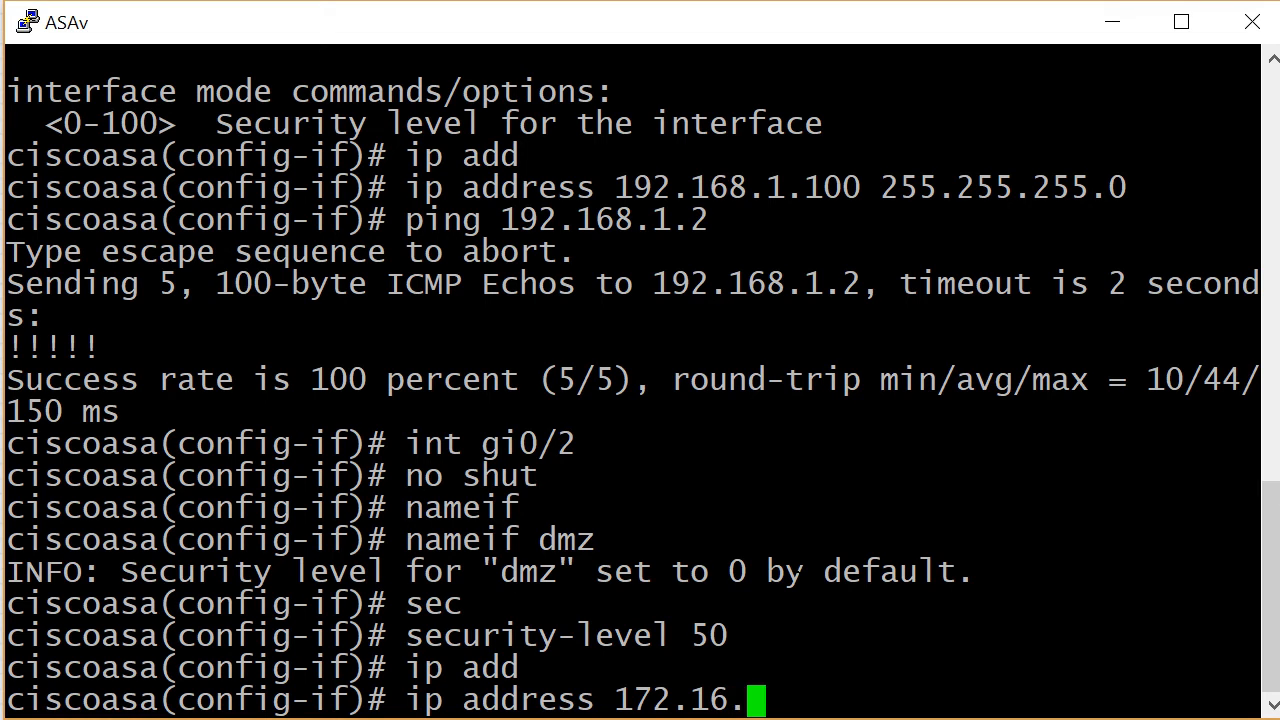
{"action": "type", "text": "1.100 2"}
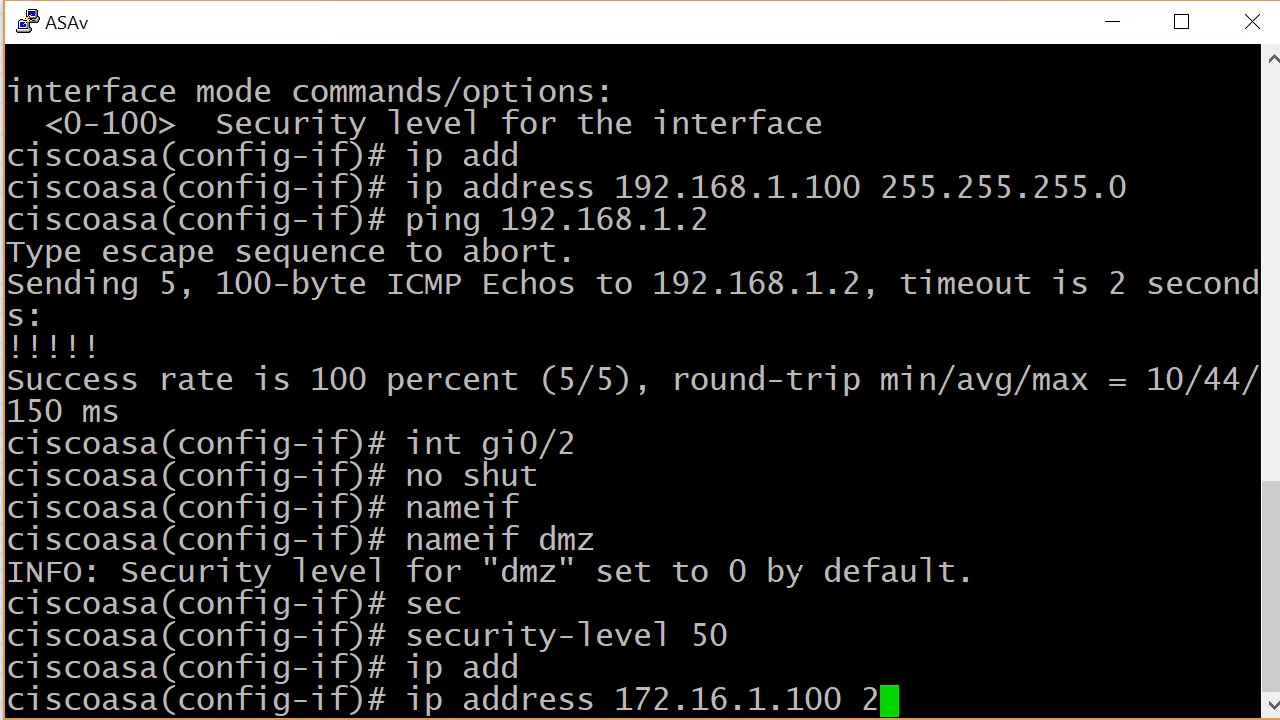
{"action": "key", "text": "Return"}
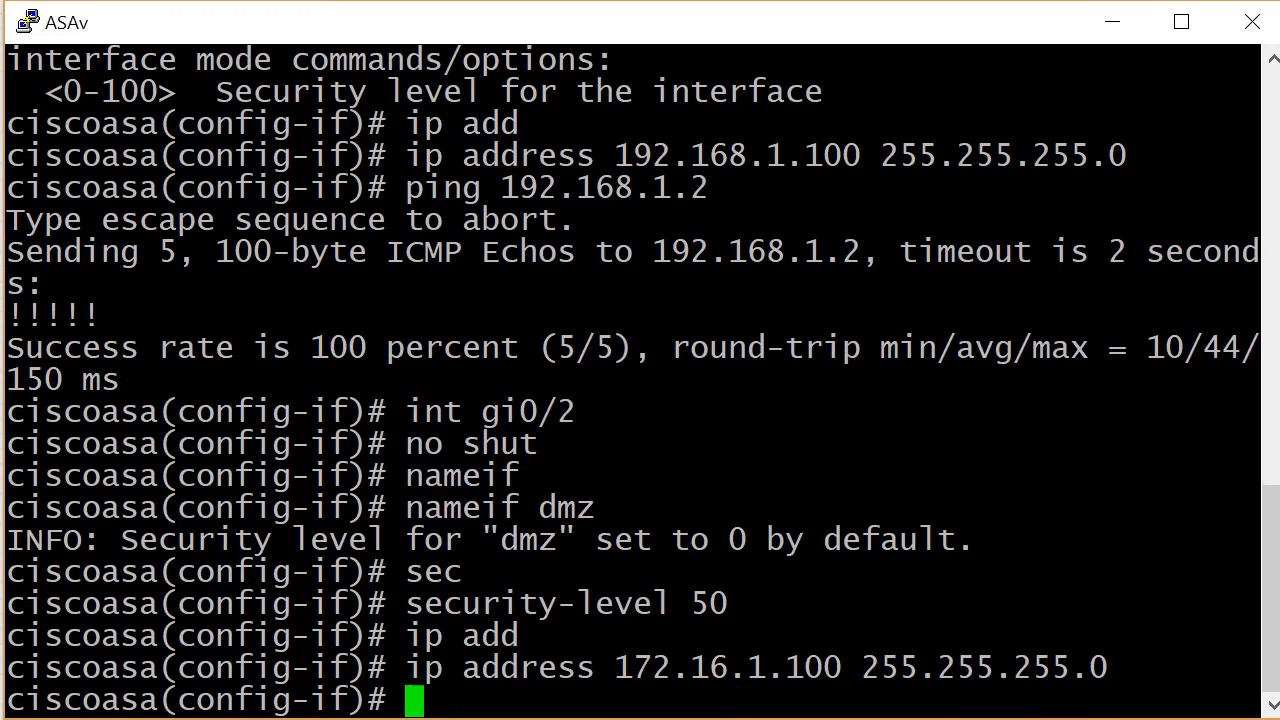
- Ping 172.16.1.3 from the ASAv, then end configuration mode
{"action": "type", "text": "ping"}
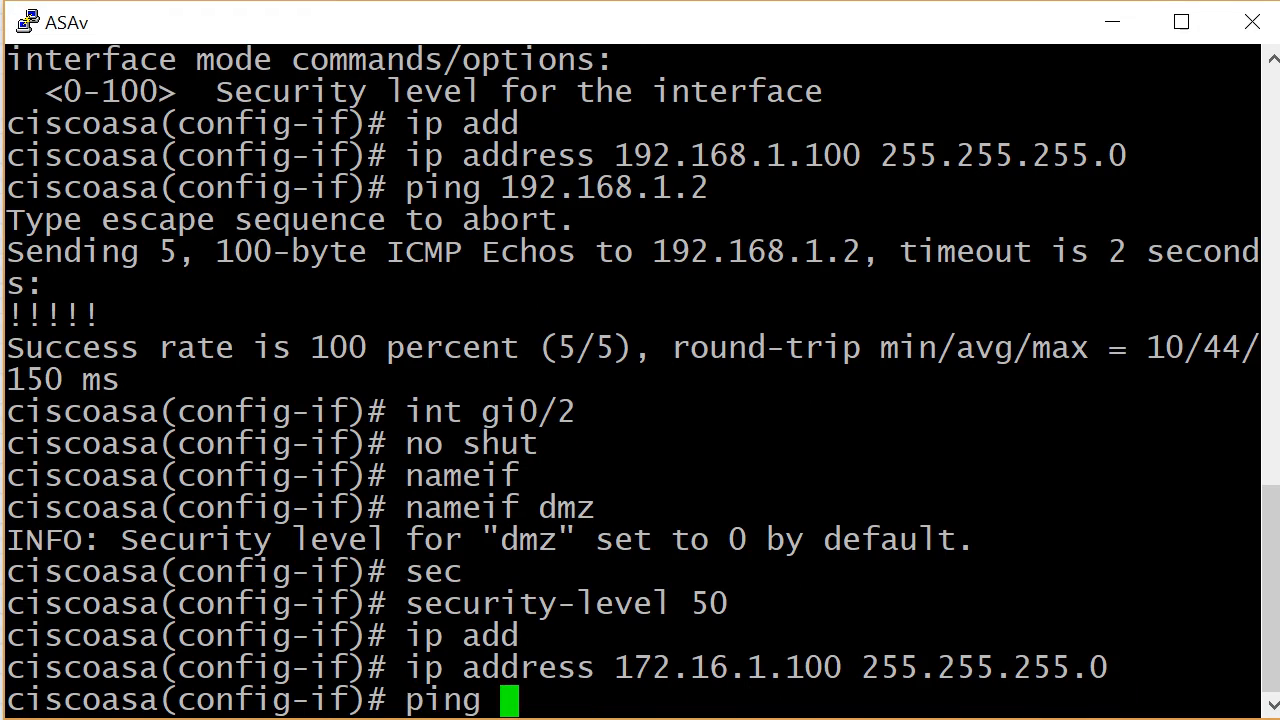
{"action": "type", "text": "172."}
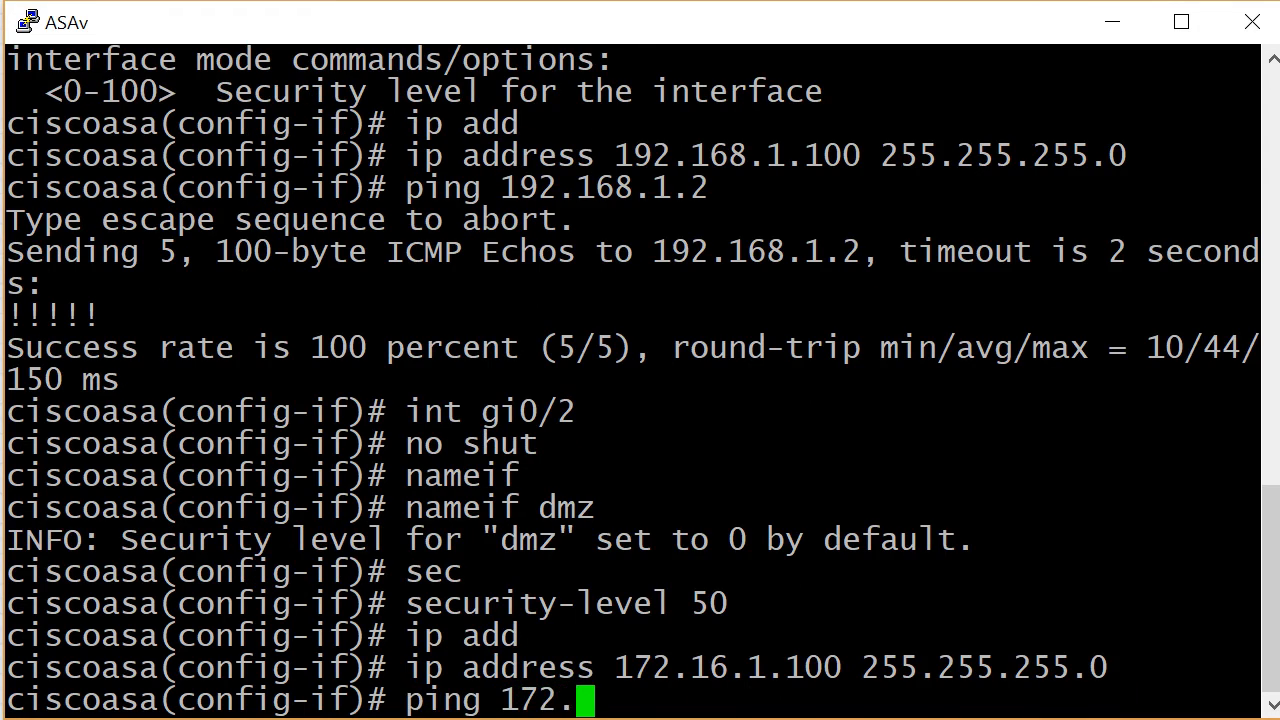
{"action": "type", "text": "16.1.3"}
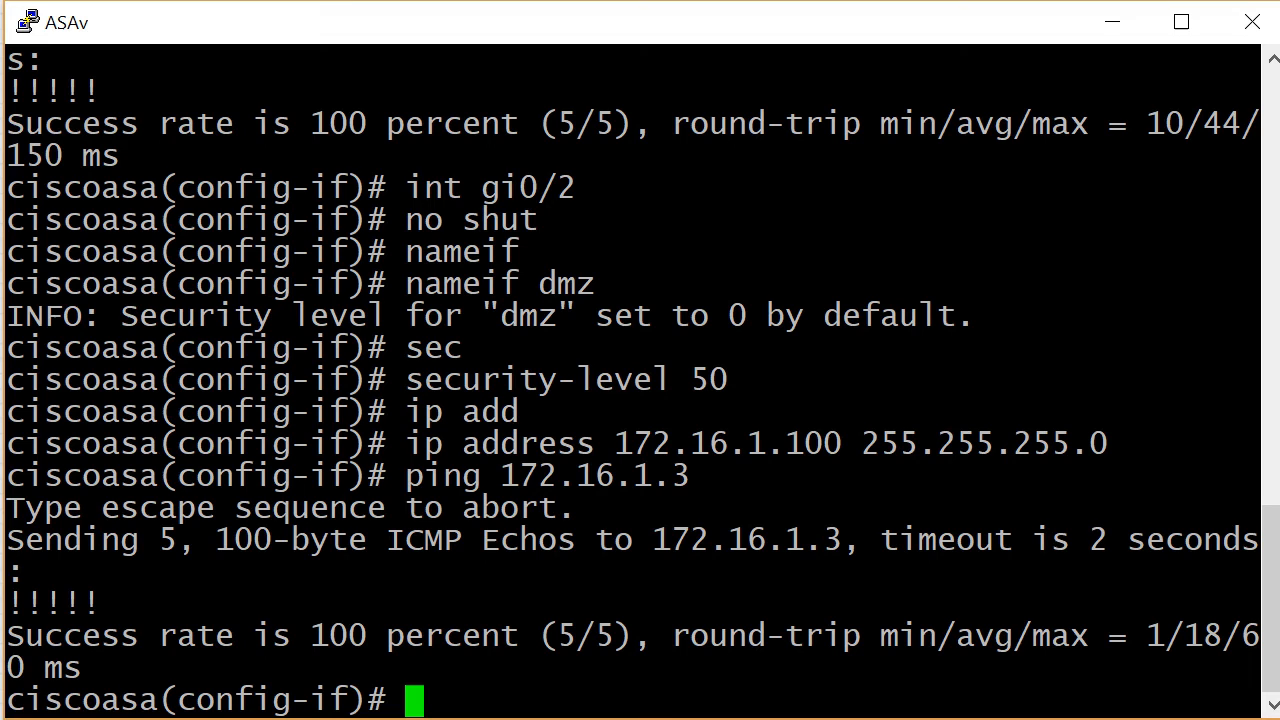
{"action": "type", "text": "end"}
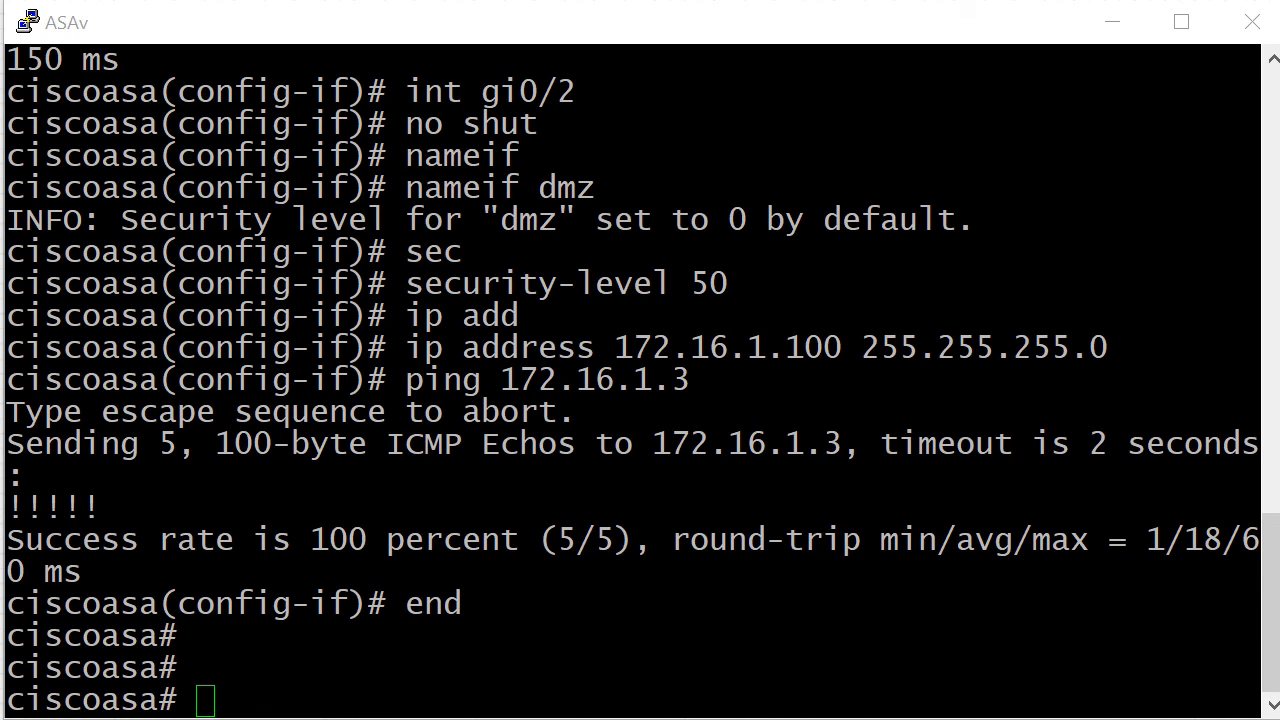
- Close the ASAv PuTTY session, confirming the exit dialog
{"action": "left_click", "coordinate": [1252, 22]}
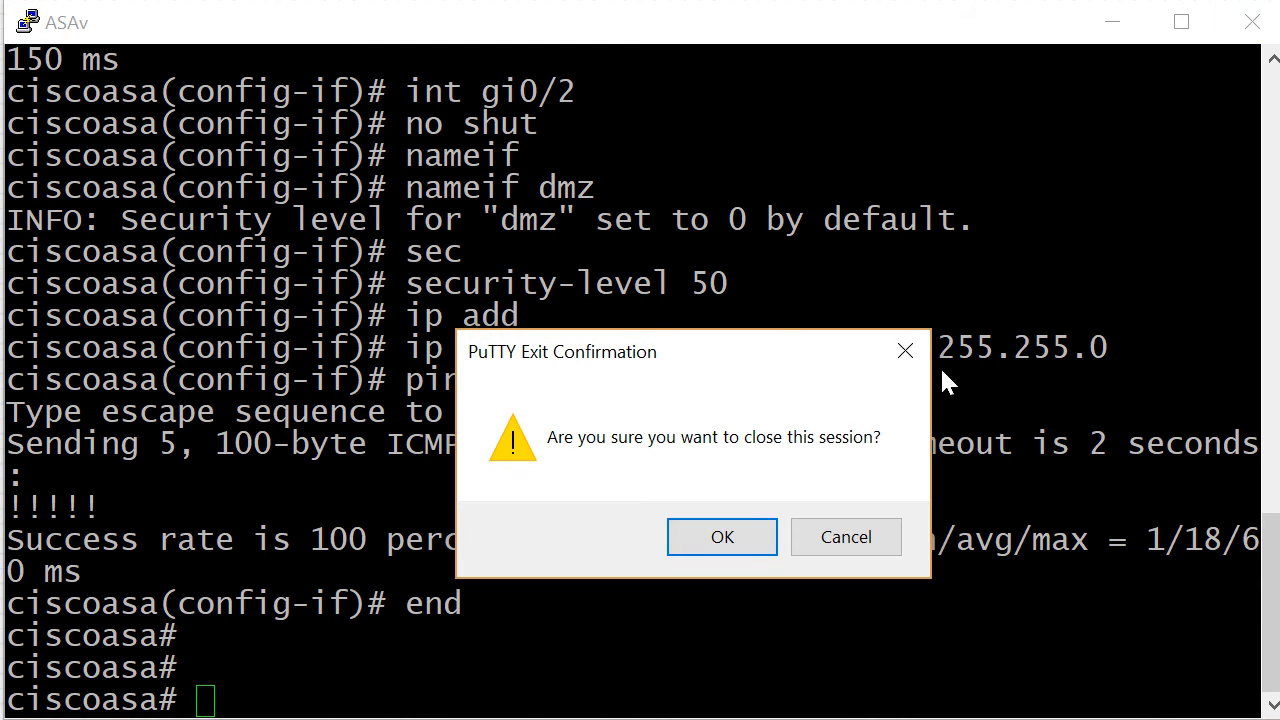
{"action": "left_click", "coordinate": [722, 536]}
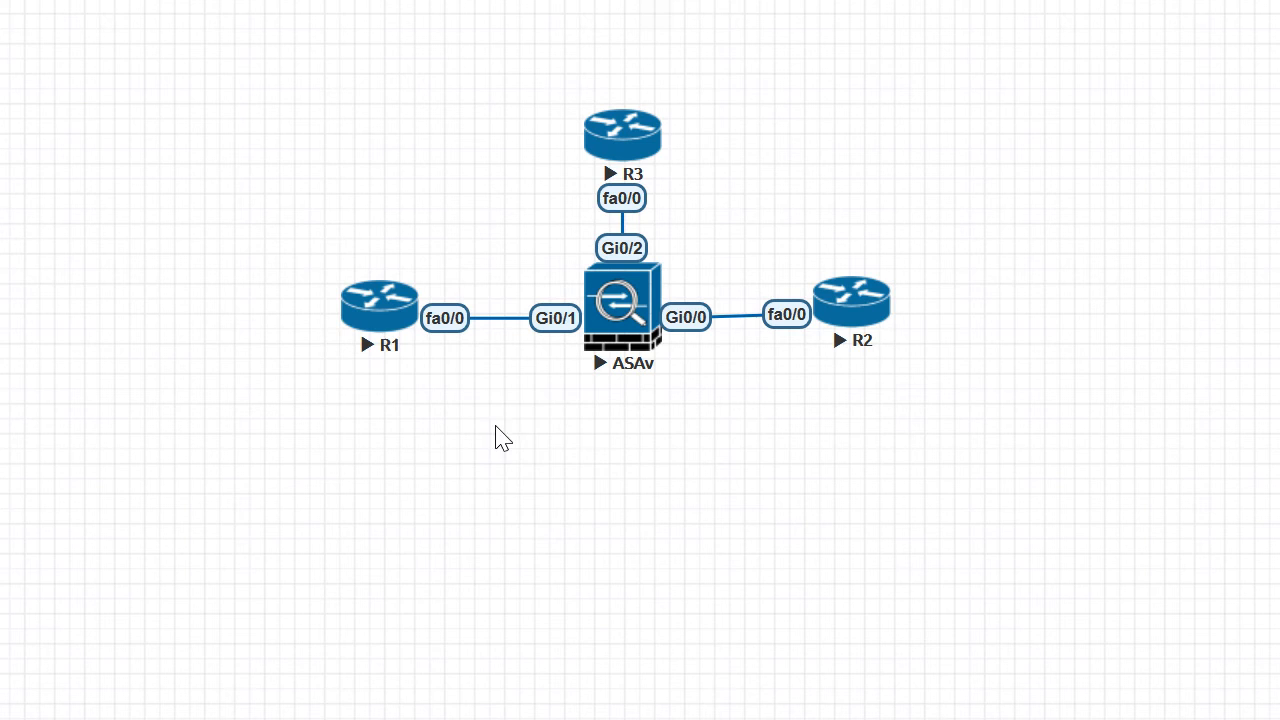
{"action": "mouse_move", "coordinate": [436, 348]}
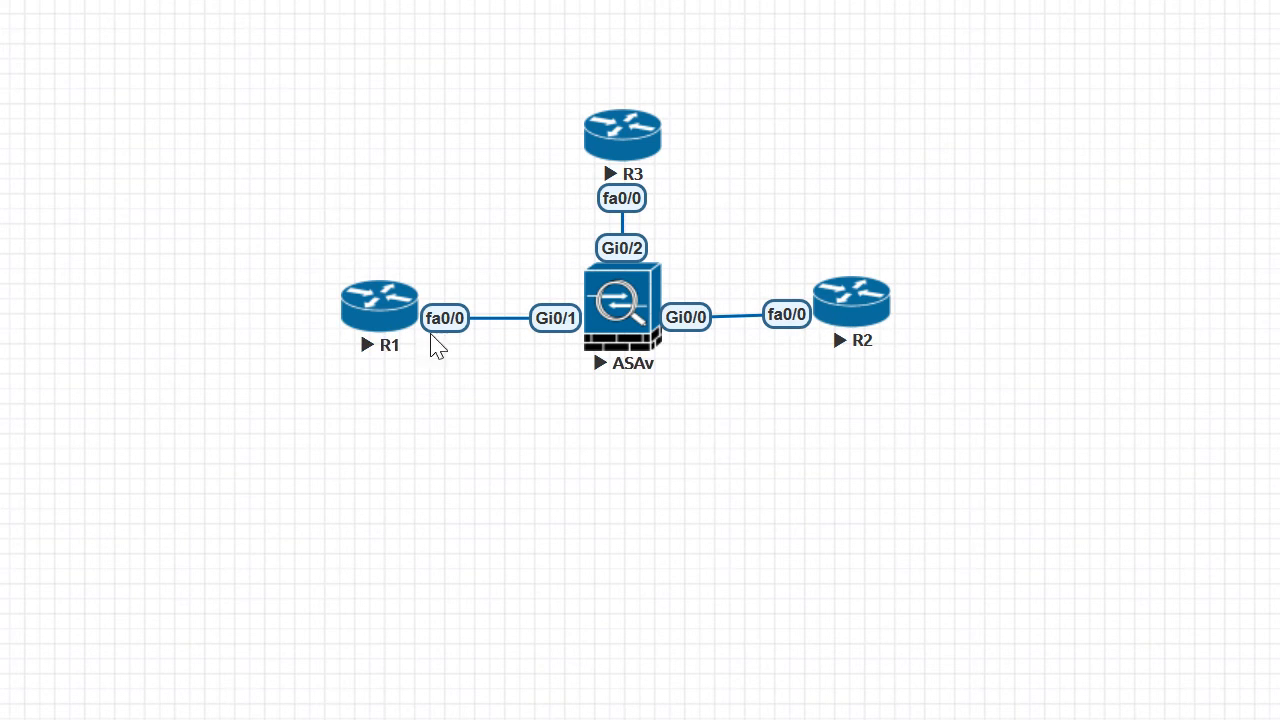
{"action": "mouse_move", "coordinate": [792, 488]}
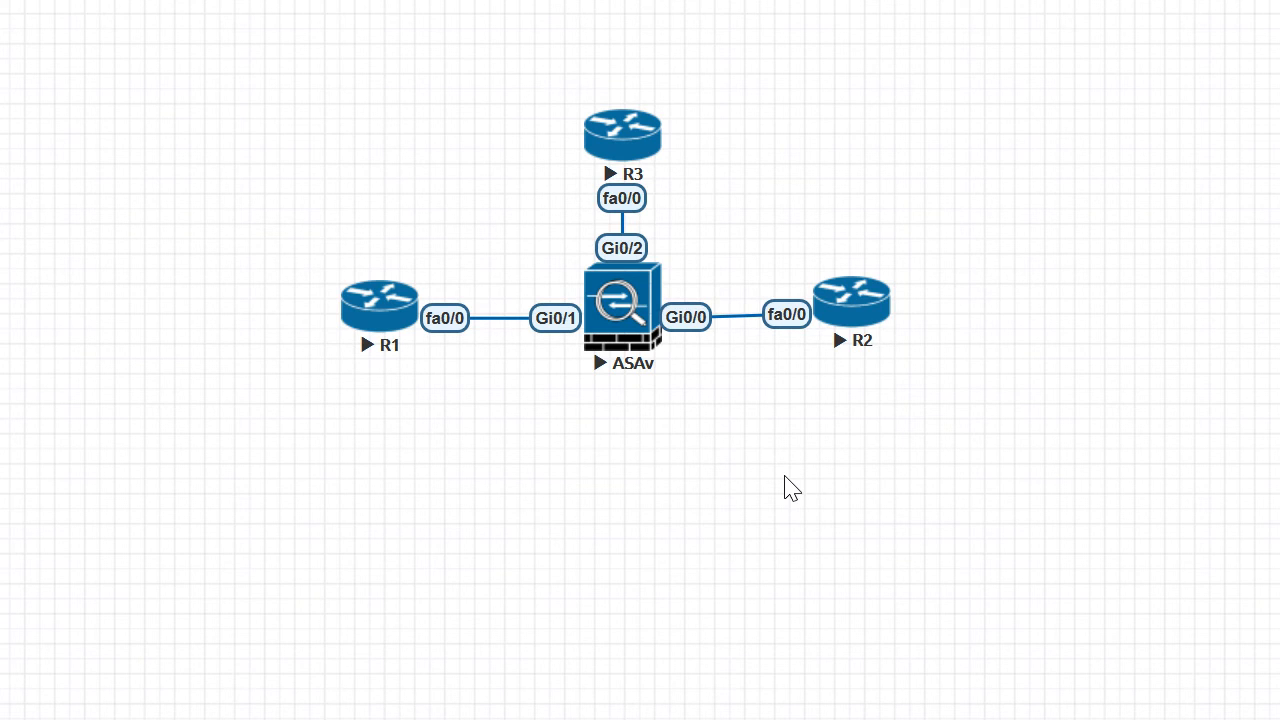
{"action": "mouse_move", "coordinate": [764, 488]}
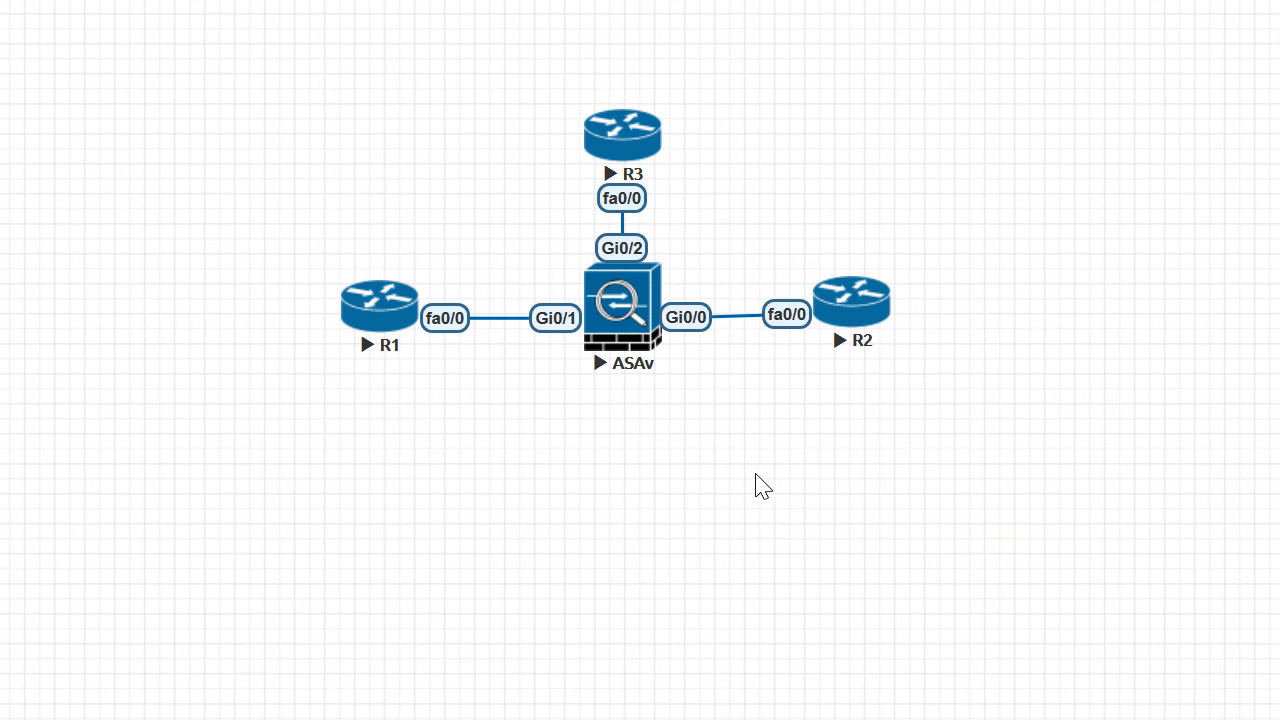
{"action": "mouse_move", "coordinate": [720, 532]}
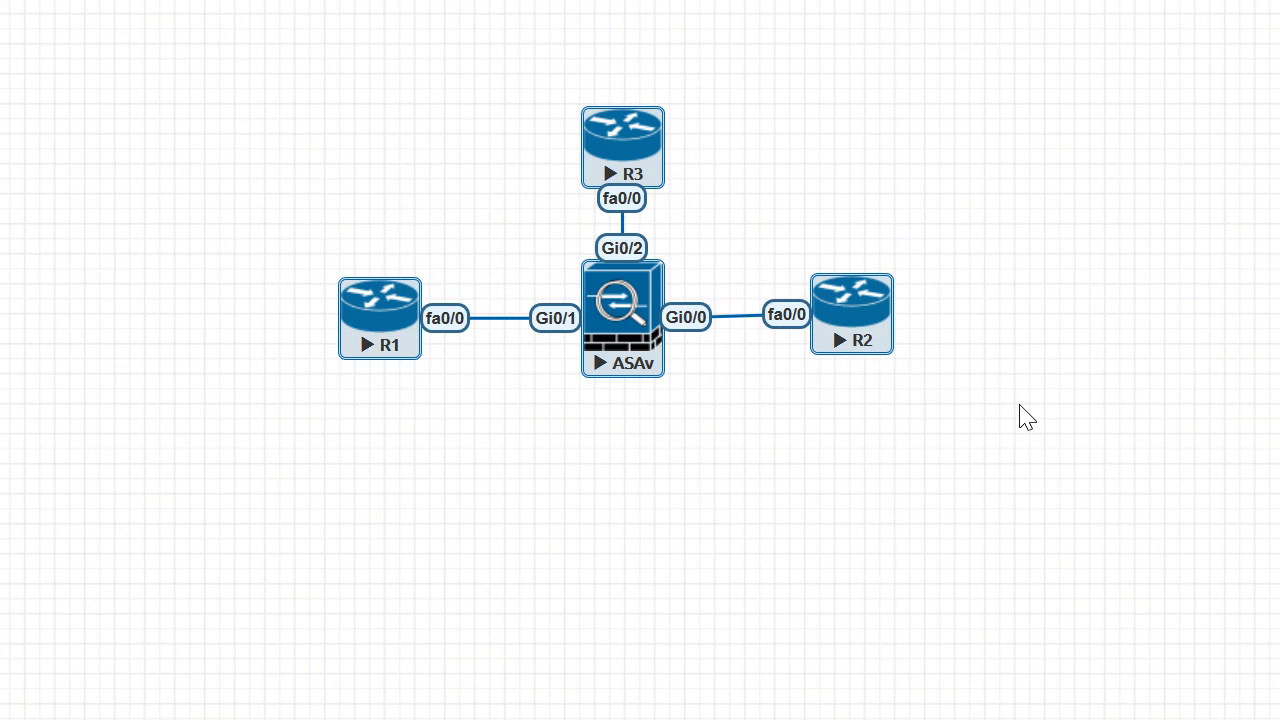
{"action": "mouse_move", "coordinate": [716, 140]}
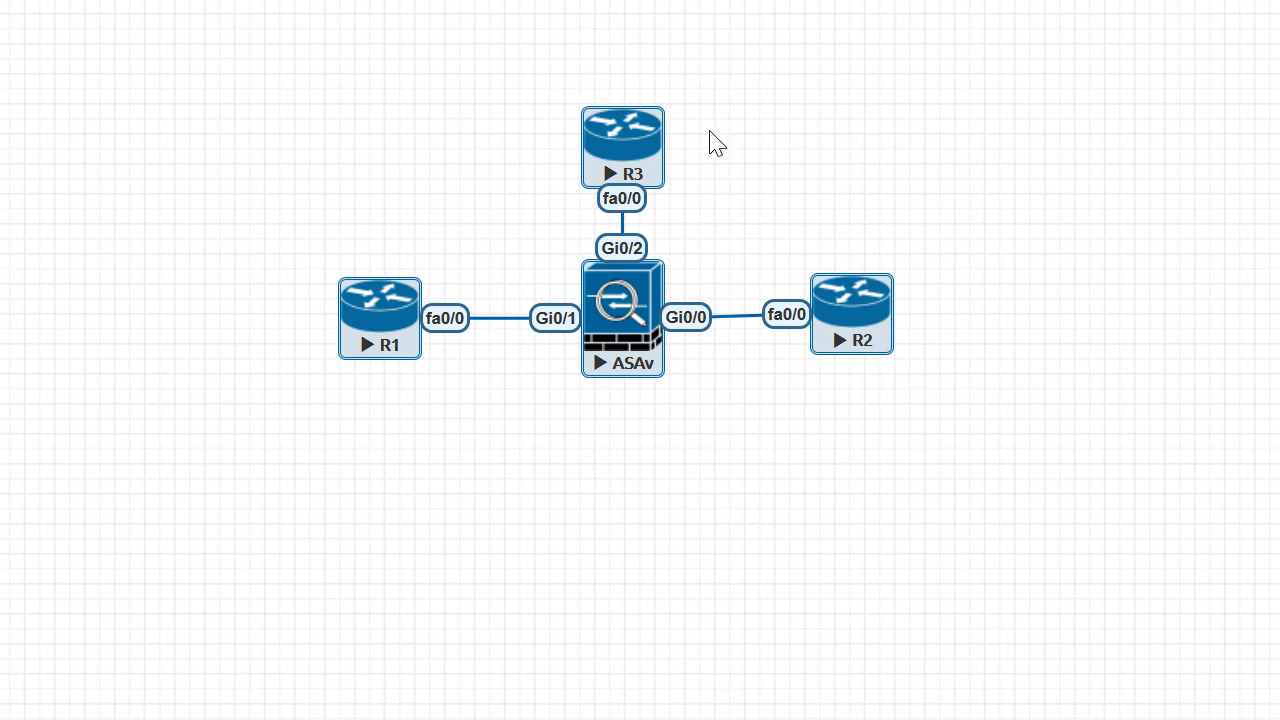
- Export all configurations for the selected ASAv, R1, R2 and R3 nodes
{"action": "right_click", "coordinate": [622, 140]}
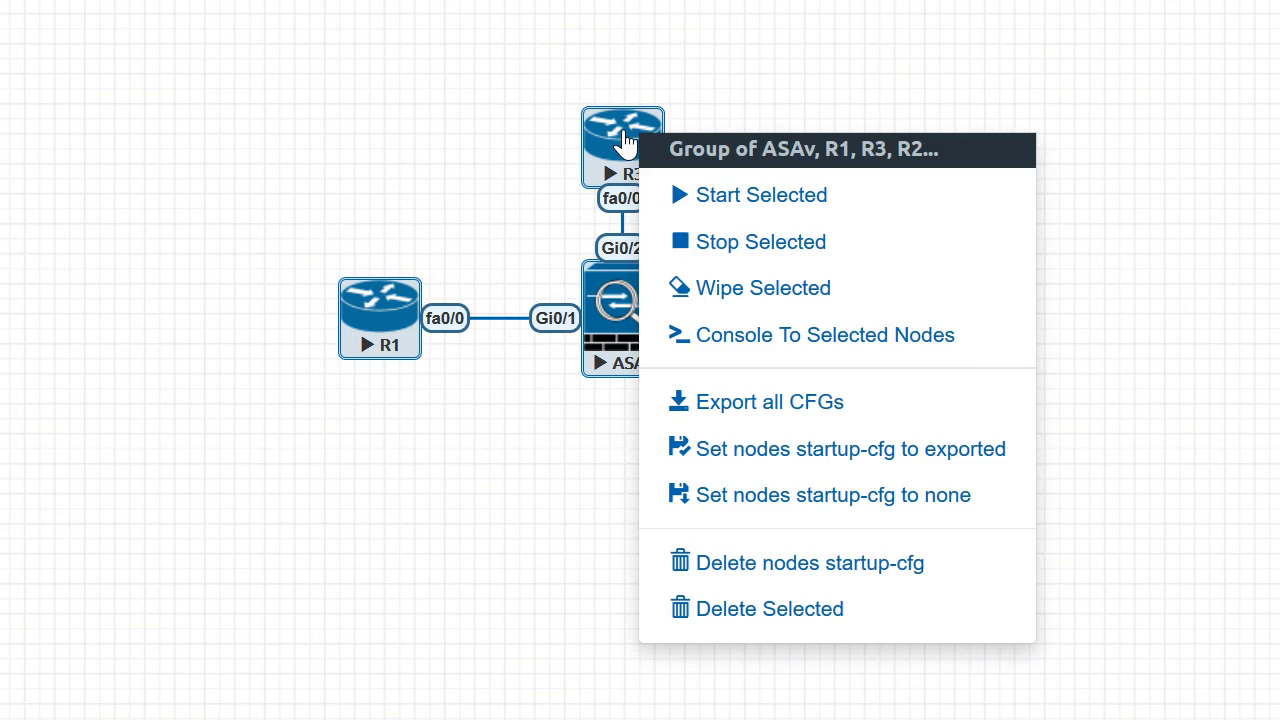
{"action": "mouse_move", "coordinate": [756, 402]}
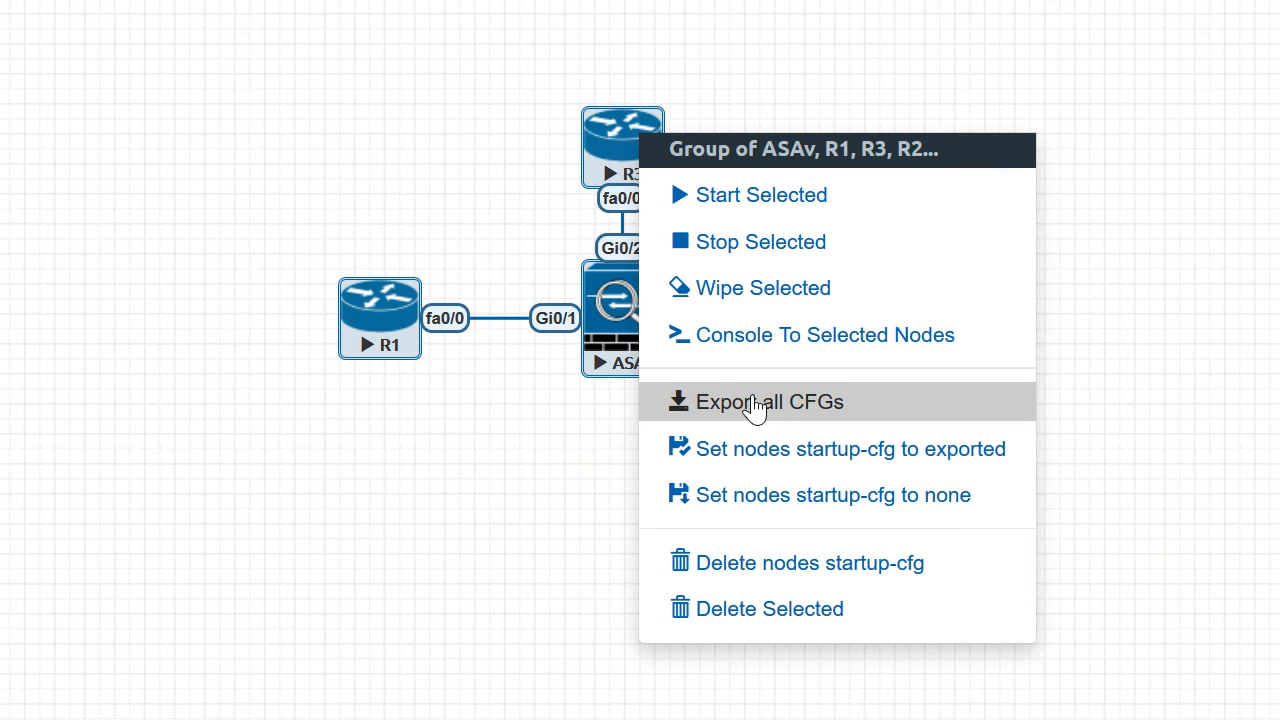
{"action": "left_click", "coordinate": [770, 400]}
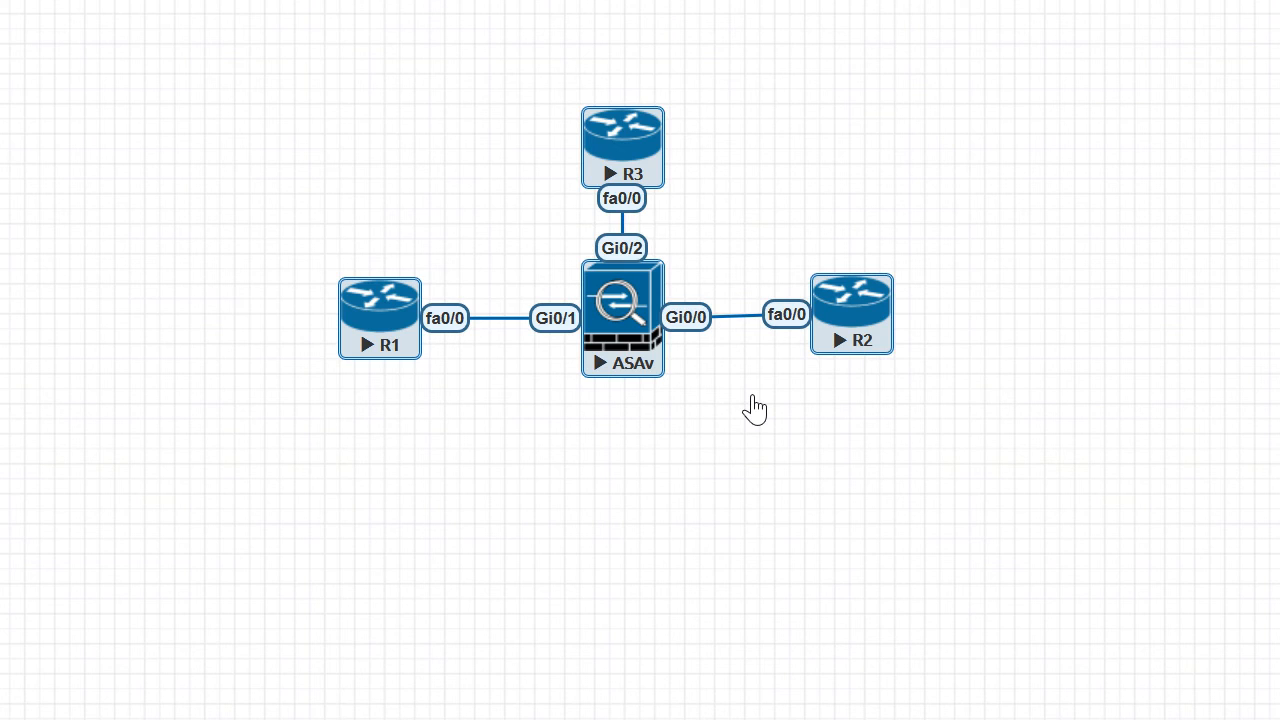
{"action": "mouse_move", "coordinate": [760, 402]}
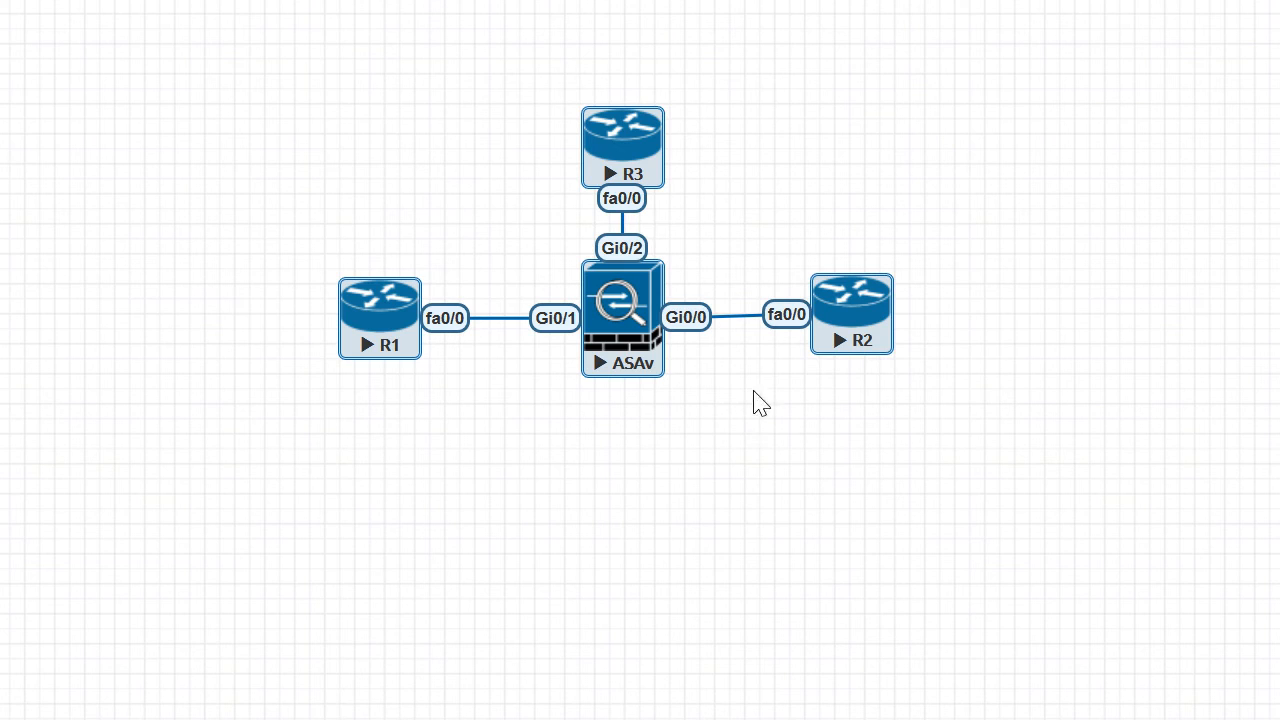
{"action": "mouse_move", "coordinate": [856, 428]}
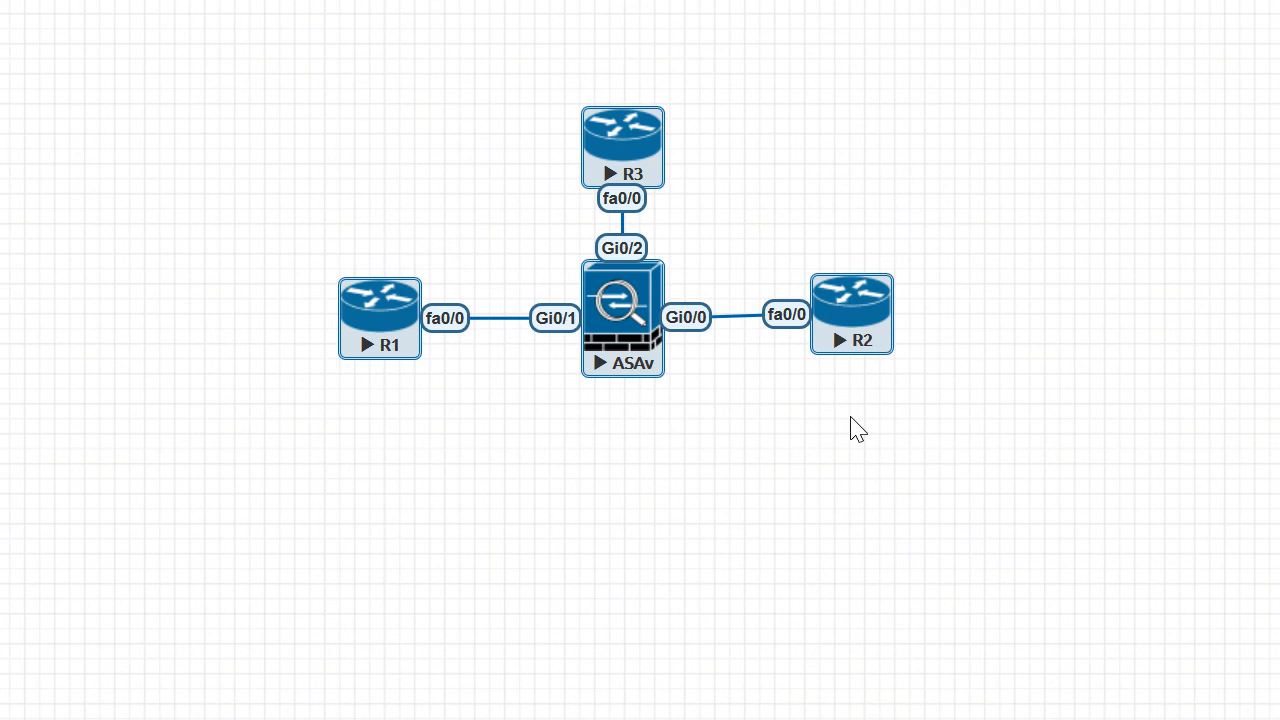
{"action": "mouse_move", "coordinate": [680, 504]}
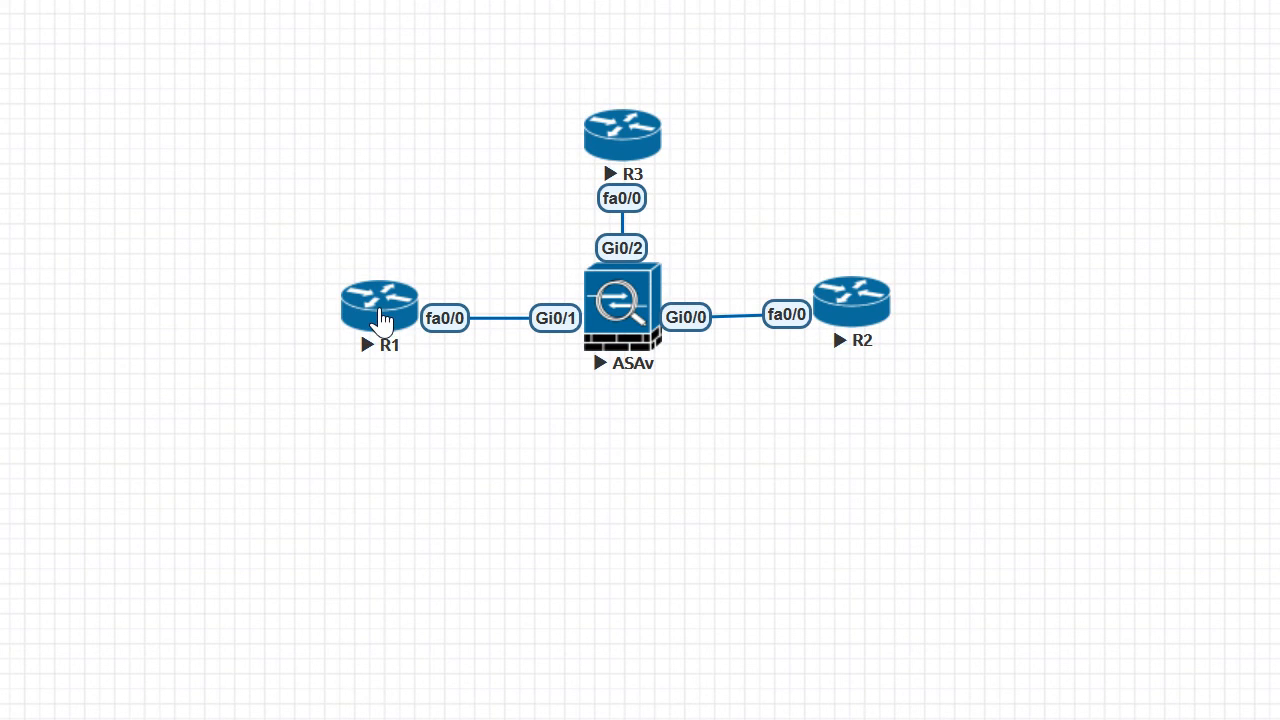
- Launch the PuTTY console of router R1 from the topology
{"action": "right_click", "coordinate": [380, 304]}
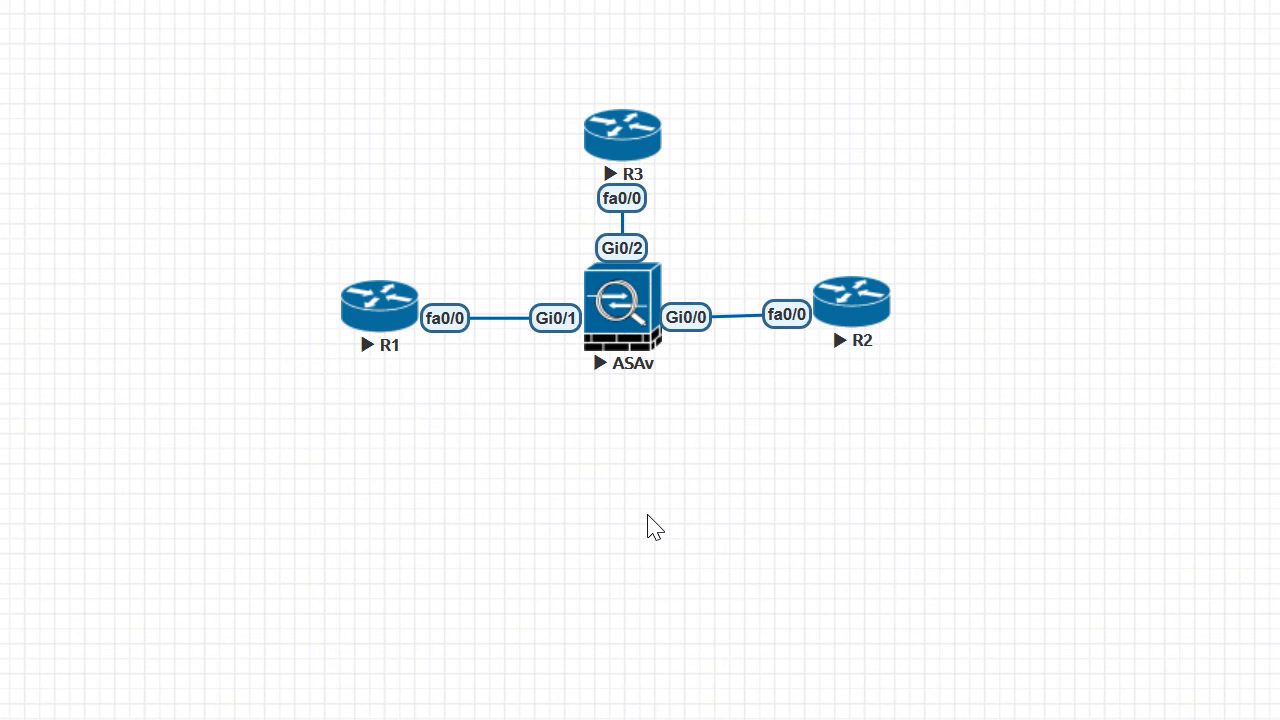
{"action": "mouse_move", "coordinate": [900, 588]}
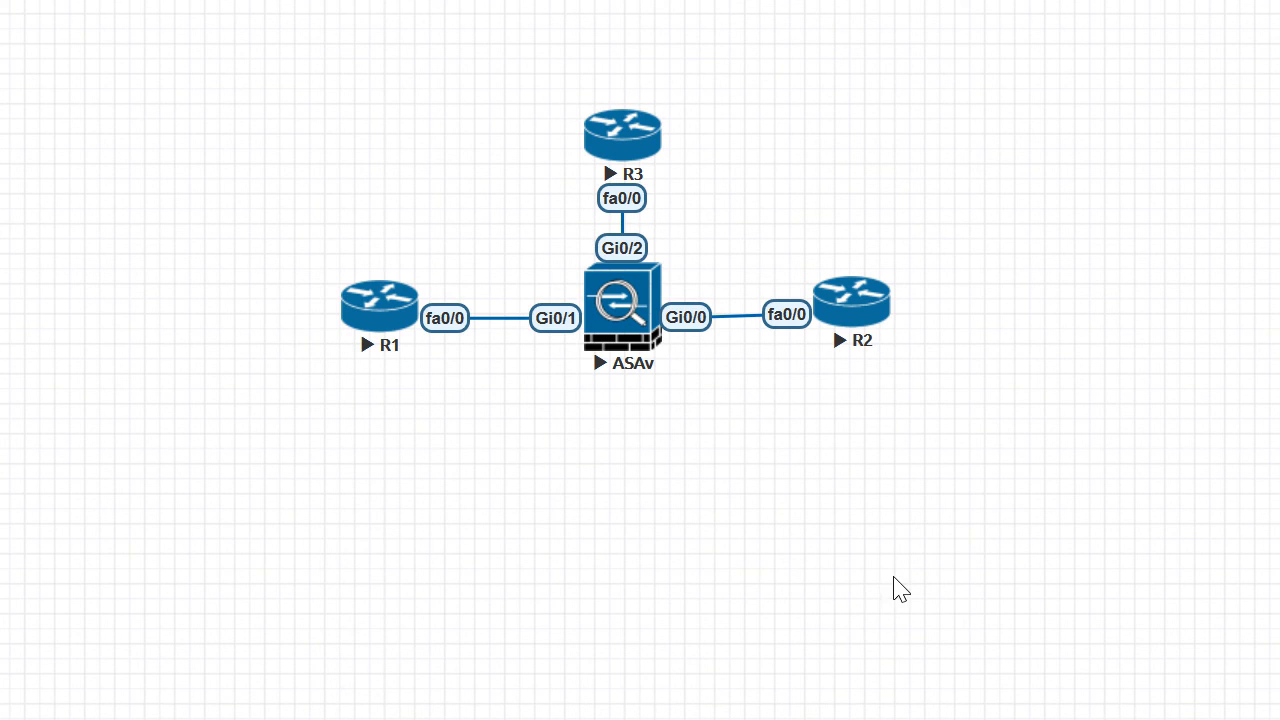
{"action": "mouse_move", "coordinate": [1122, 710]}
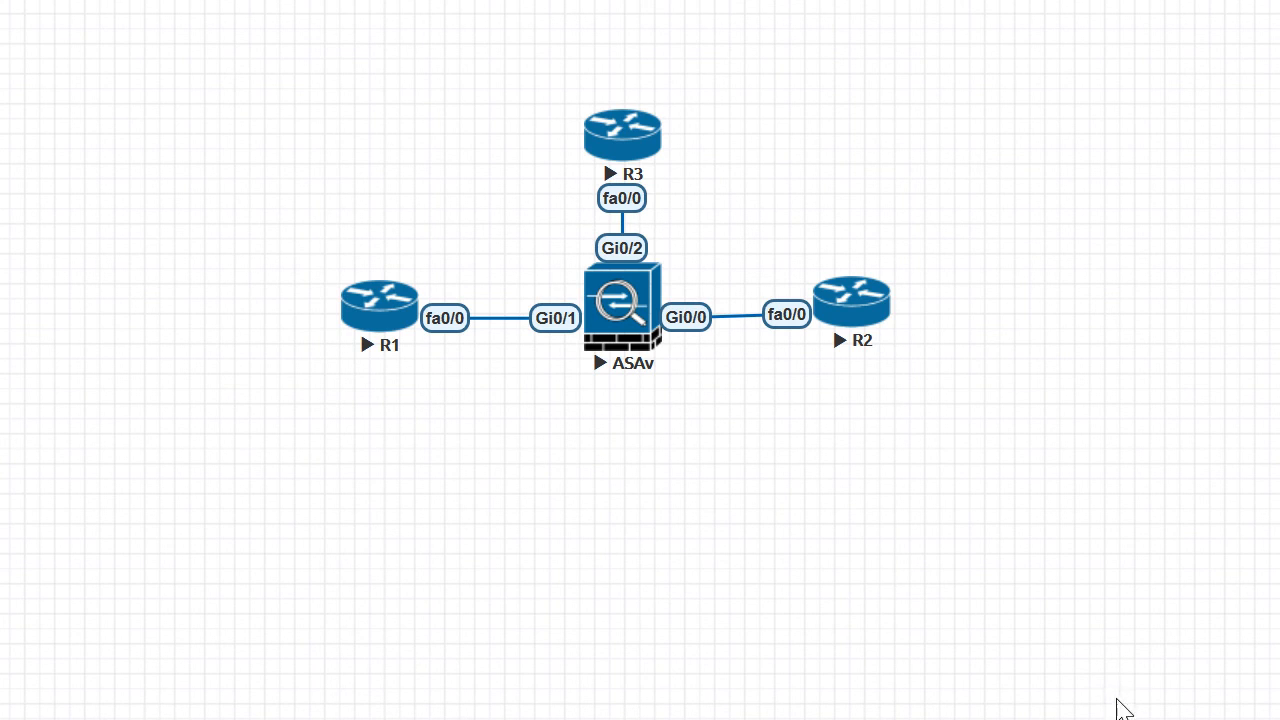
{"action": "mouse_move", "coordinate": [852, 534]}
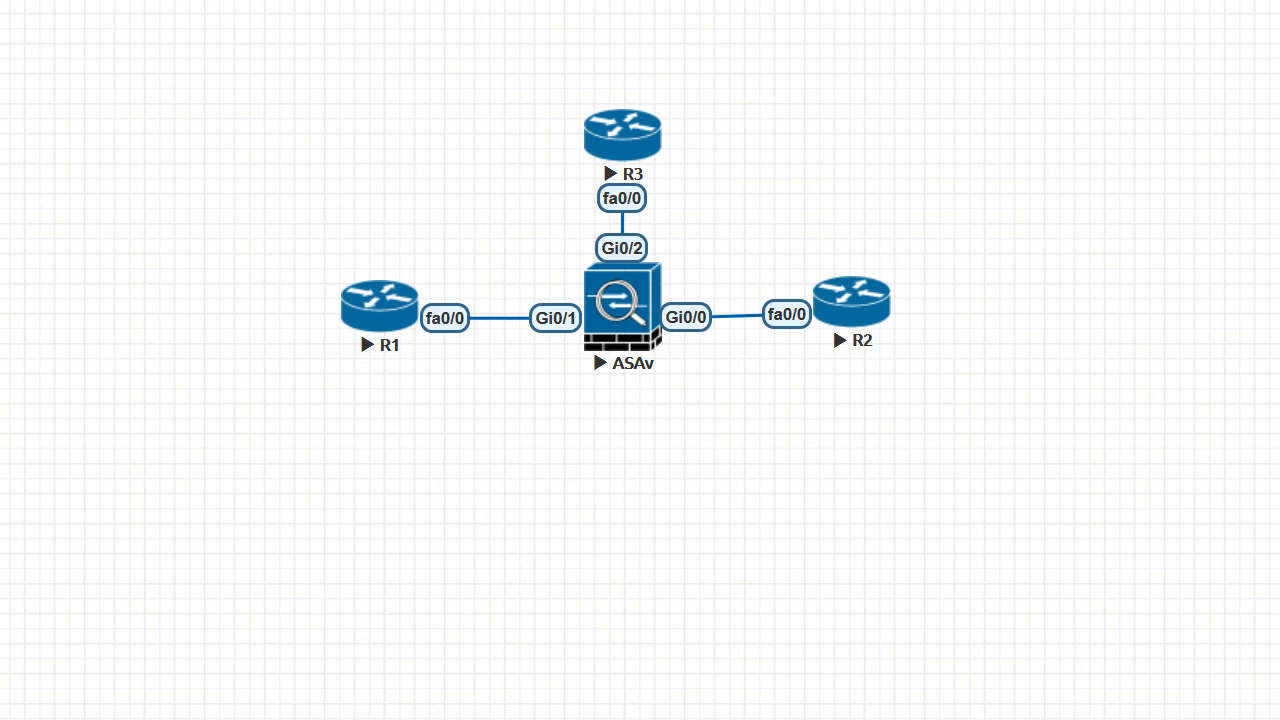
{"action": "double_click", "coordinate": [378, 304]}
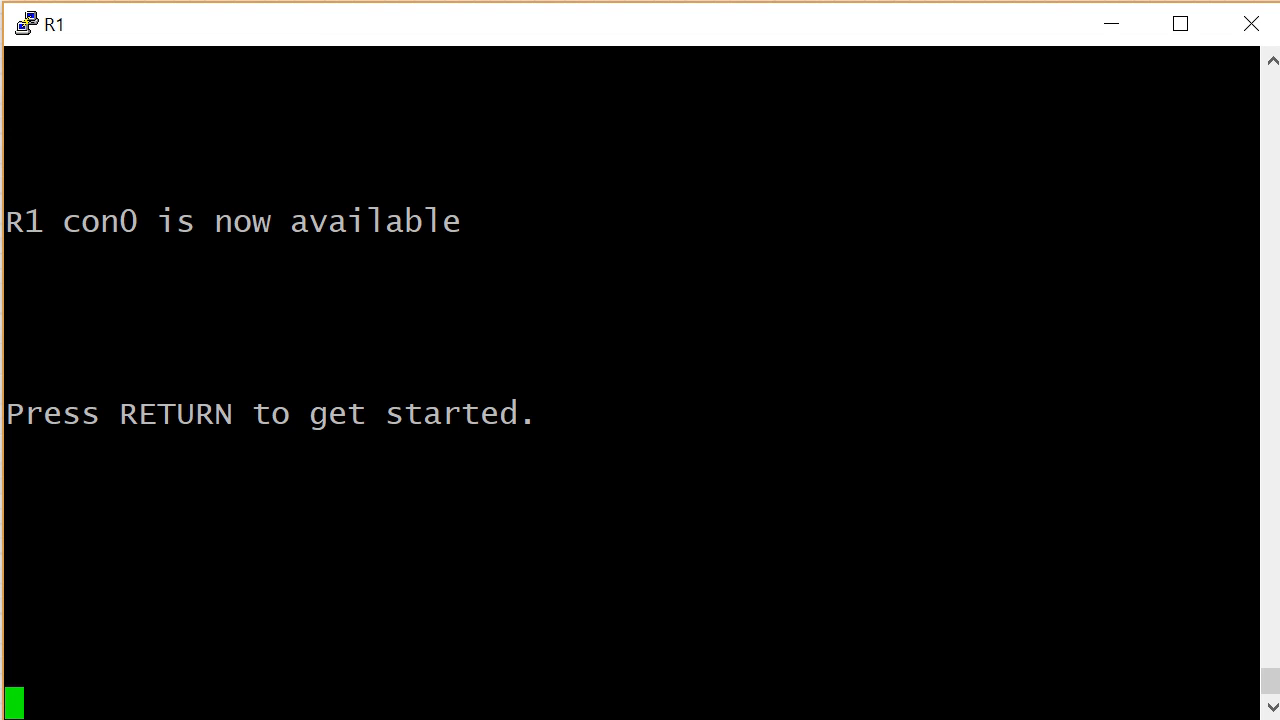
- Bring up R1's prompt, then close its PuTTY session, confirming the exit
{"action": "key", "text": "Return"}
{"action": "type", "text": "en"}
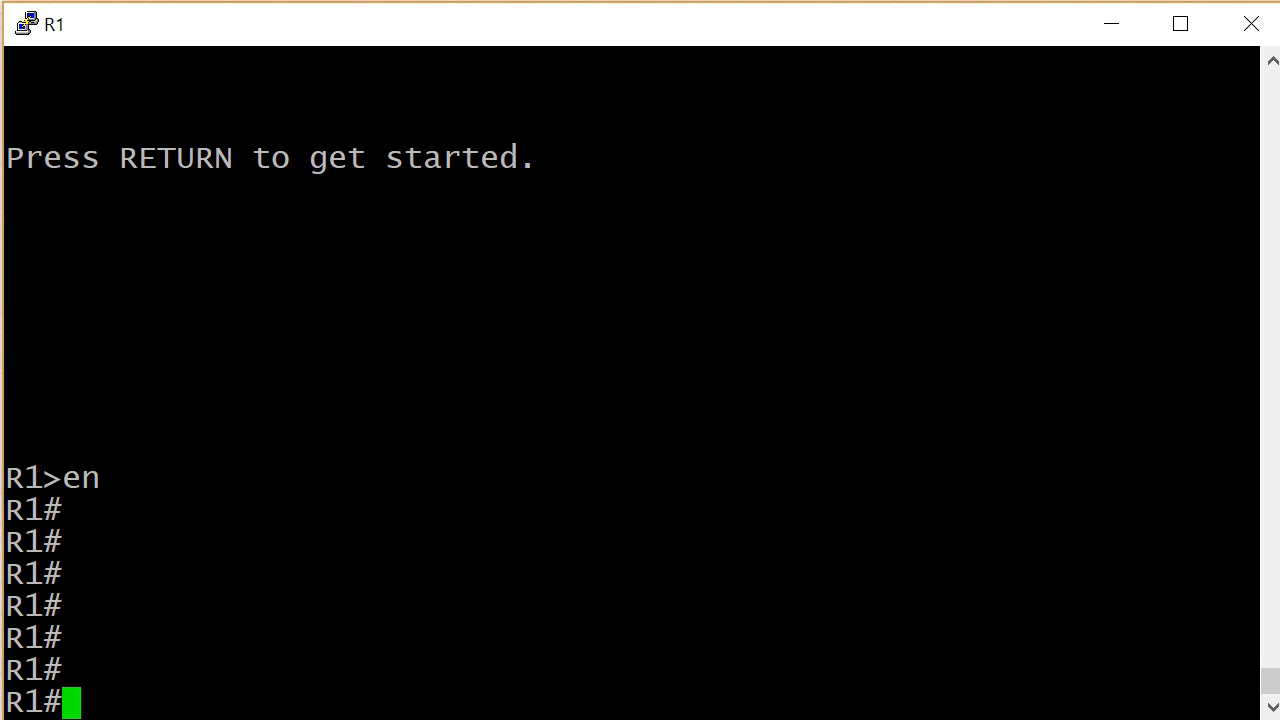
{"action": "left_click", "coordinate": [1252, 24]}
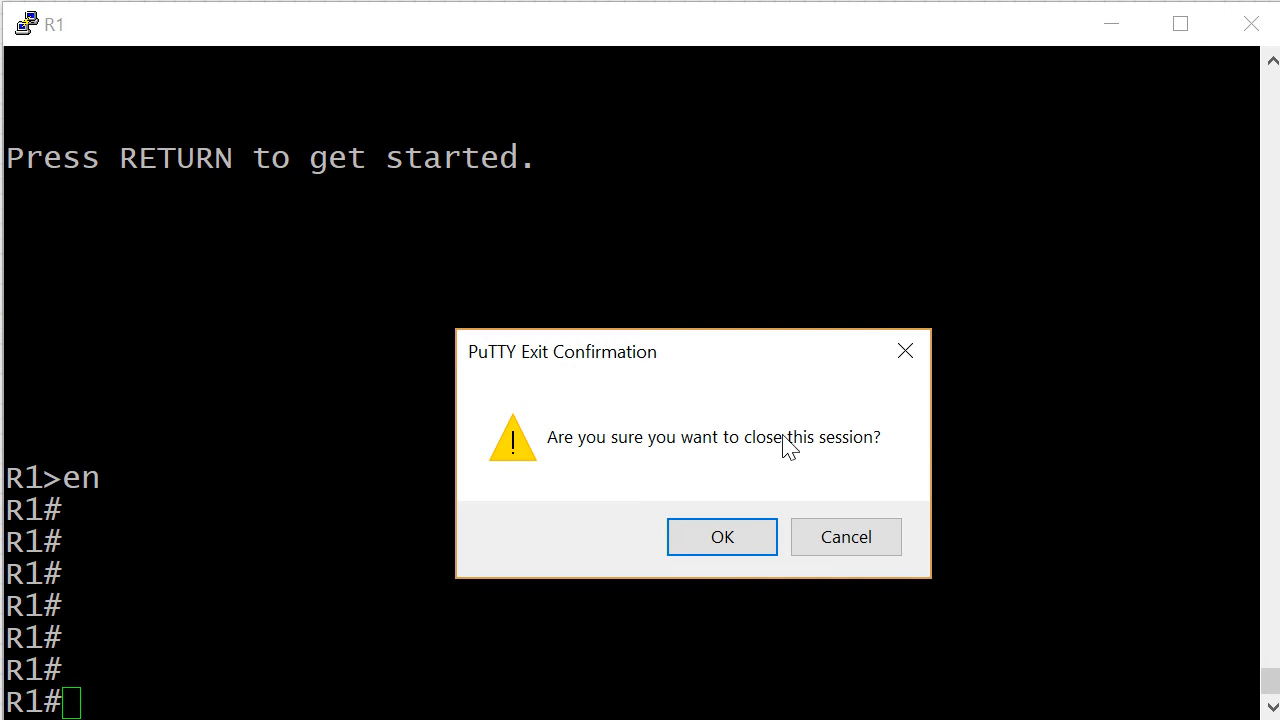
{"action": "left_click", "coordinate": [720, 536]}
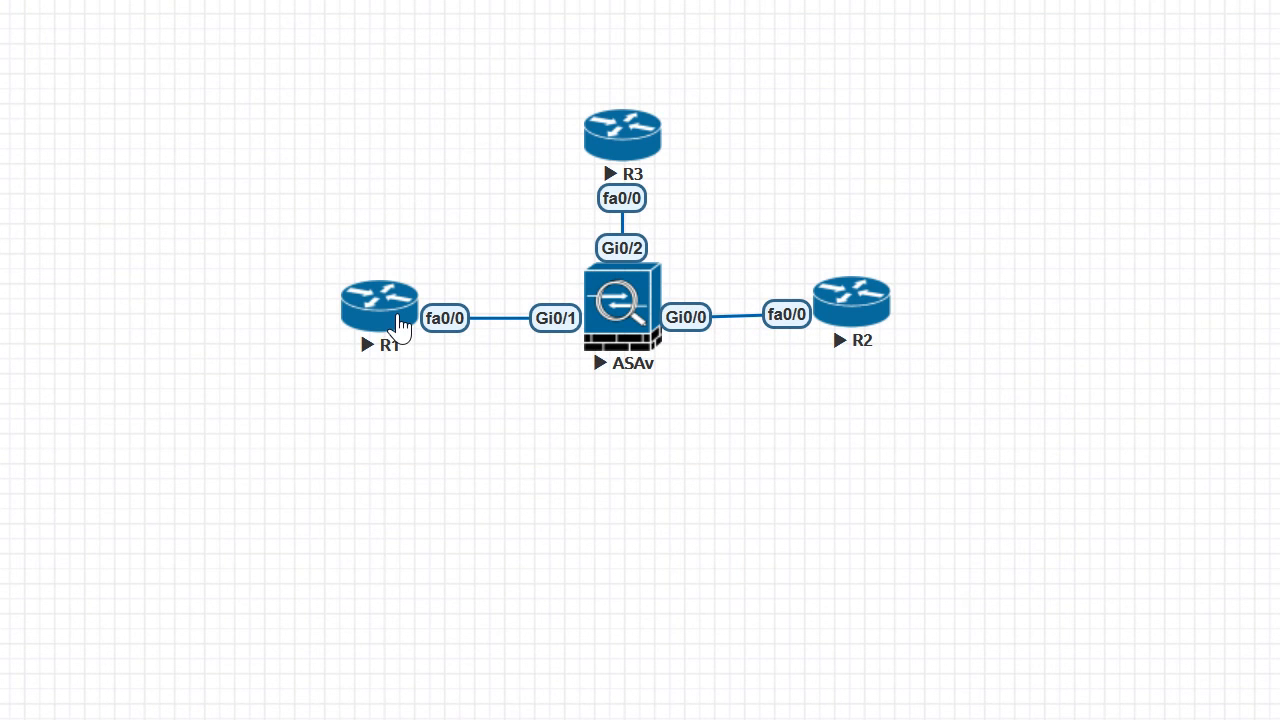
- Bring up the node actions on R1 in the topology
{"action": "right_click", "coordinate": [380, 304]}
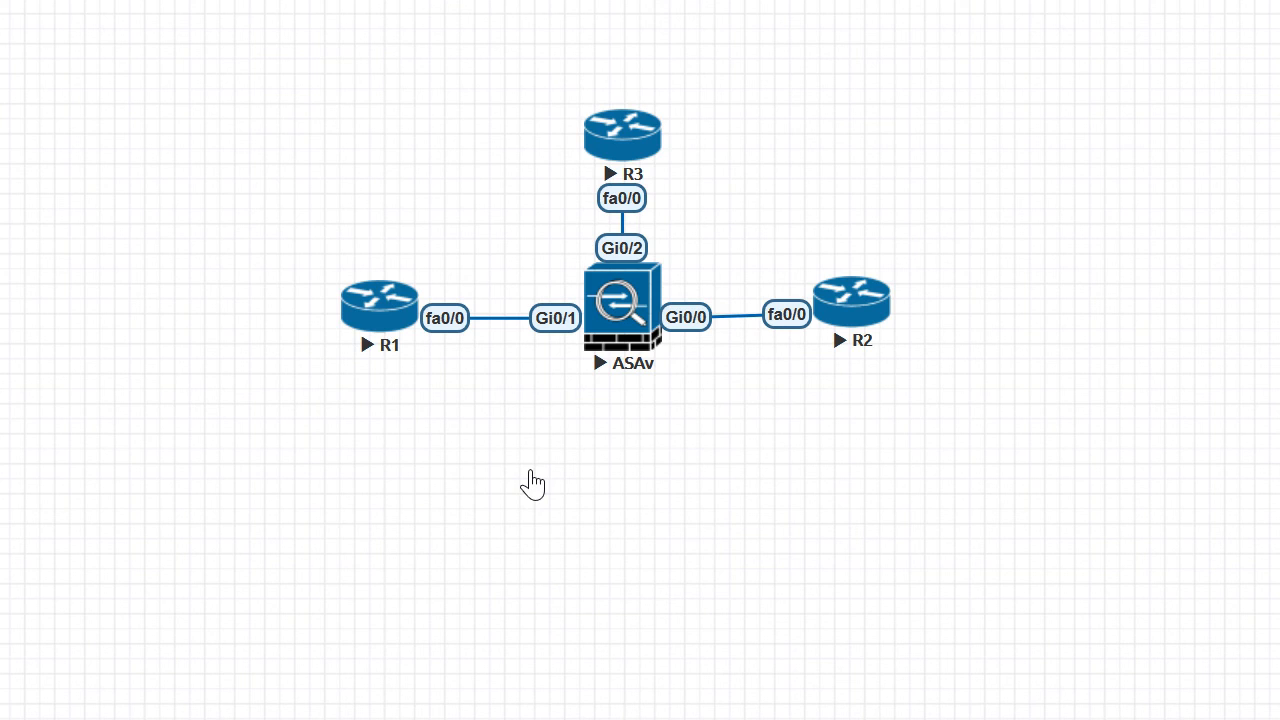
{"action": "mouse_move", "coordinate": [536, 448]}
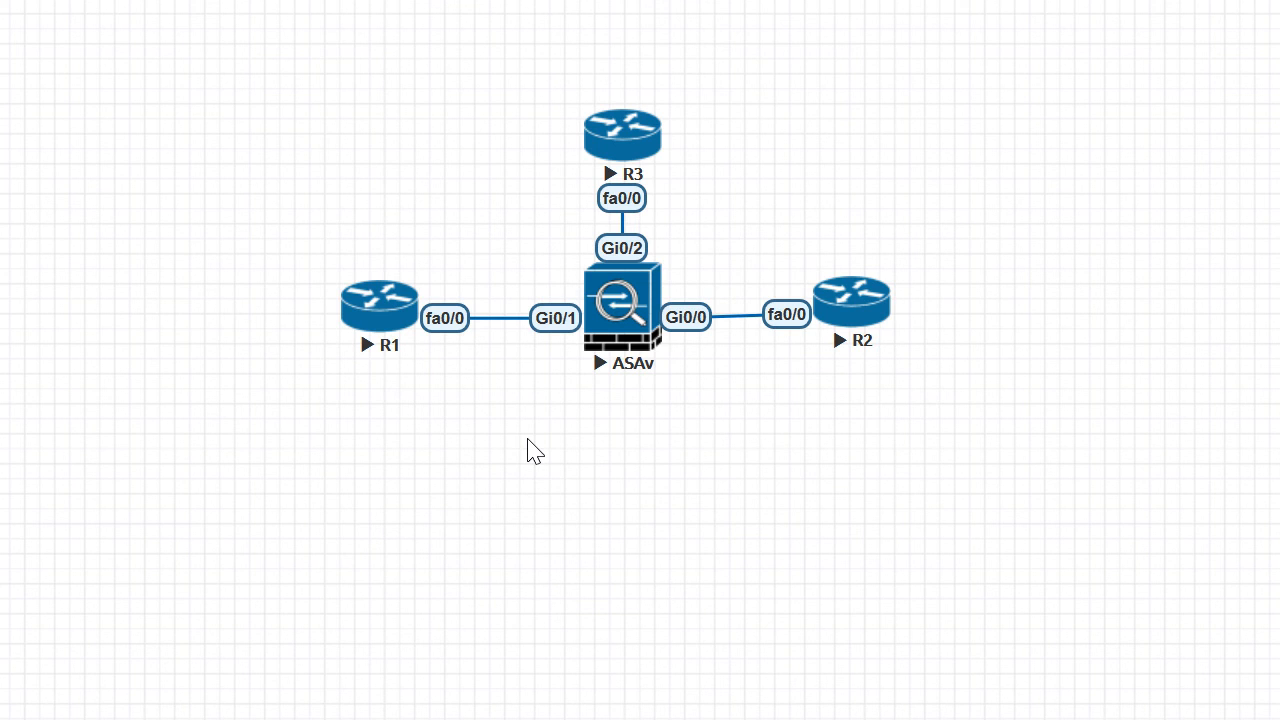
{"action": "mouse_move", "coordinate": [276, 56]}
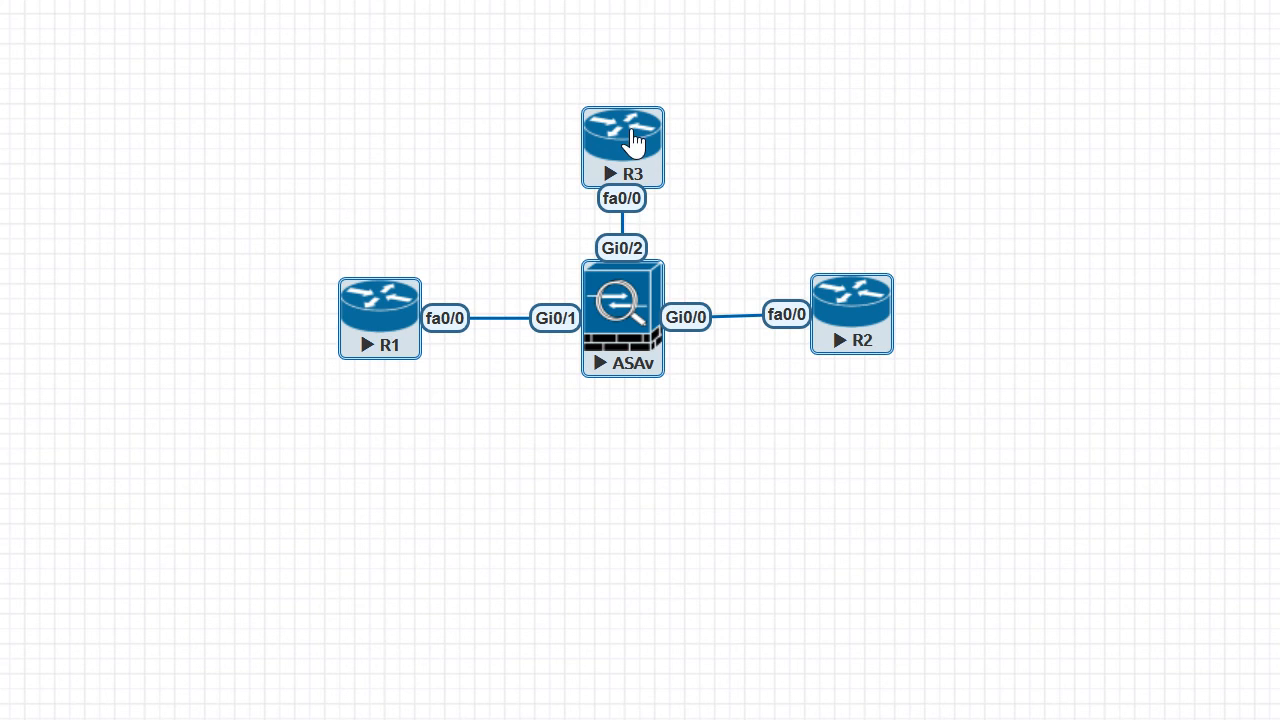
- Stop the selected ASAv, R1, R2 and R3 nodes via Stop Selected
{"action": "right_click", "coordinate": [622, 144]}
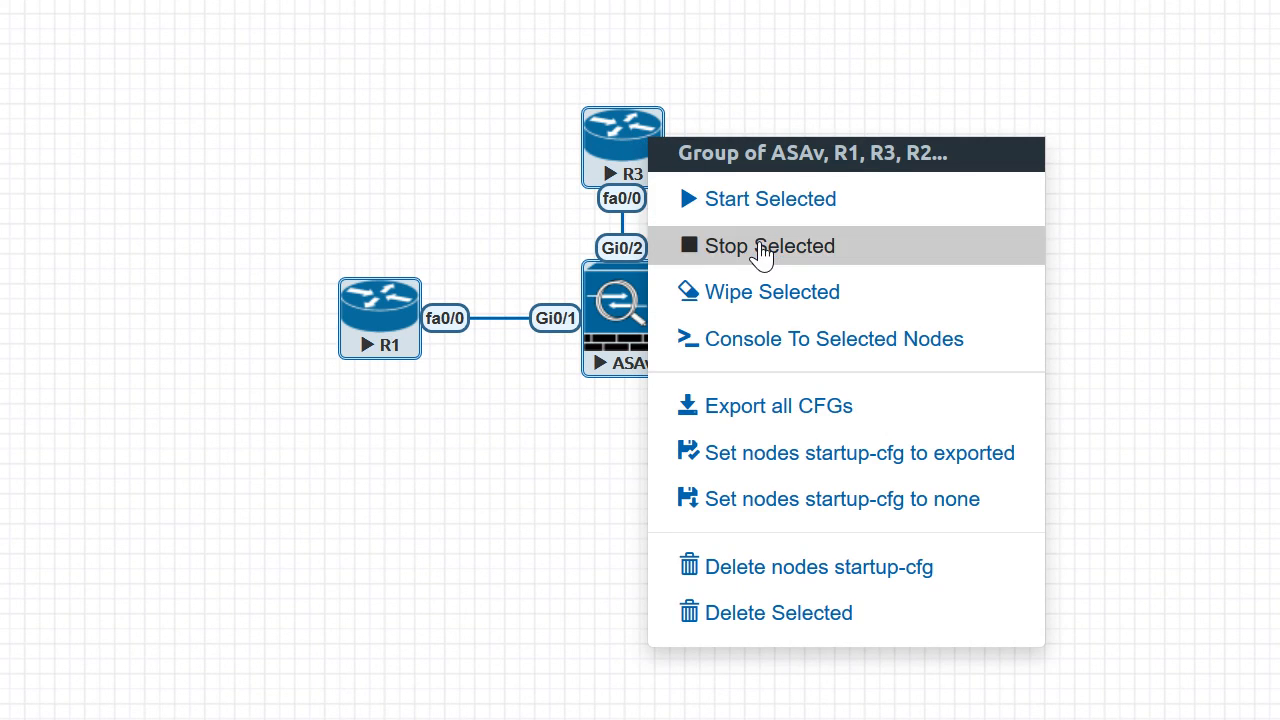
{"action": "left_click", "coordinate": [768, 246]}
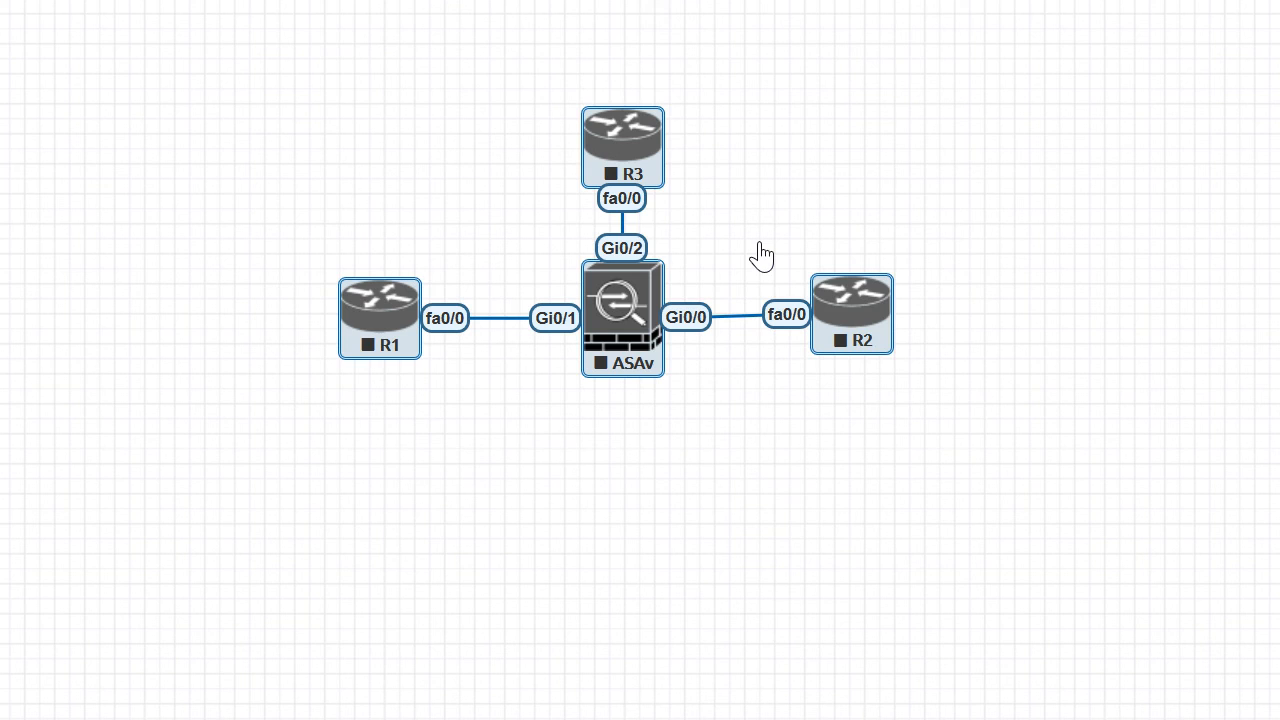
{"action": "mouse_move", "coordinate": [960, 312]}
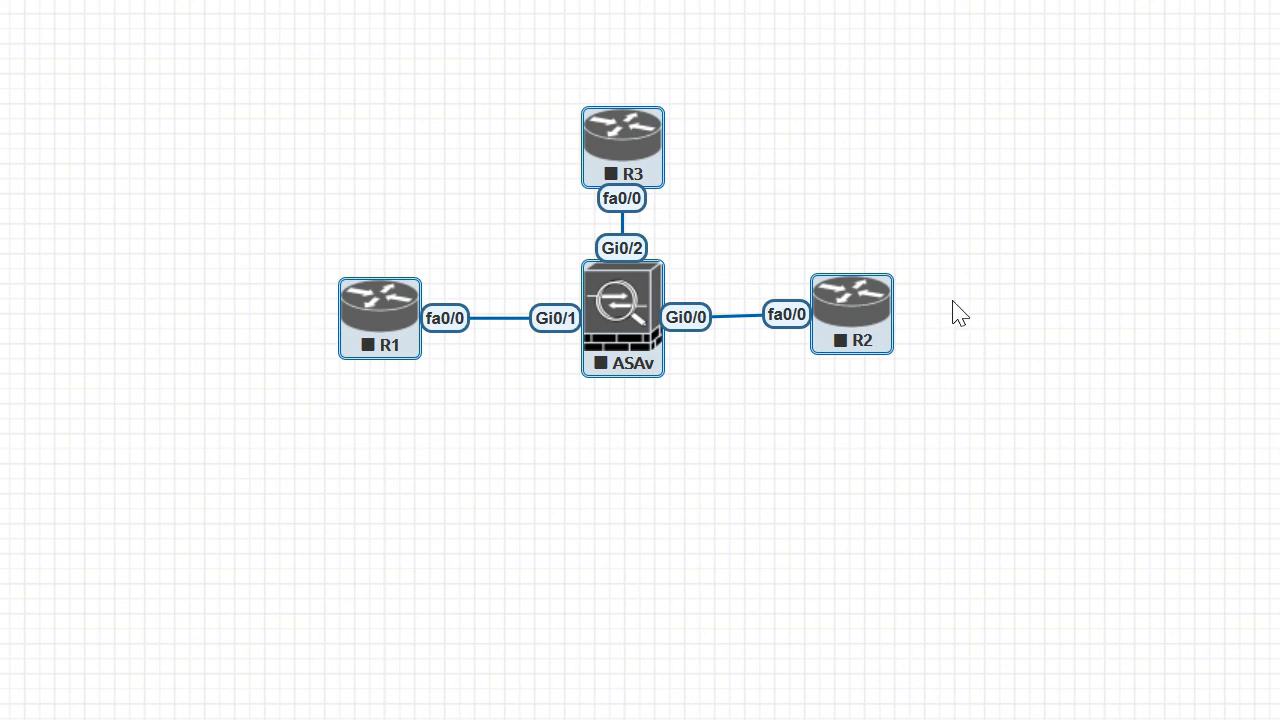
{"action": "mouse_move", "coordinate": [1140, 446]}
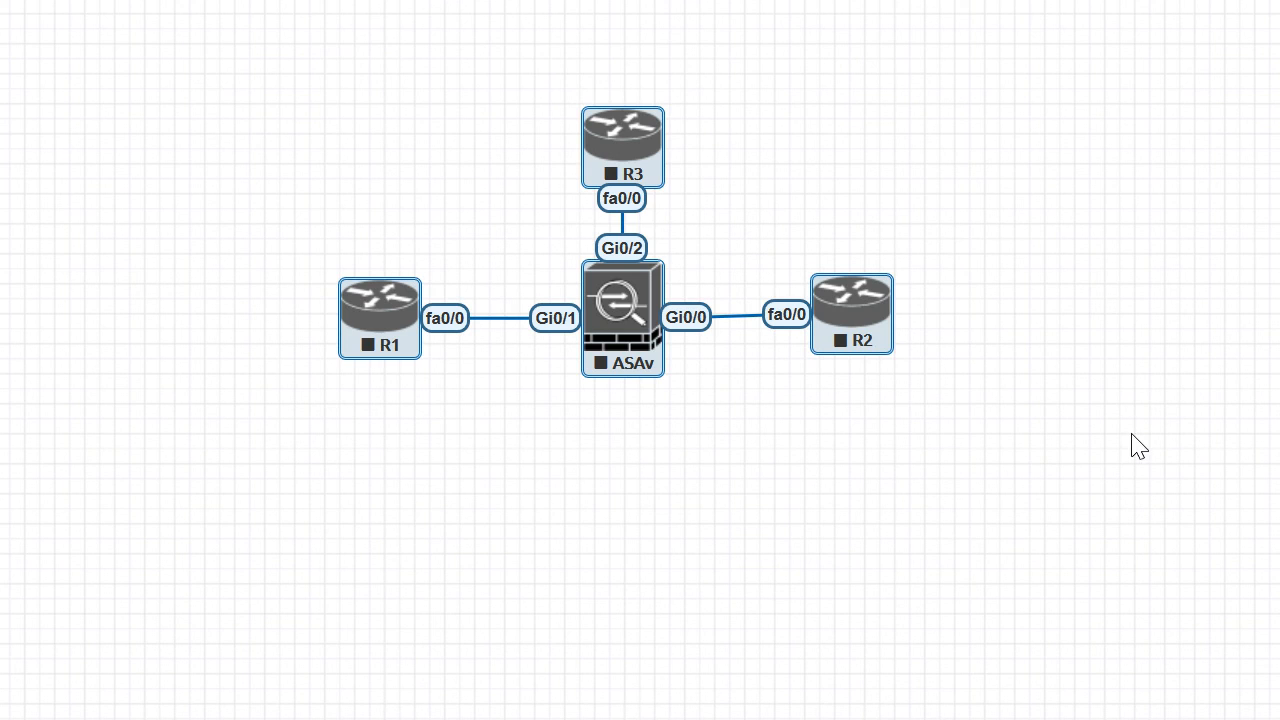